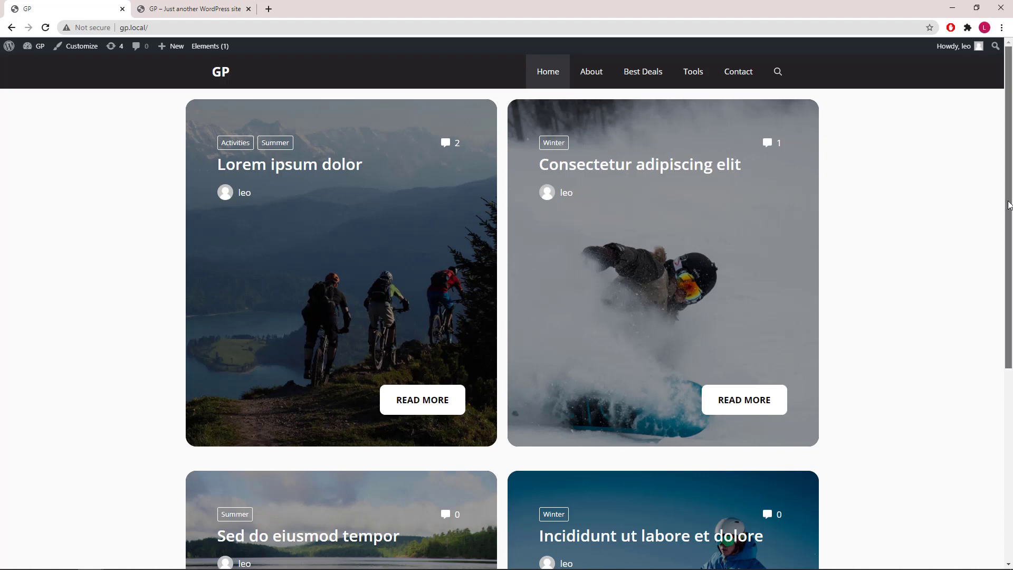
Browse the blog grid and open the Lorem ipsum dolor post to view its page hero.
scroll("down", 3)
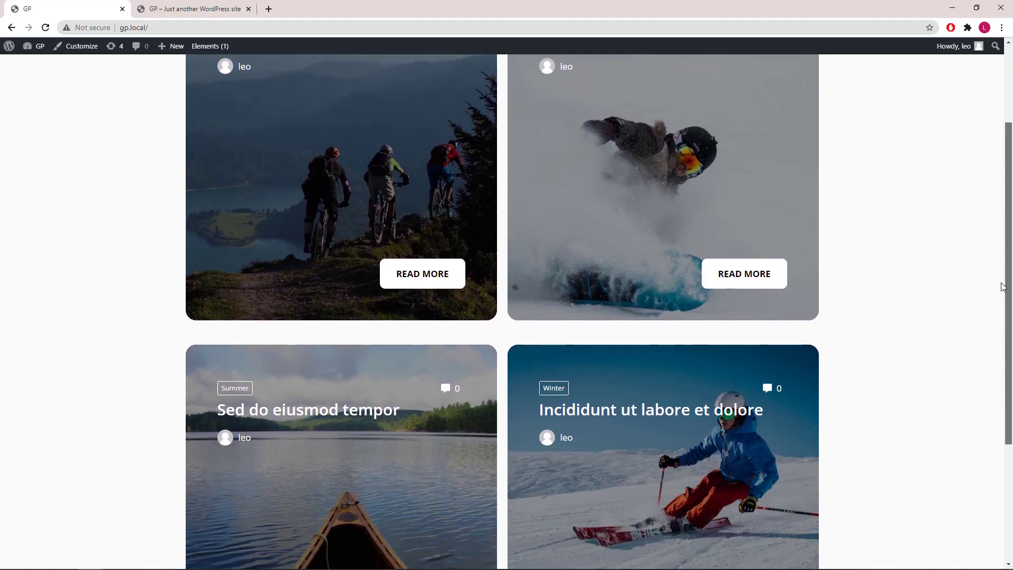
scroll("down", 3)
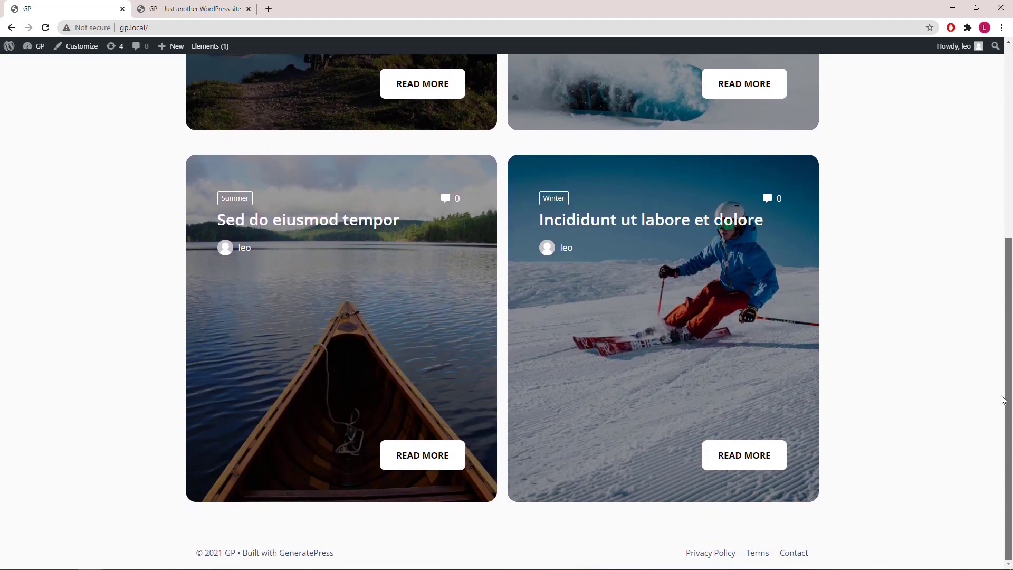
scroll("up", 3)
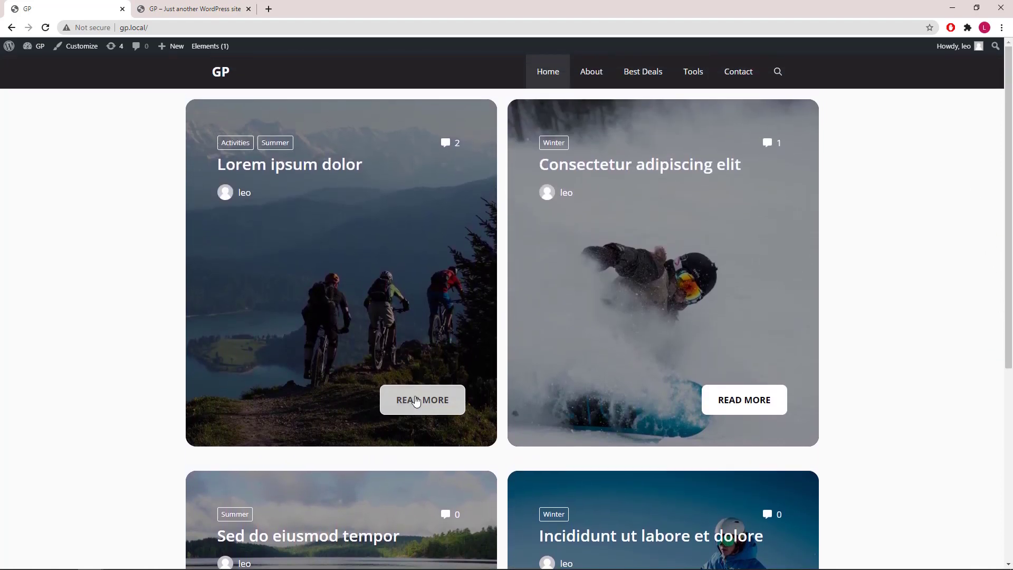
left_click(423, 399)
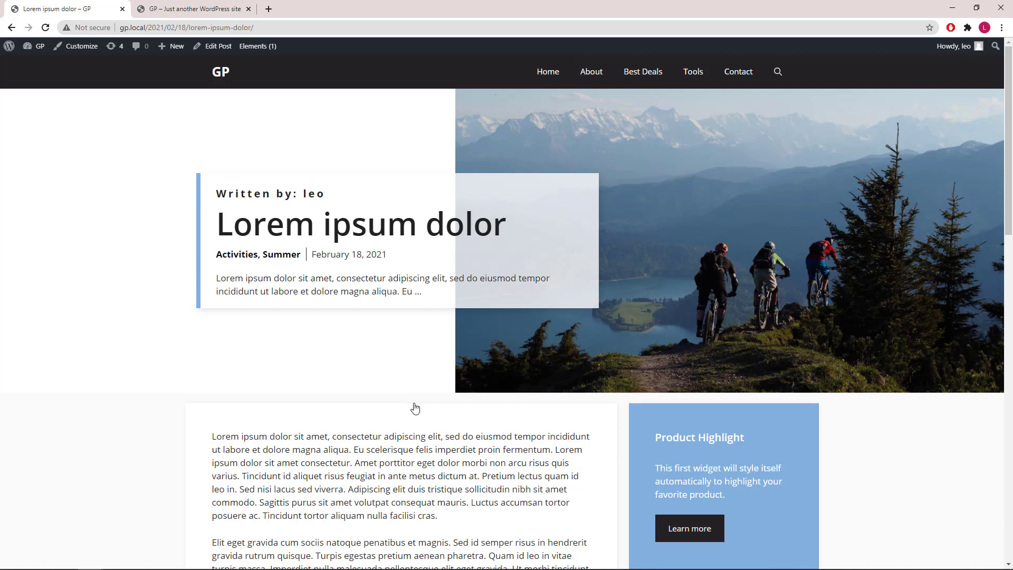
mouse_move(231, 351)
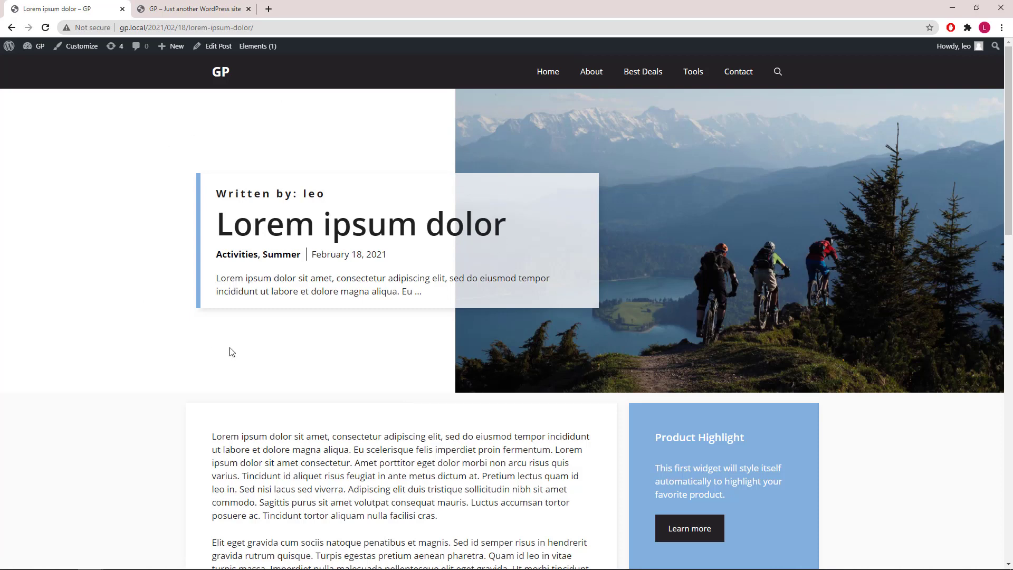
mouse_move(854, 190)
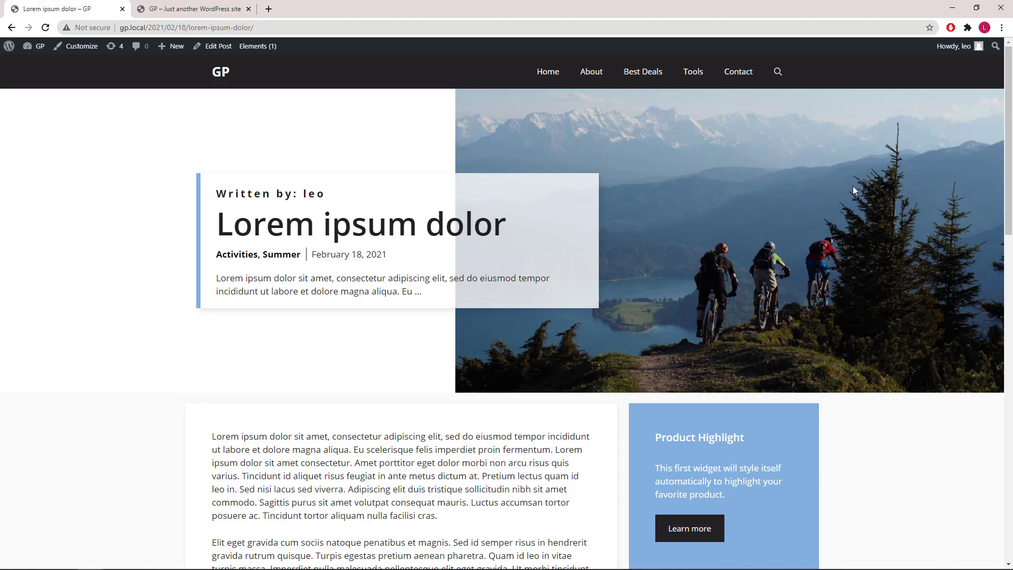
mouse_move(223, 195)
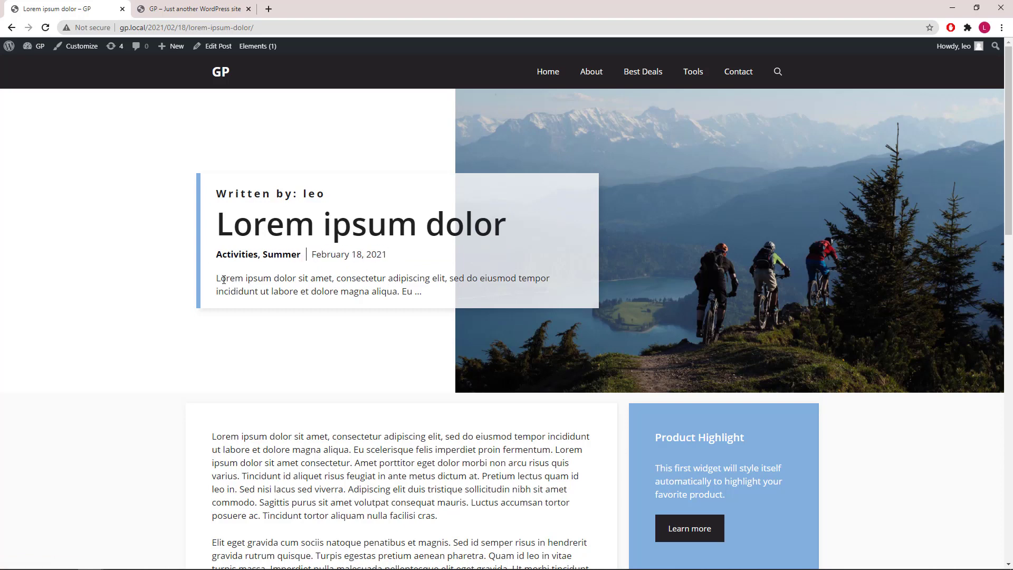
left_click_drag(218, 278, 420, 292)
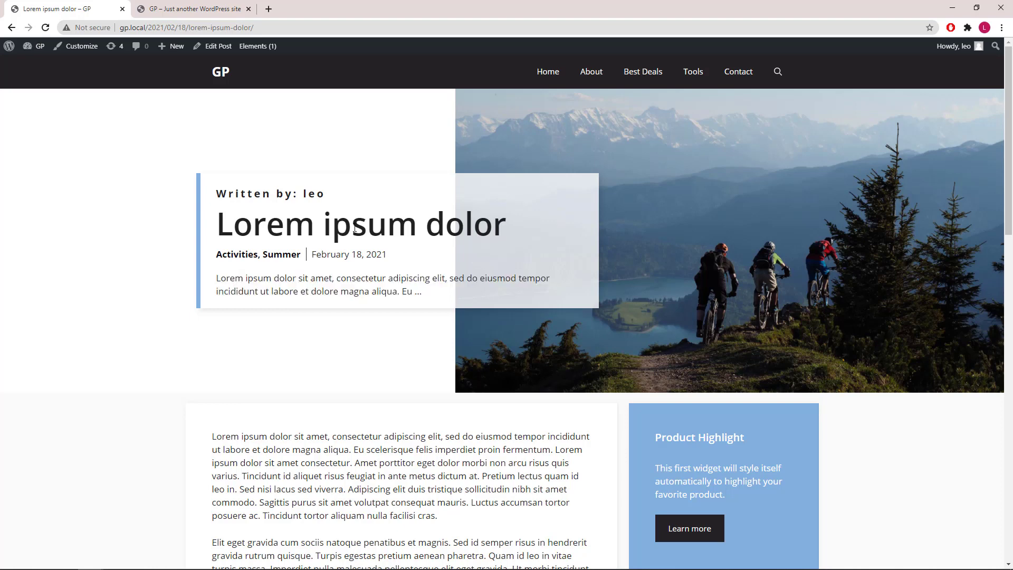
Switch to the gp-tutorial site's dashboard and show its Installed Plugins list.
left_click(194, 9)
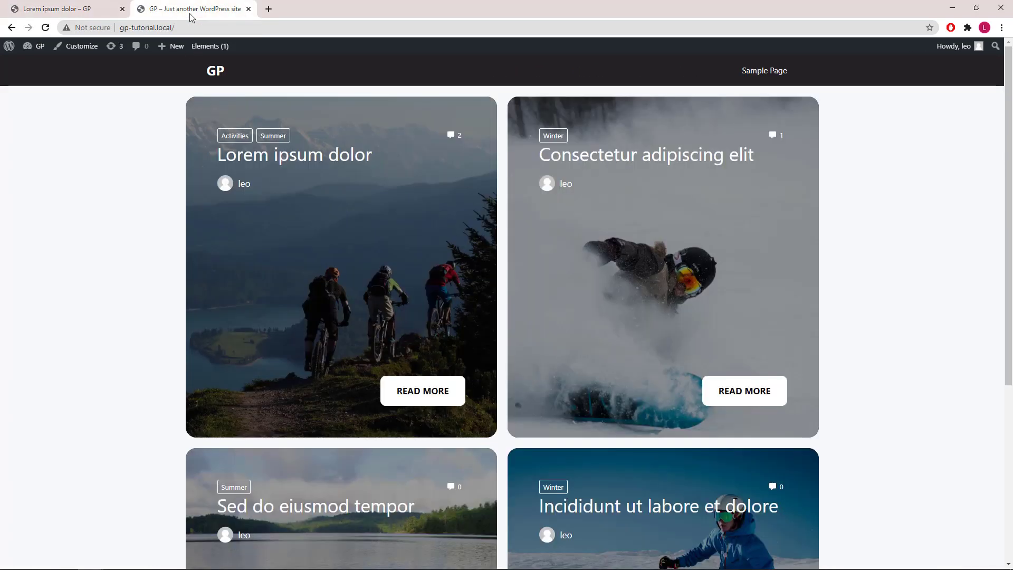
left_click(39, 45)
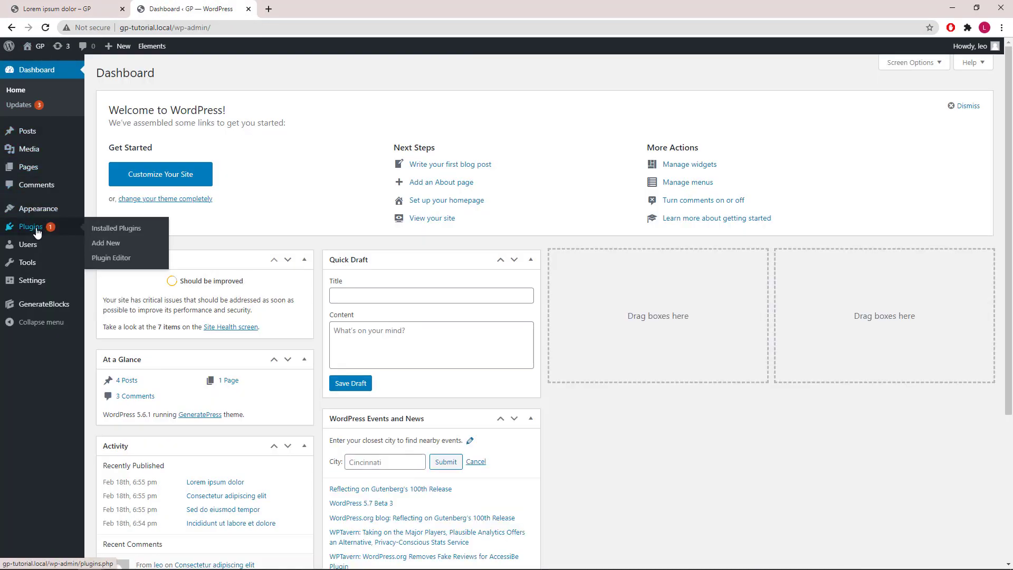
left_click(116, 228)
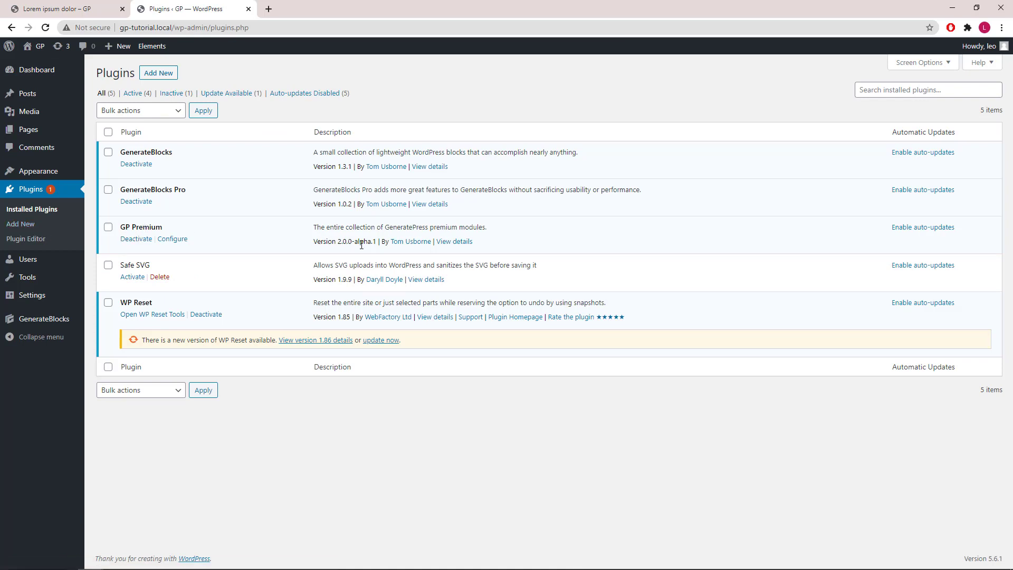
mouse_move(153, 170)
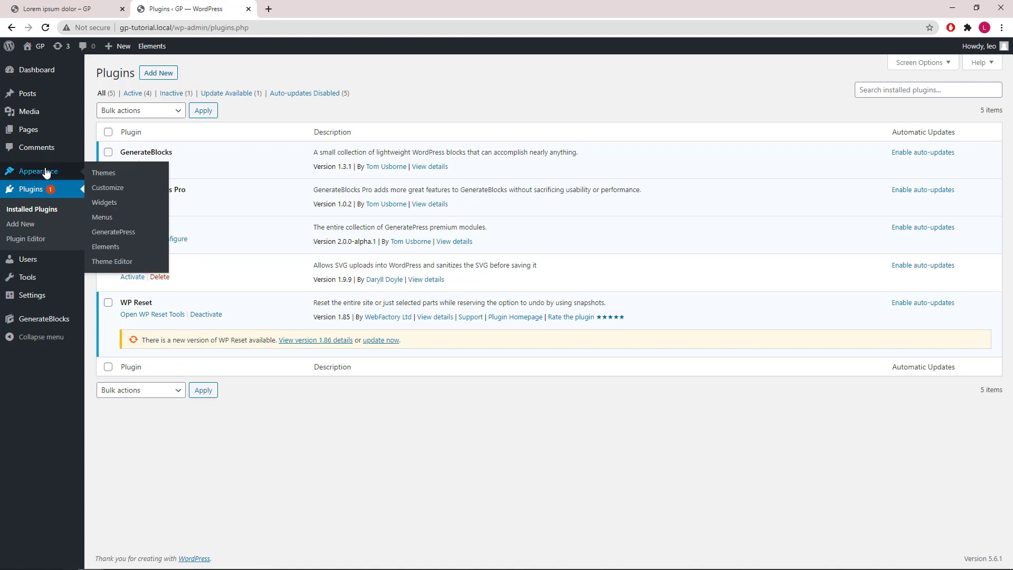
Create a new GeneratePress Element of type Block from Appearance > Elements.
left_click(106, 247)
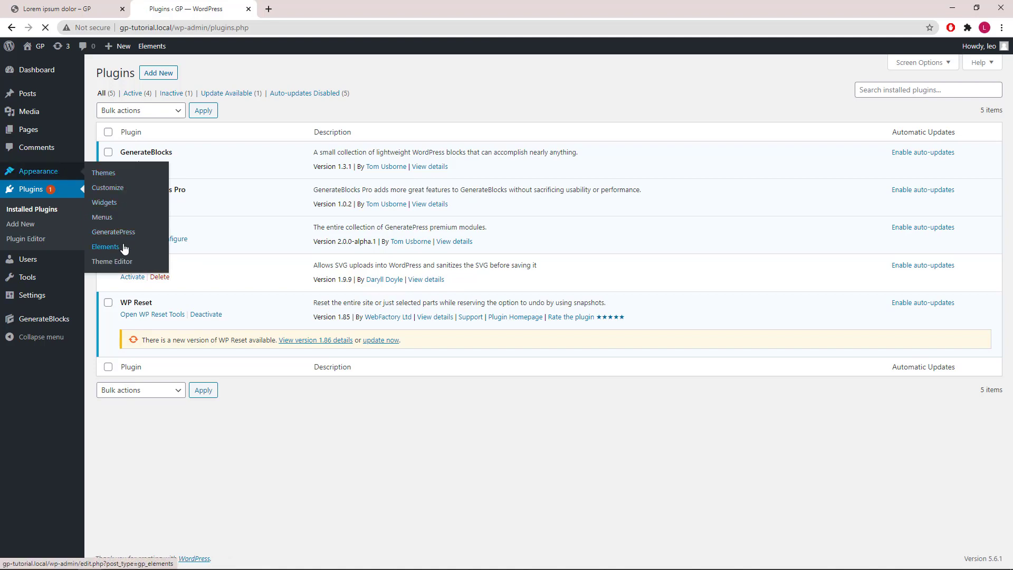
left_click(106, 247)
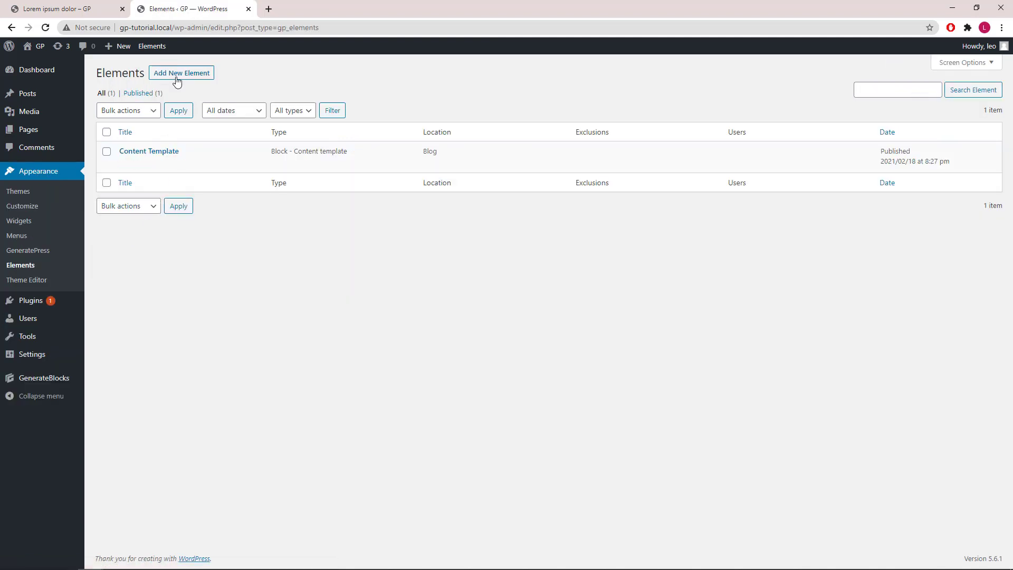
left_click(181, 73)
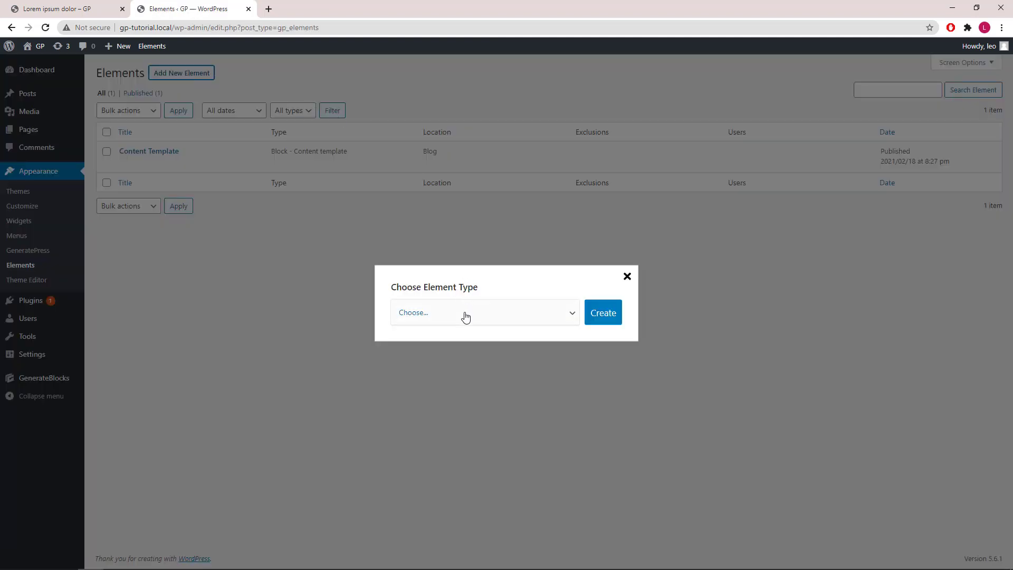
left_click(484, 312)
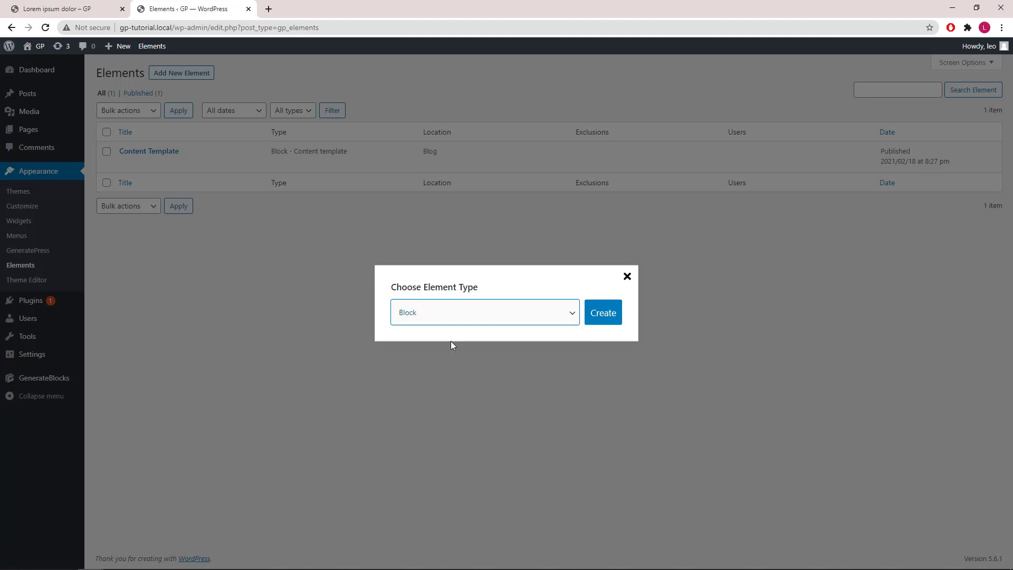
left_click(602, 313)
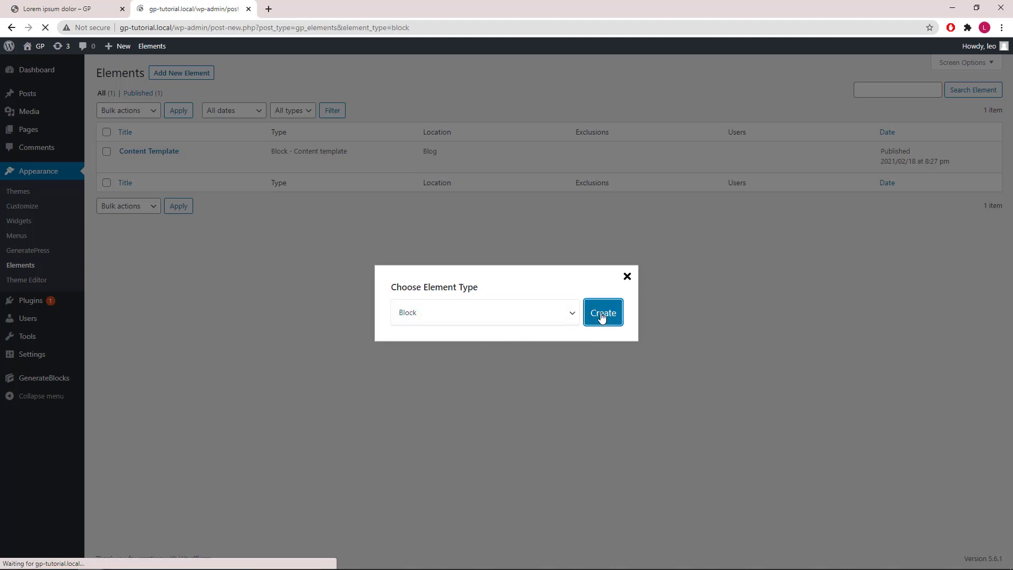
left_click(601, 313)
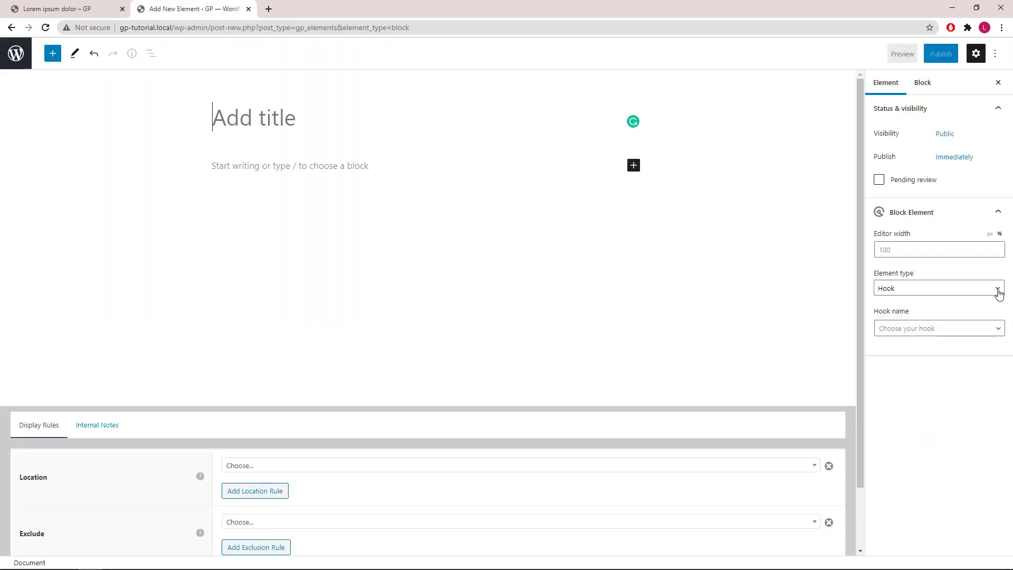
Set the new block element's type to Page Hero.
left_click(938, 288)
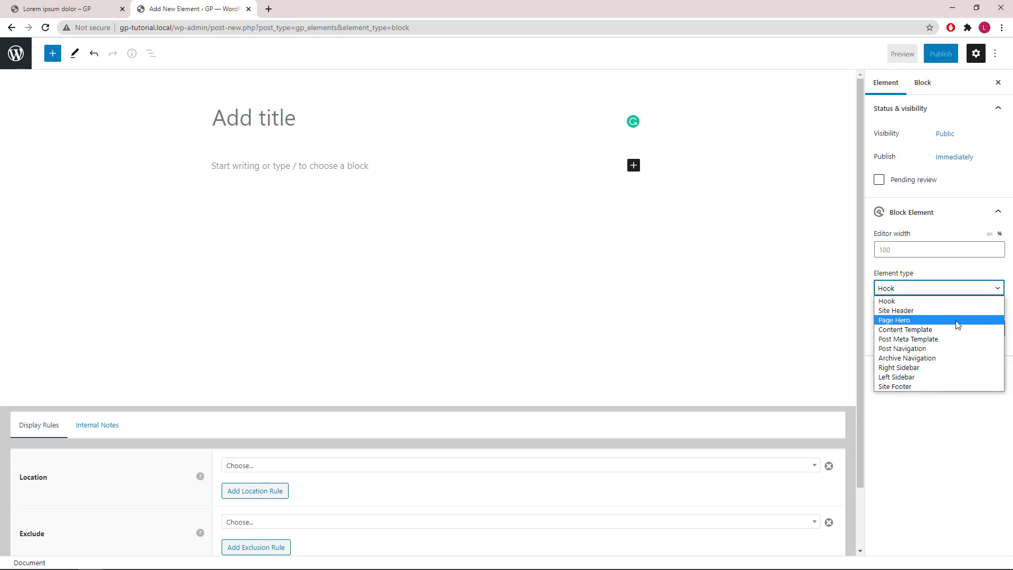
left_click(895, 319)
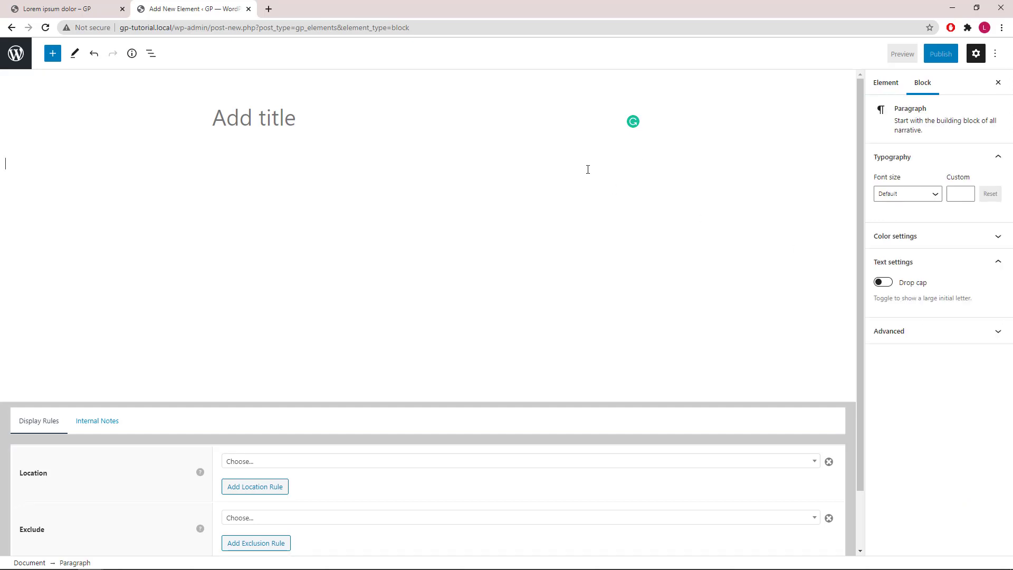
mouse_move(840, 165)
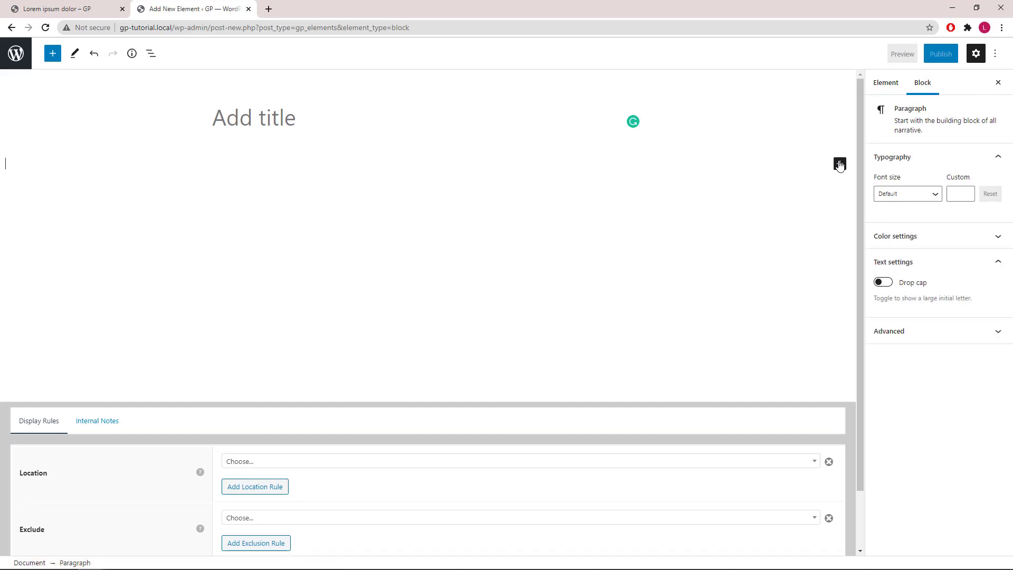
Insert a GenerateBlocks Container into the hero element.
left_click(840, 163)
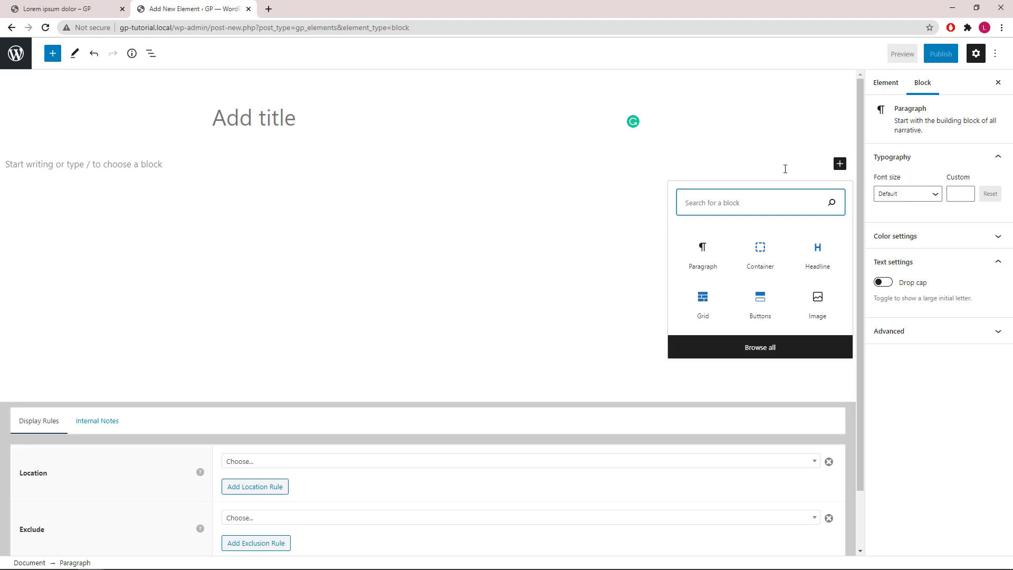
left_click(760, 252)
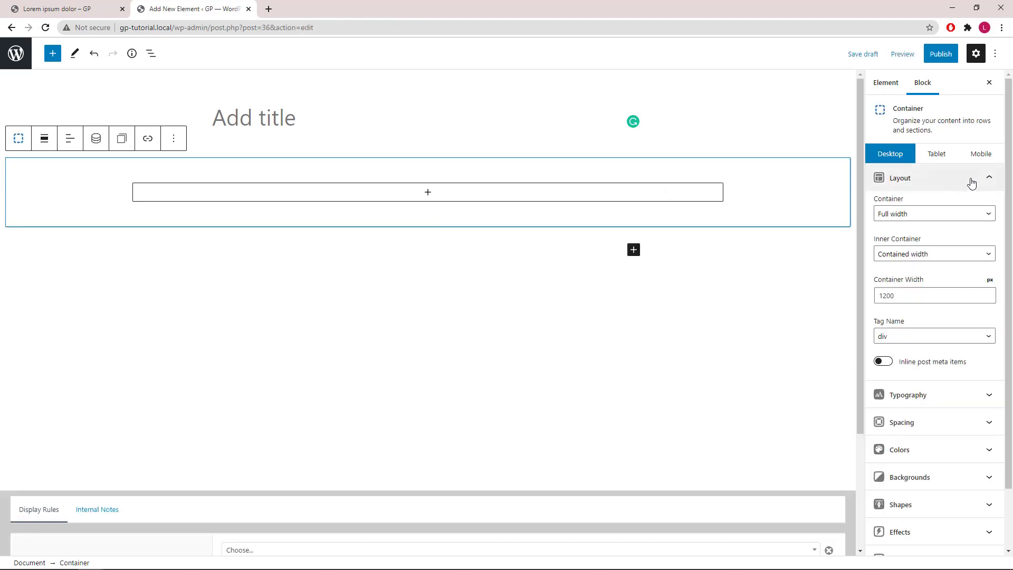
left_click(897, 177)
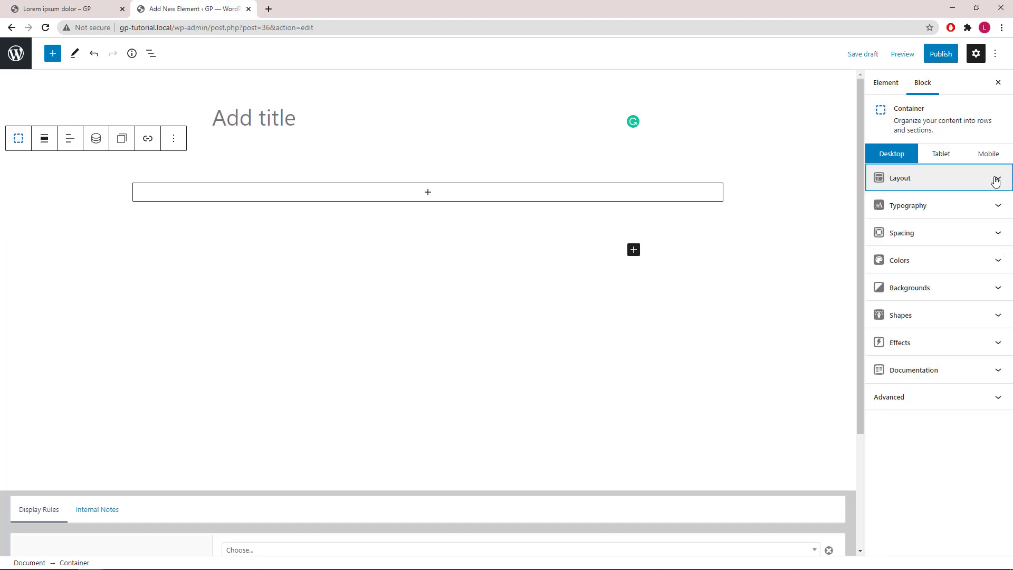
left_click(898, 232)
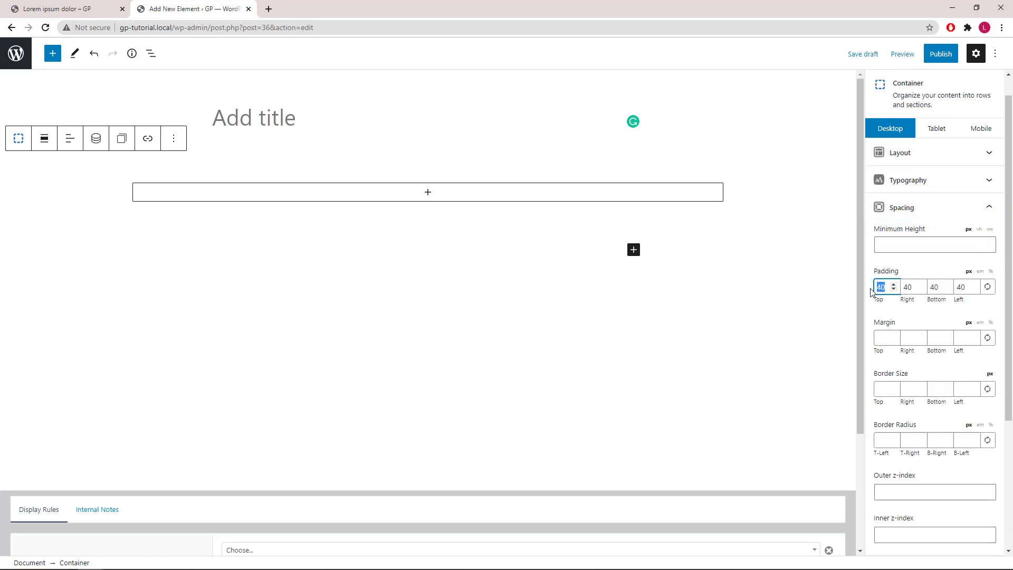
Set the container padding to 160 px top/bottom and 20 px left/right.
type("16")
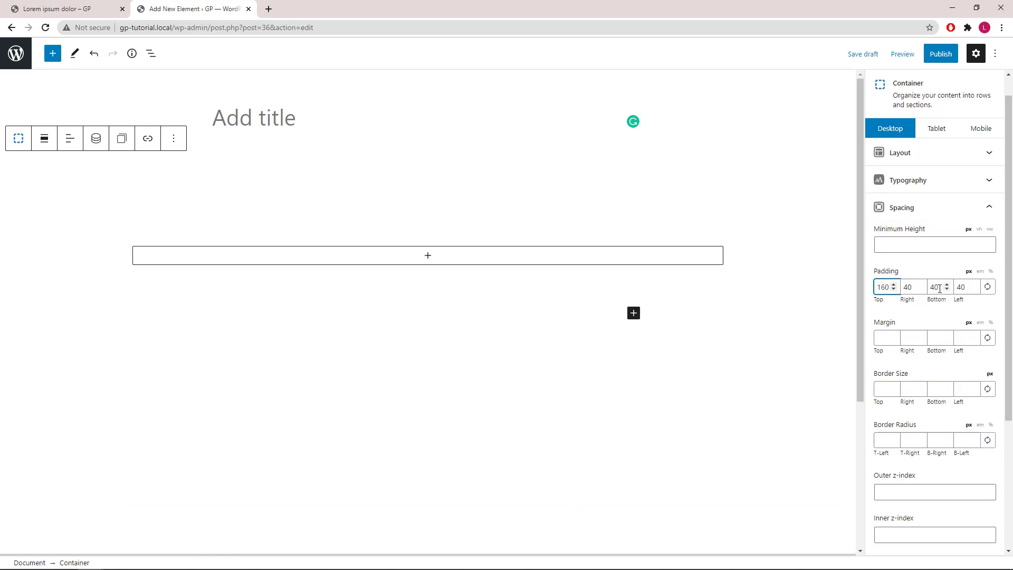
type("160")
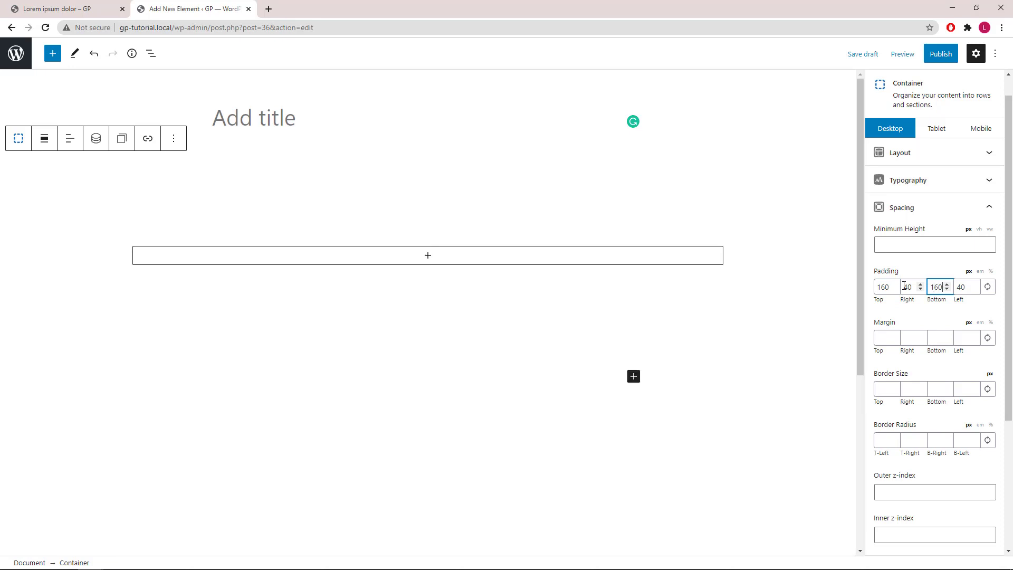
left_click(911, 286)
type("20")
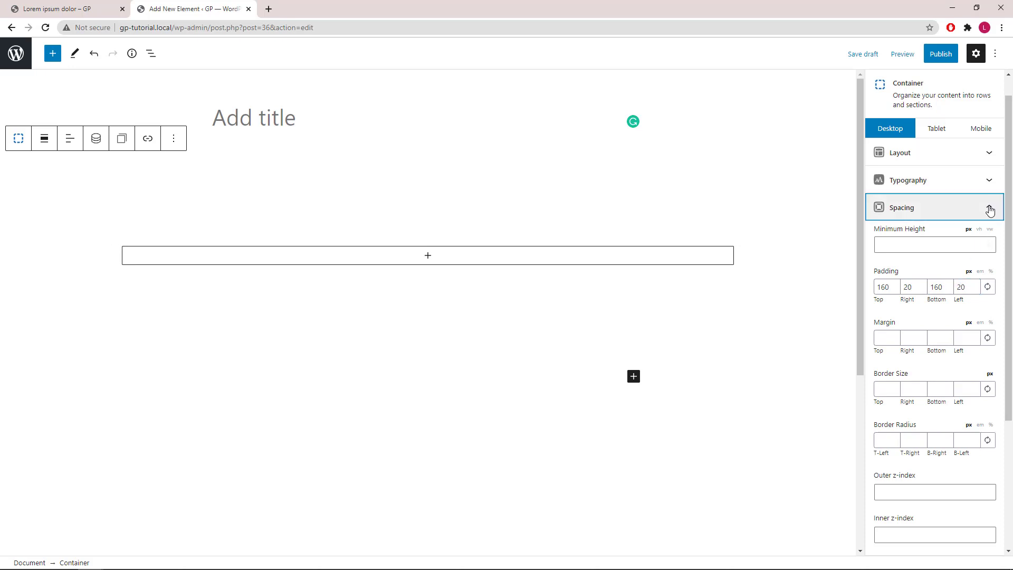
left_click(96, 139)
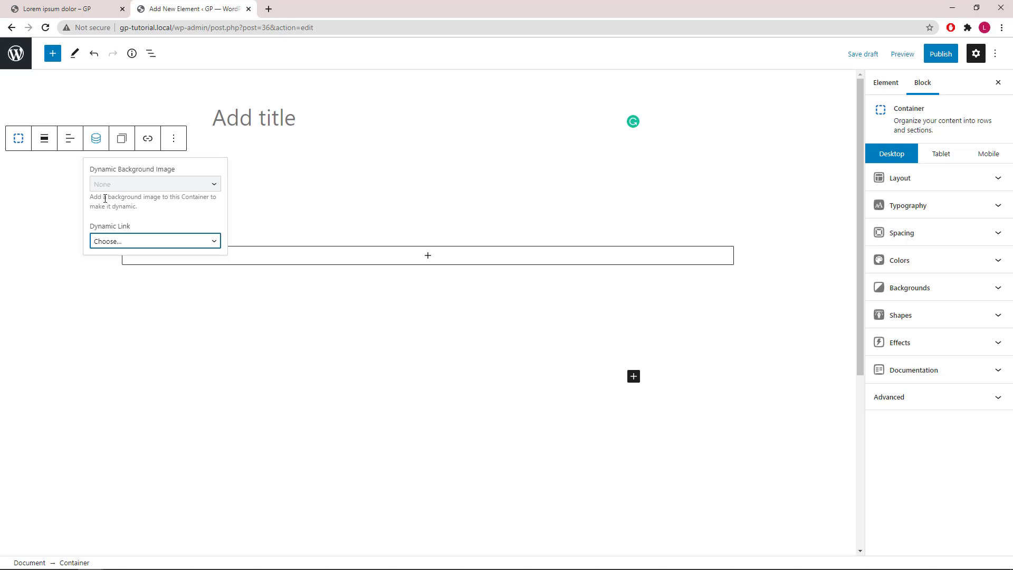
mouse_move(149, 209)
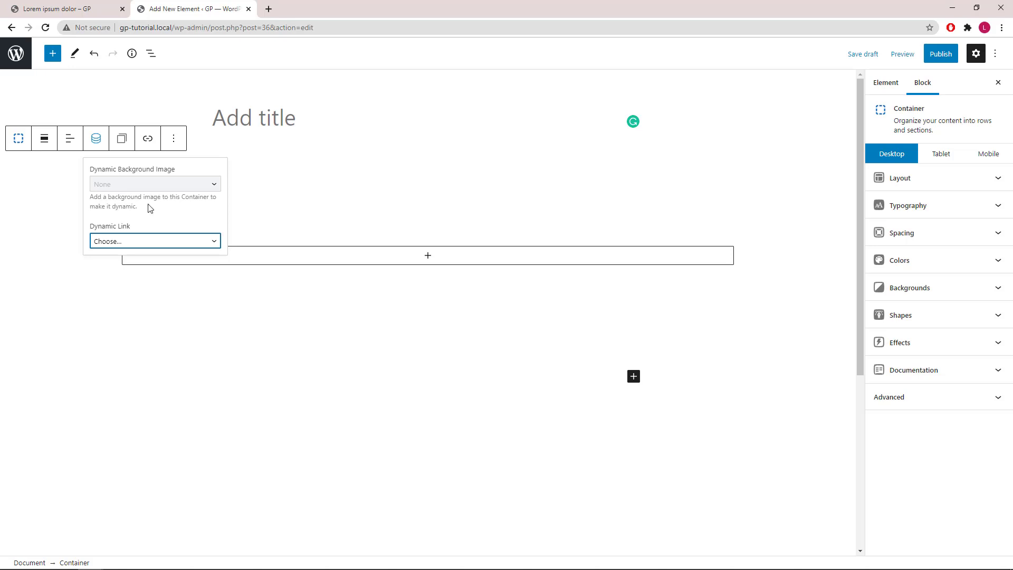
mouse_move(172, 193)
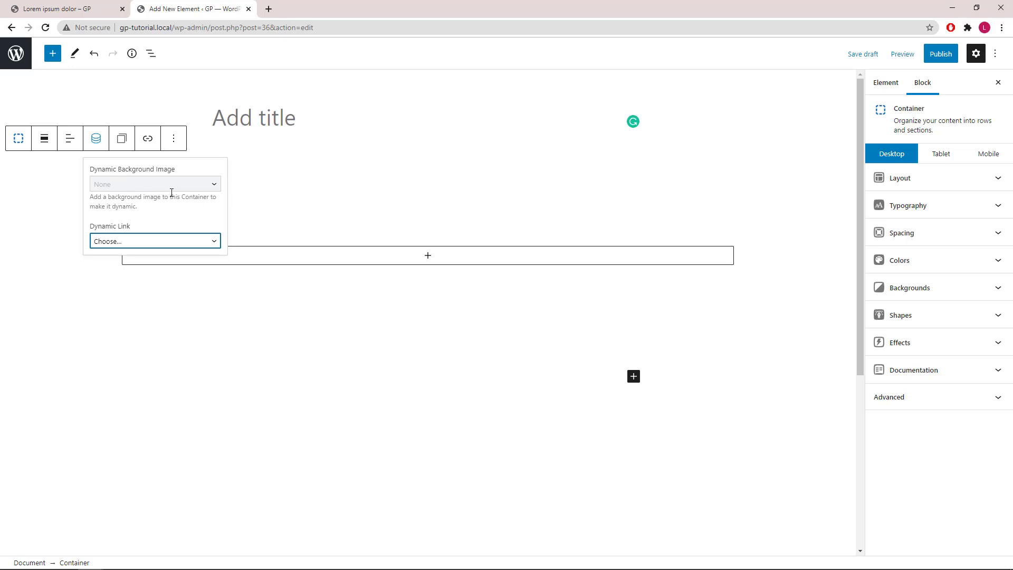
Set the mountain bikers photo as the container background at 1040px, positioned right top.
left_click(904, 287)
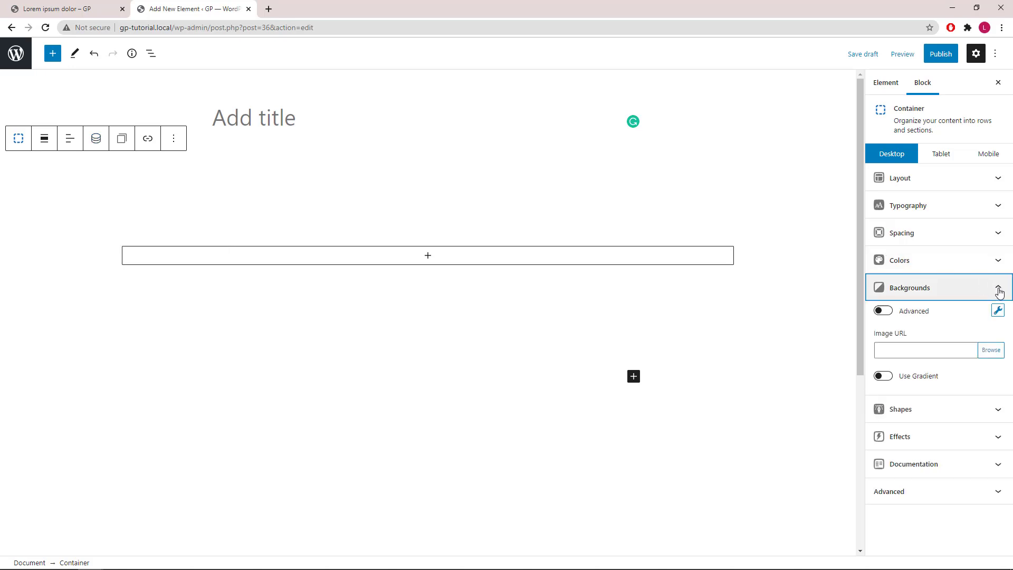
left_click(991, 349)
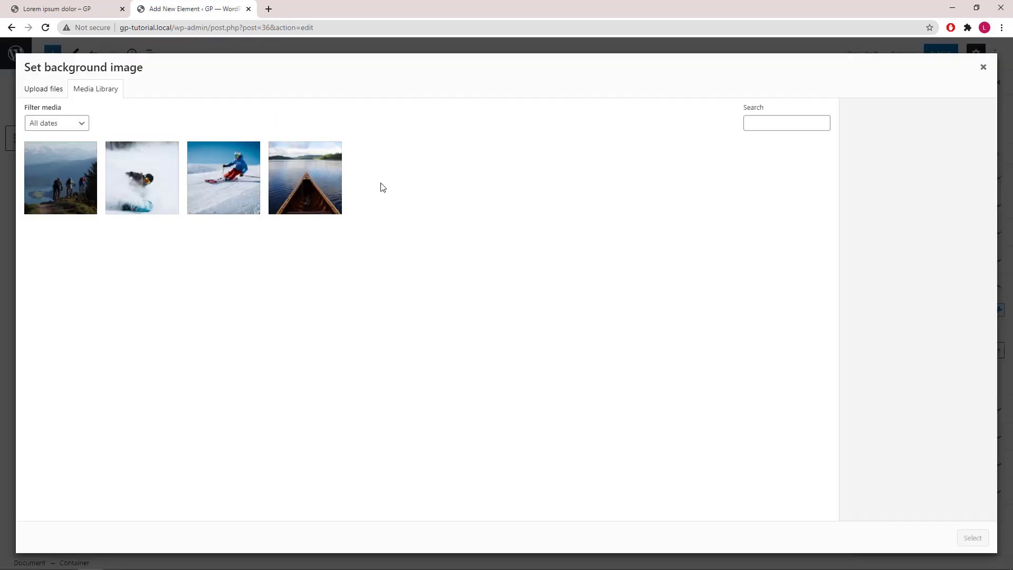
left_click(60, 177)
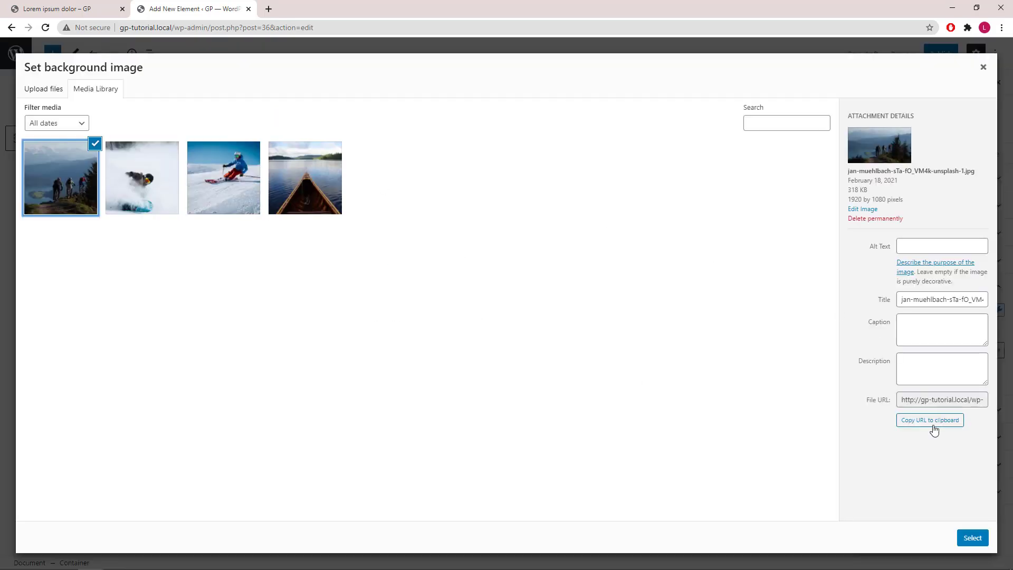
left_click(972, 537)
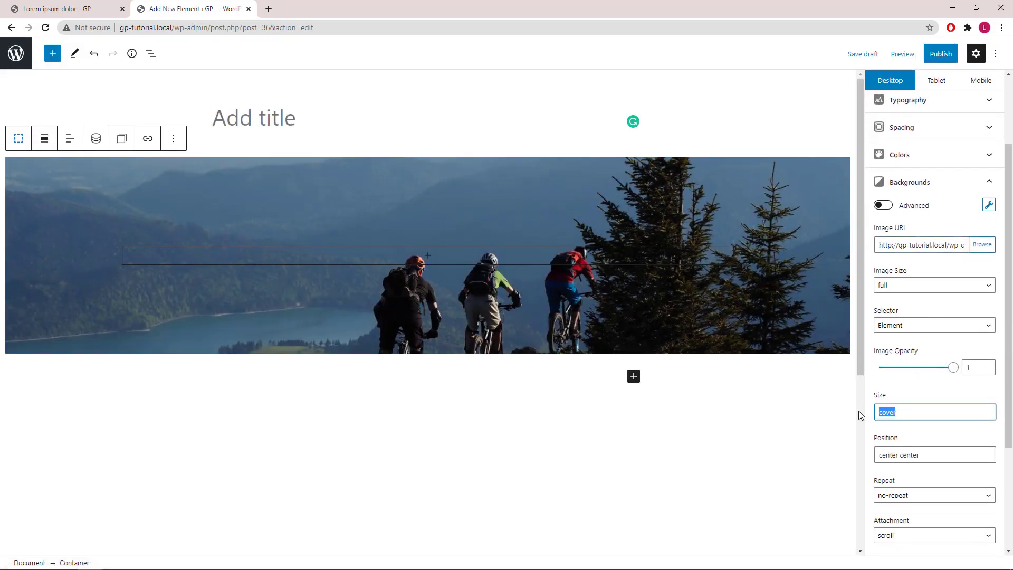
type("1040px")
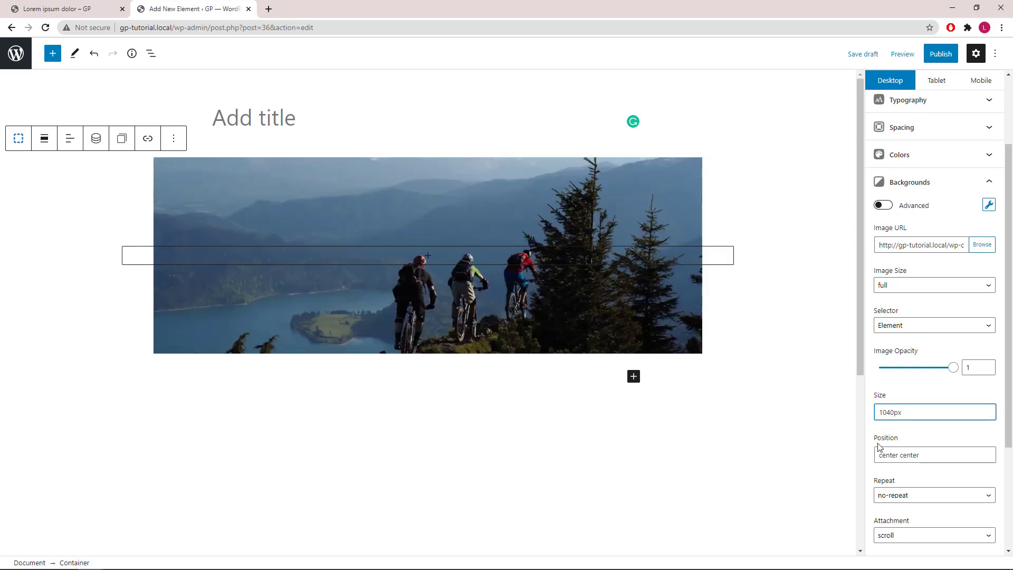
type("right top")
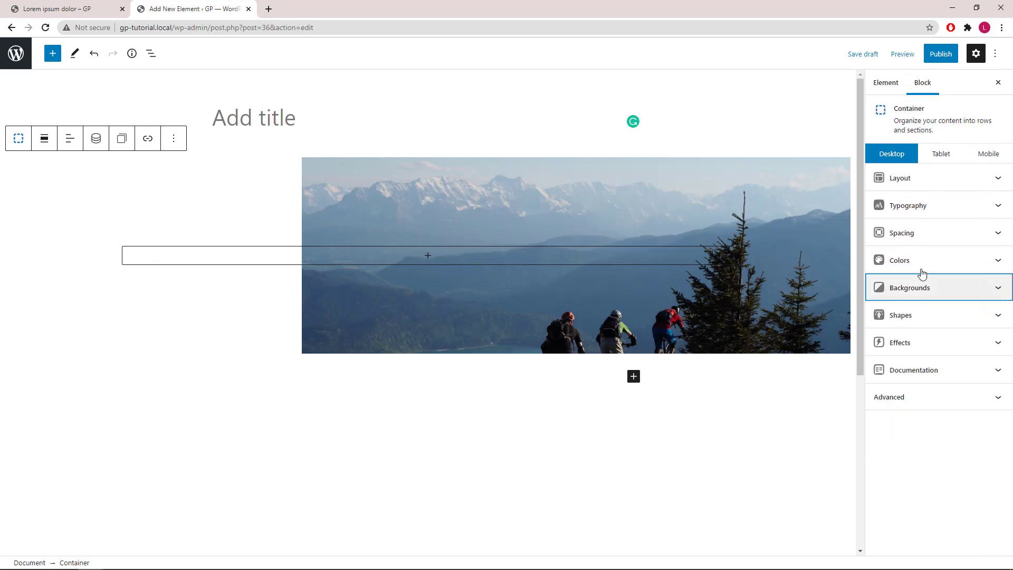
Make the background image dynamic, pulled from the post's featured image.
left_click(96, 138)
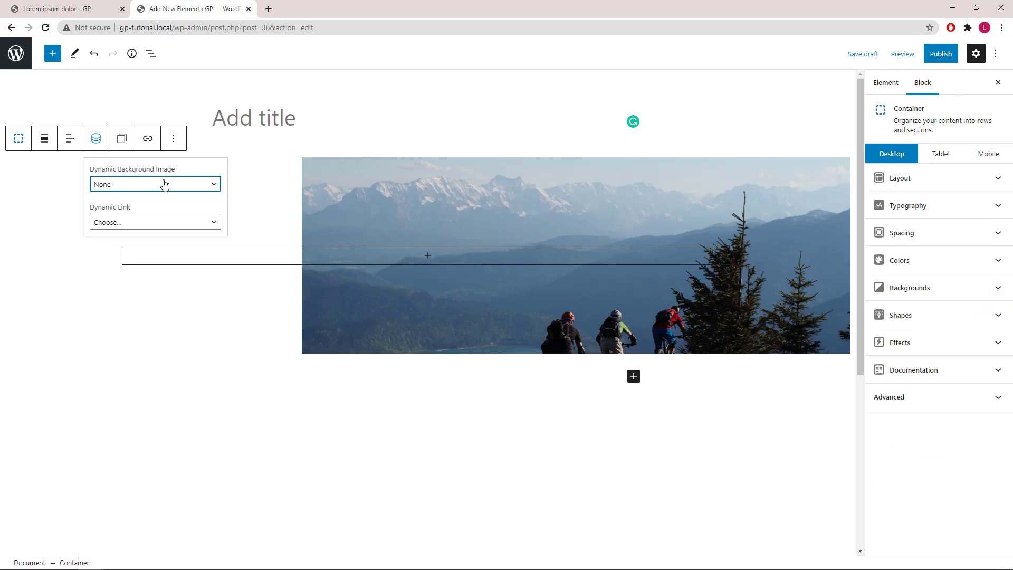
left_click(154, 184)
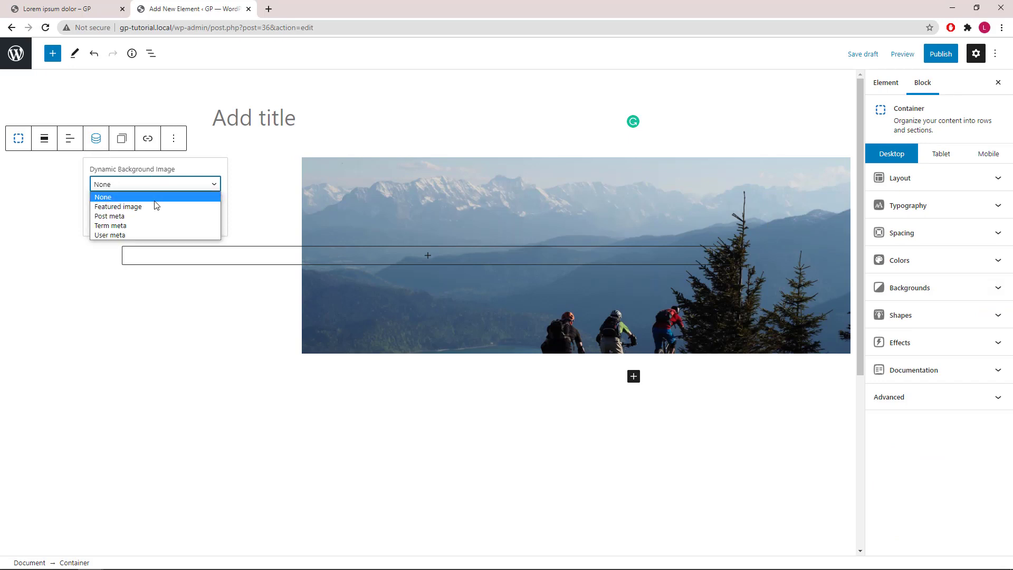
left_click(117, 206)
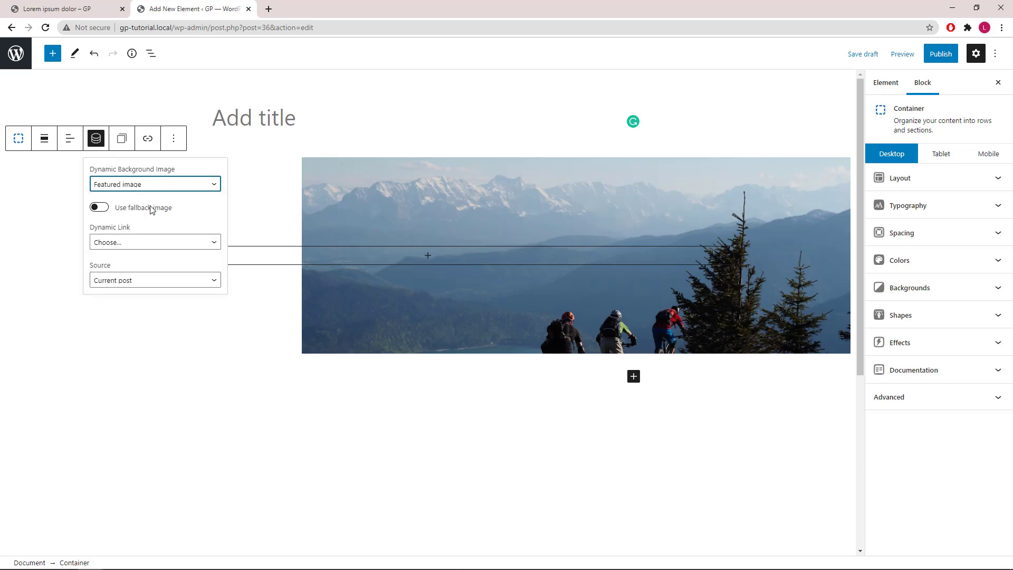
left_click(96, 139)
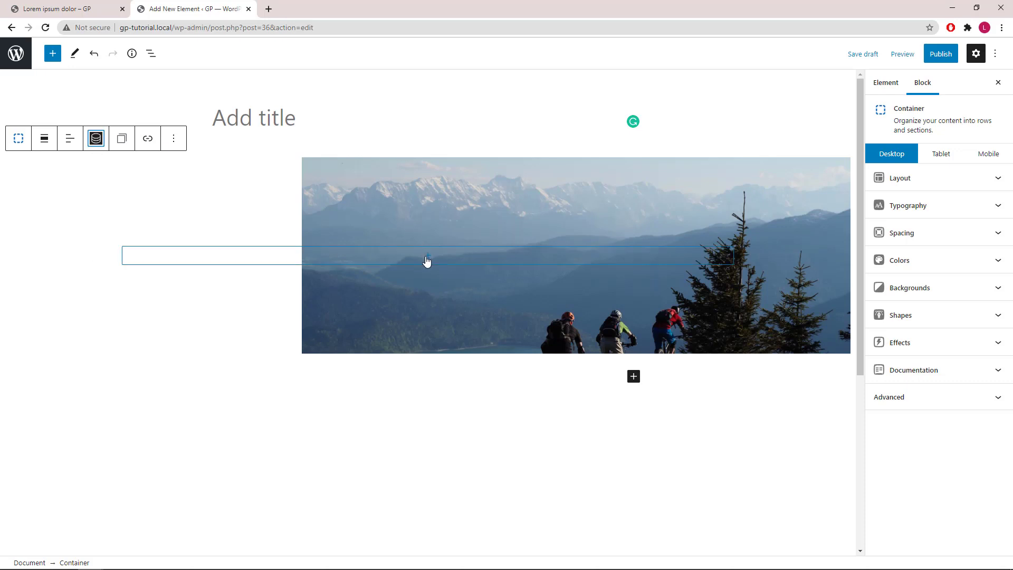
Insert a single-column Grid inside the container and show the List View outline.
left_click(427, 254)
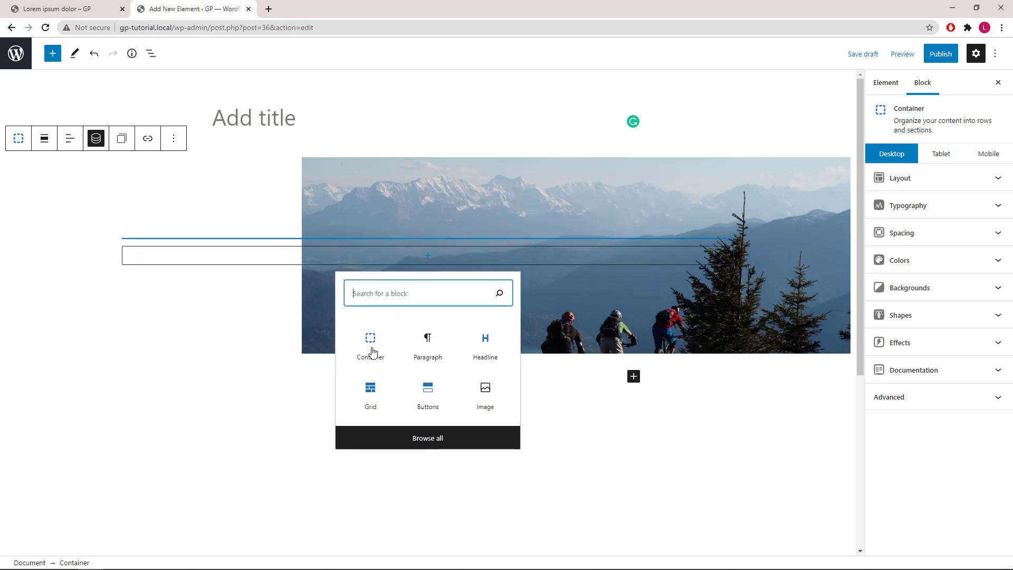
left_click(370, 395)
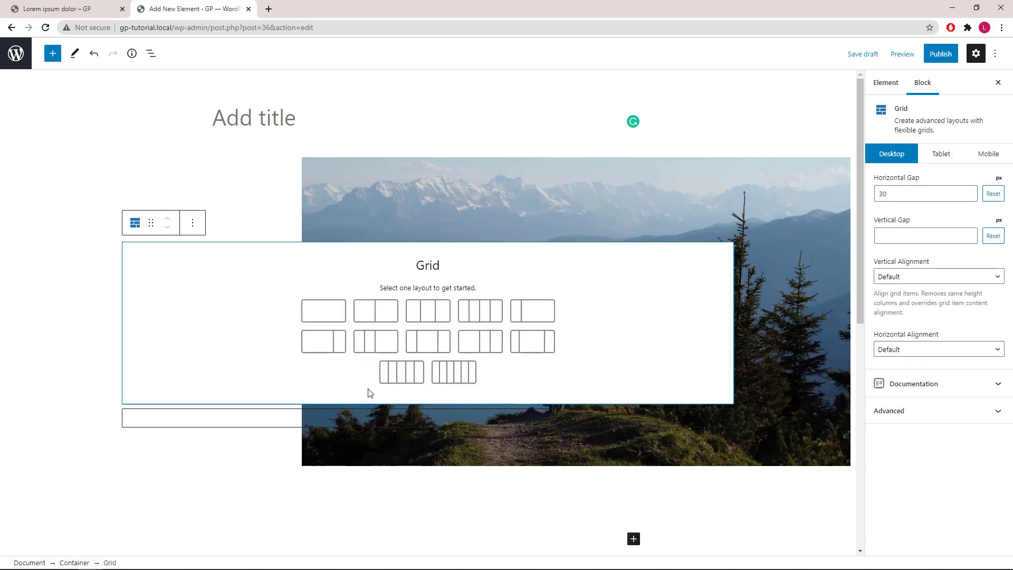
mouse_move(323, 310)
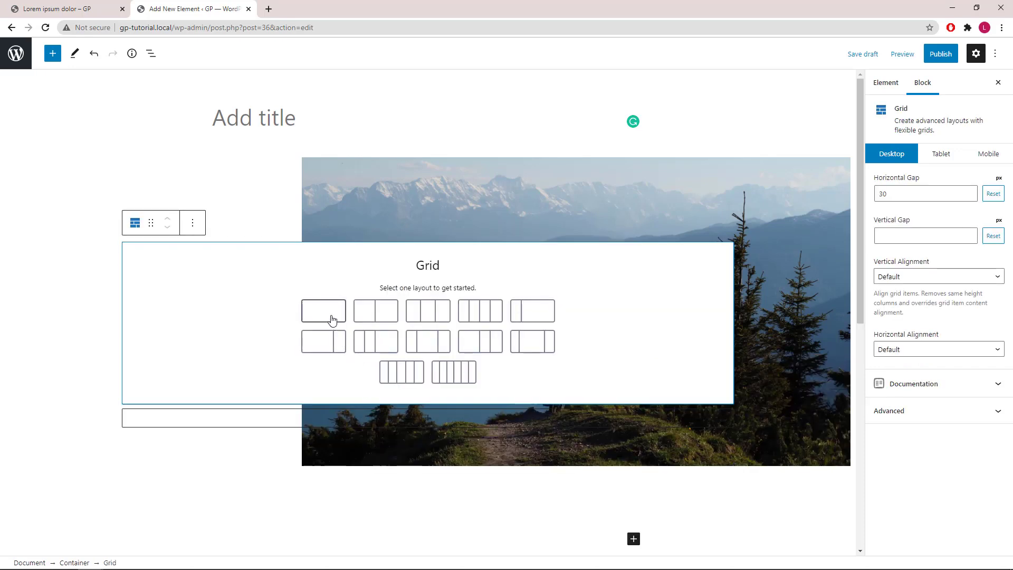
left_click(323, 310)
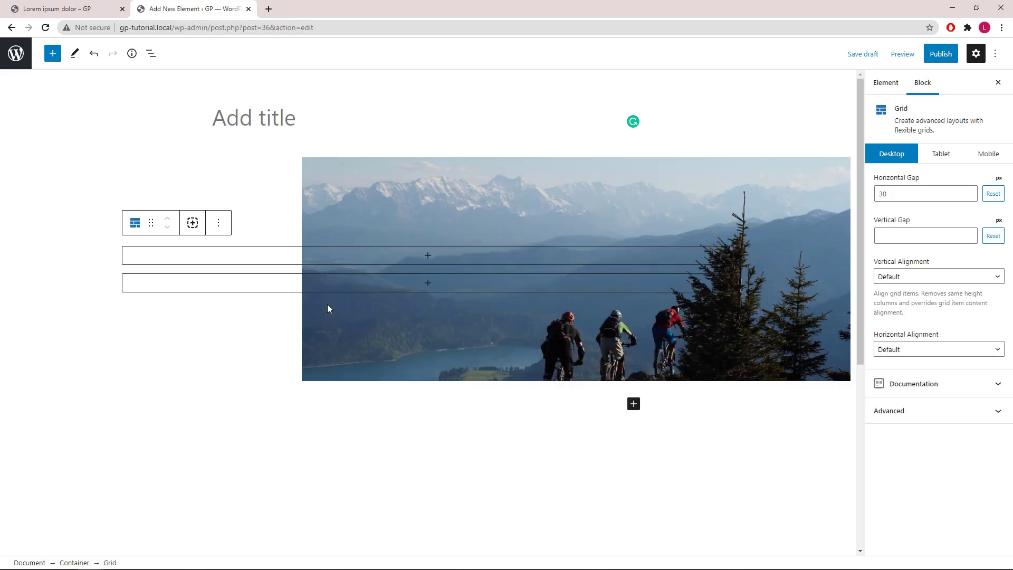
left_click(151, 53)
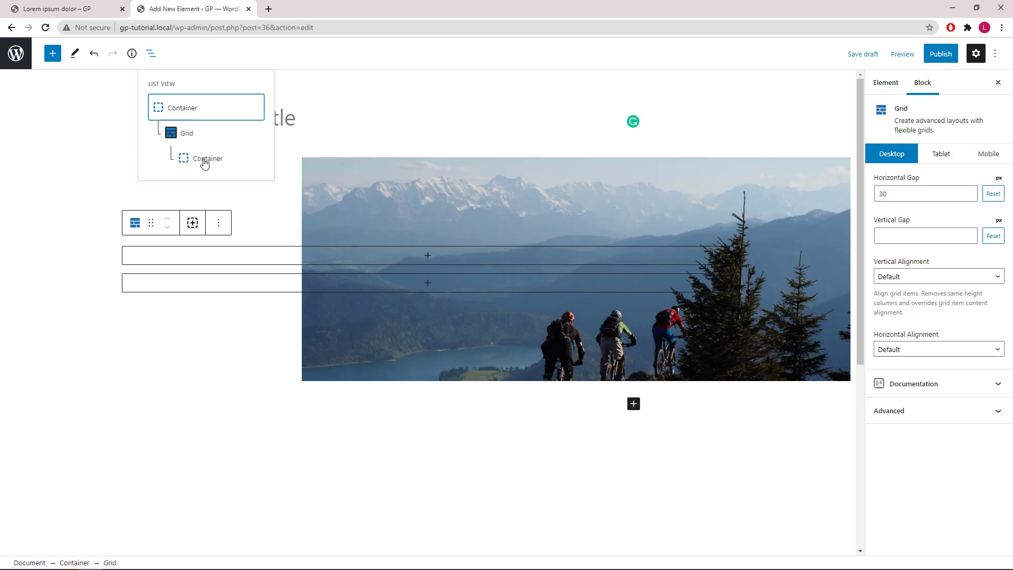
Set the grid's inner Container width to 66.66%.
left_click(207, 158)
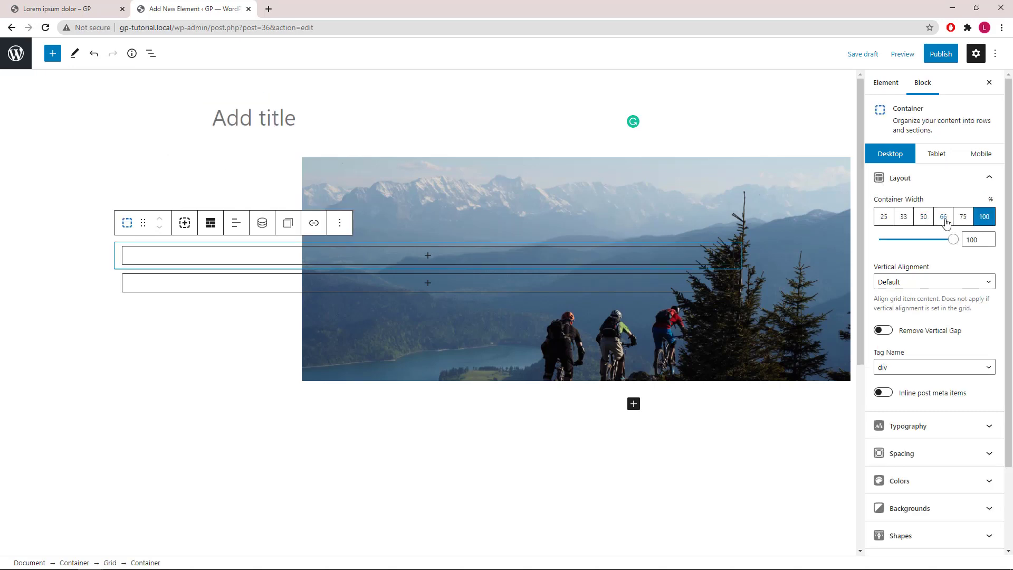
left_click(944, 216)
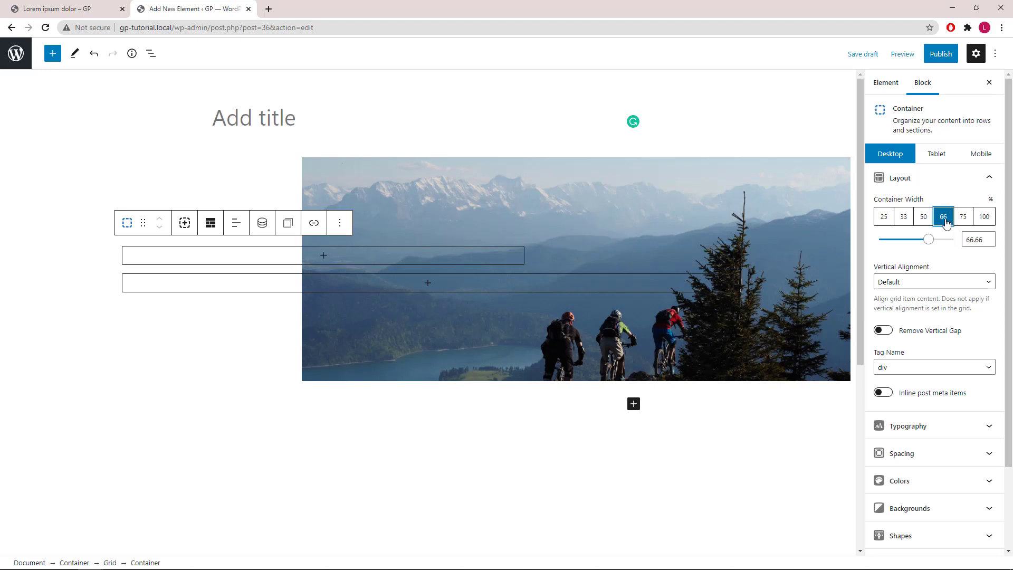
left_click(934, 177)
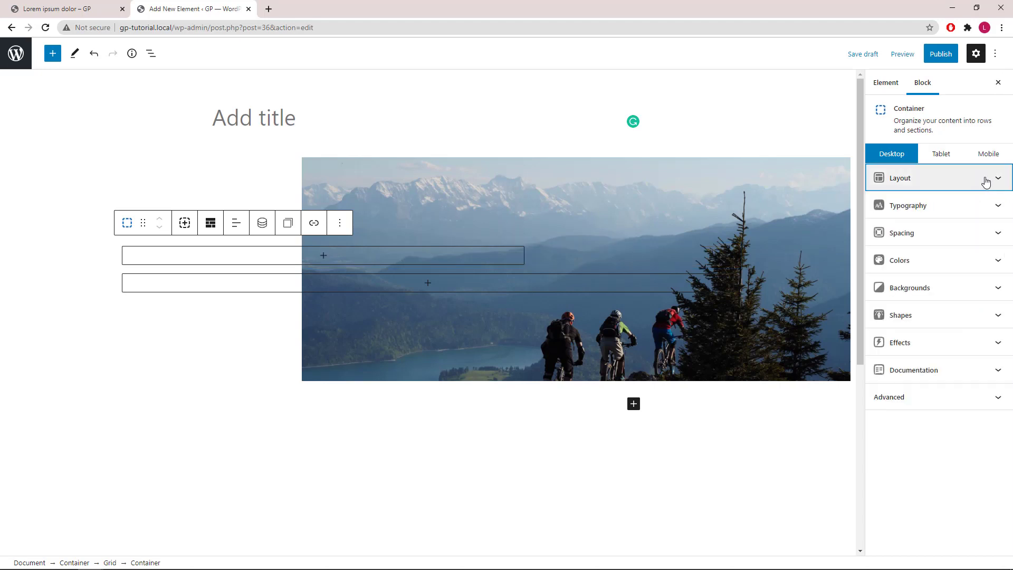
Give the inner container 20/20/20/30 px padding and a 2 px left border.
left_click(899, 232)
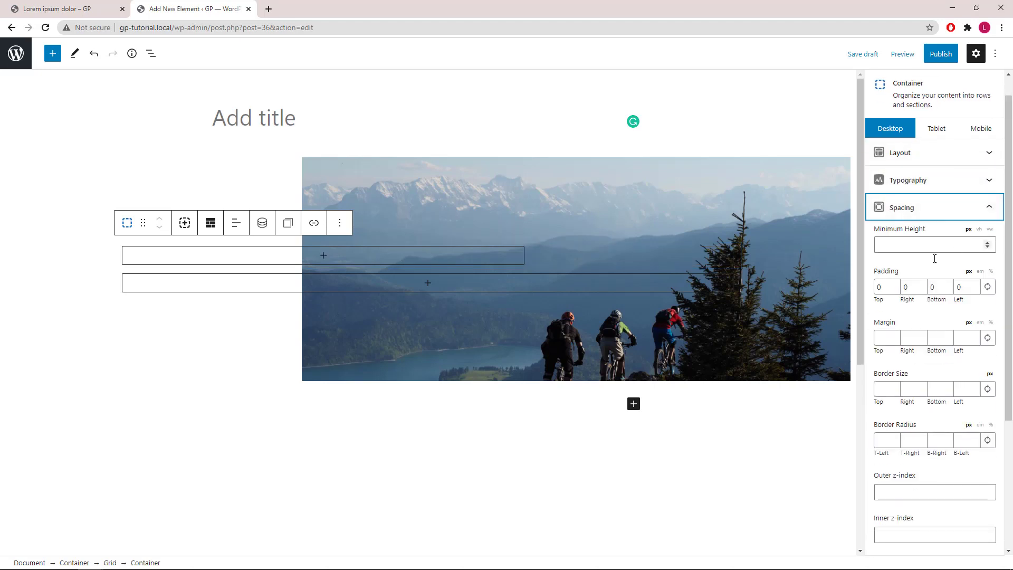
left_click(885, 286)
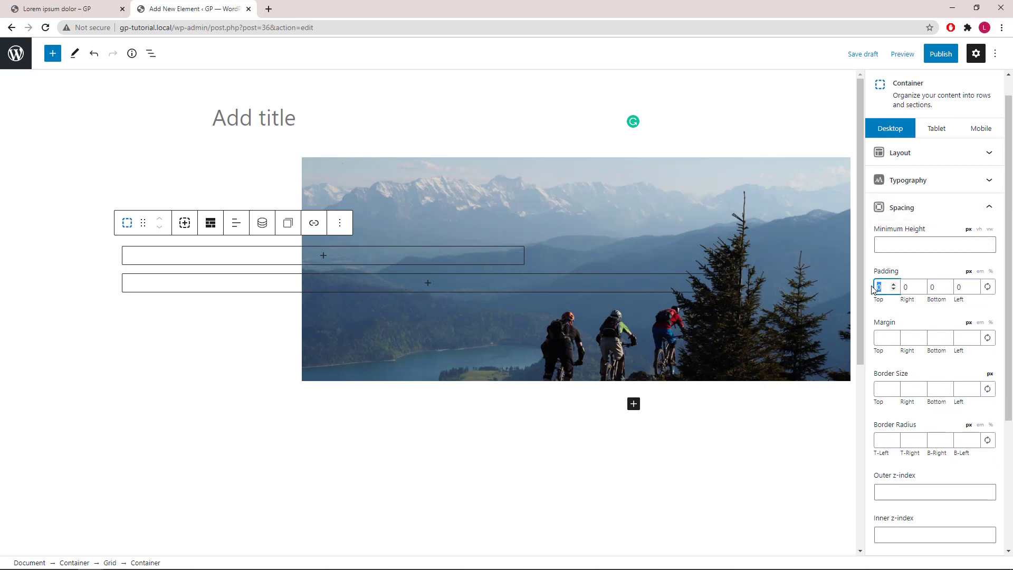
type("20")
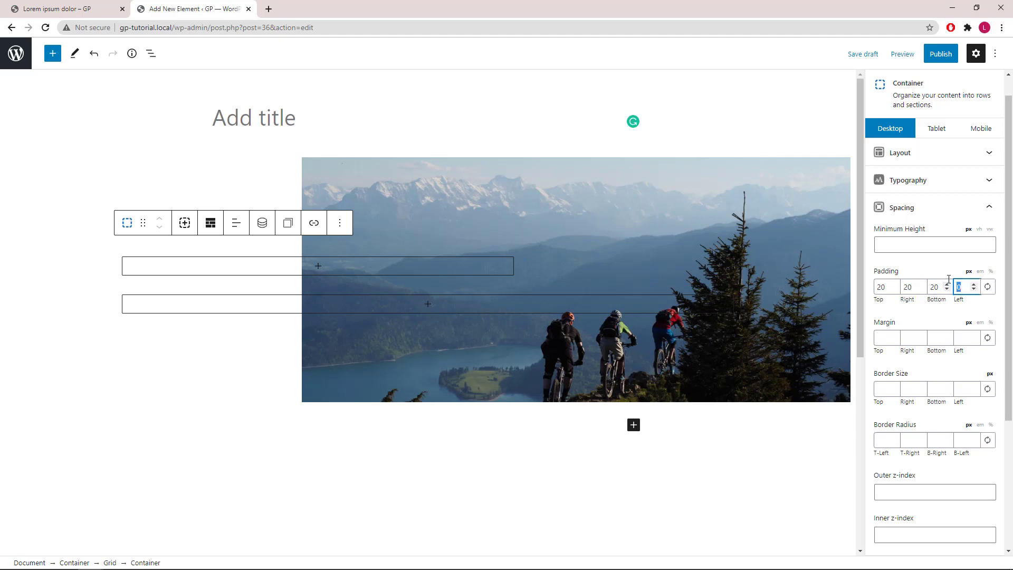
type("30")
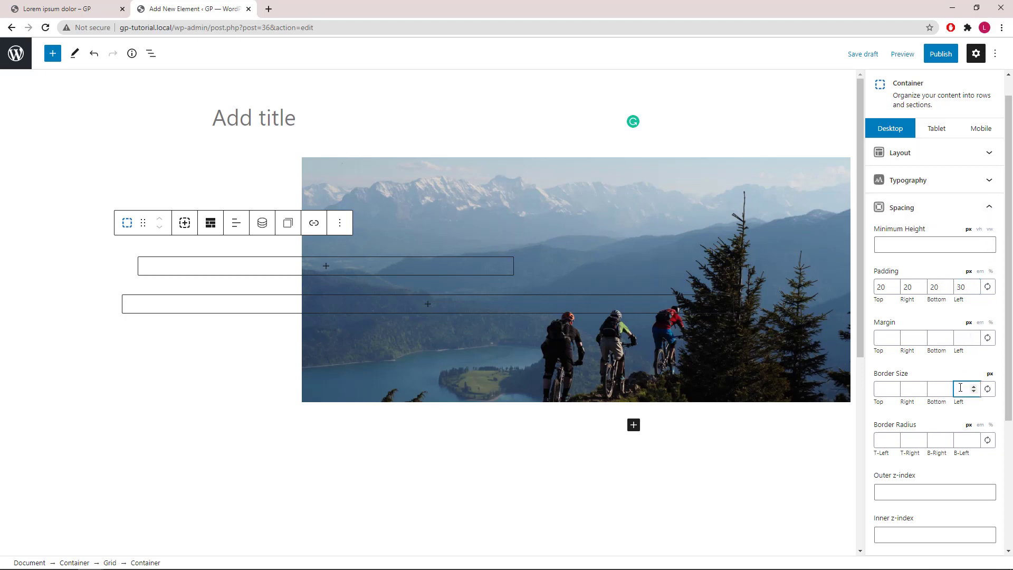
type("2")
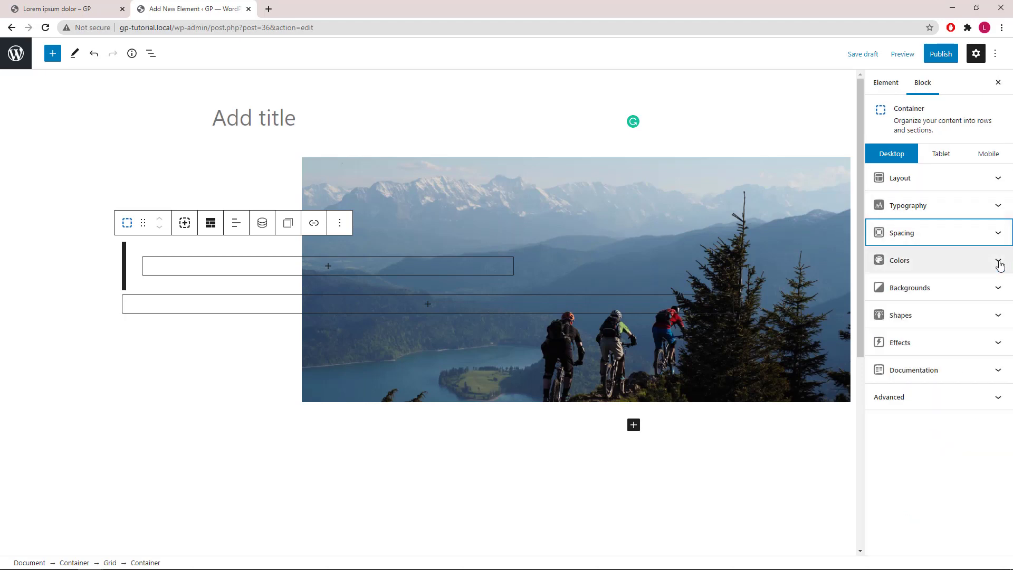
Set the inner container's background to white with reduced opacity.
left_click(897, 260)
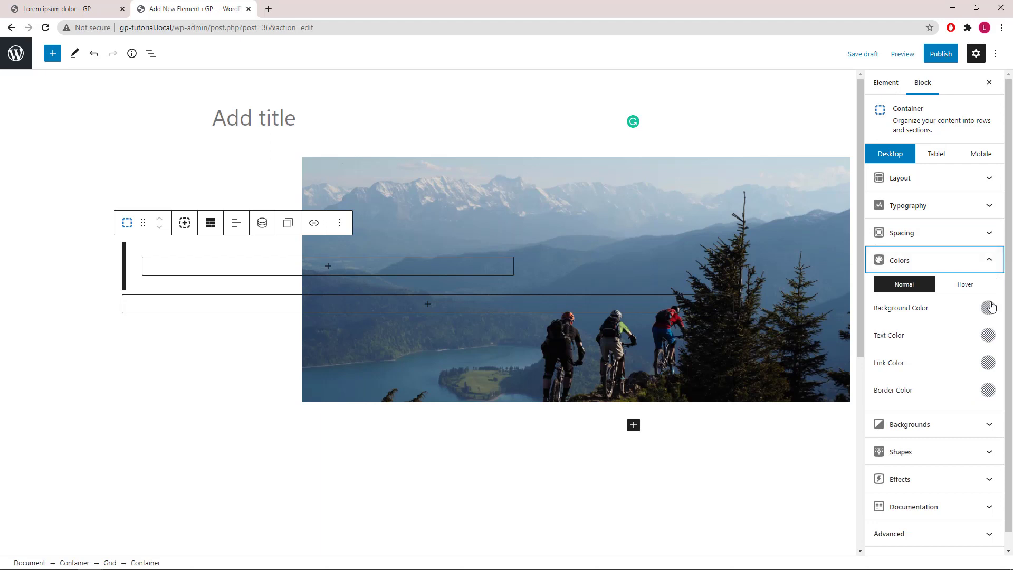
left_click(988, 307)
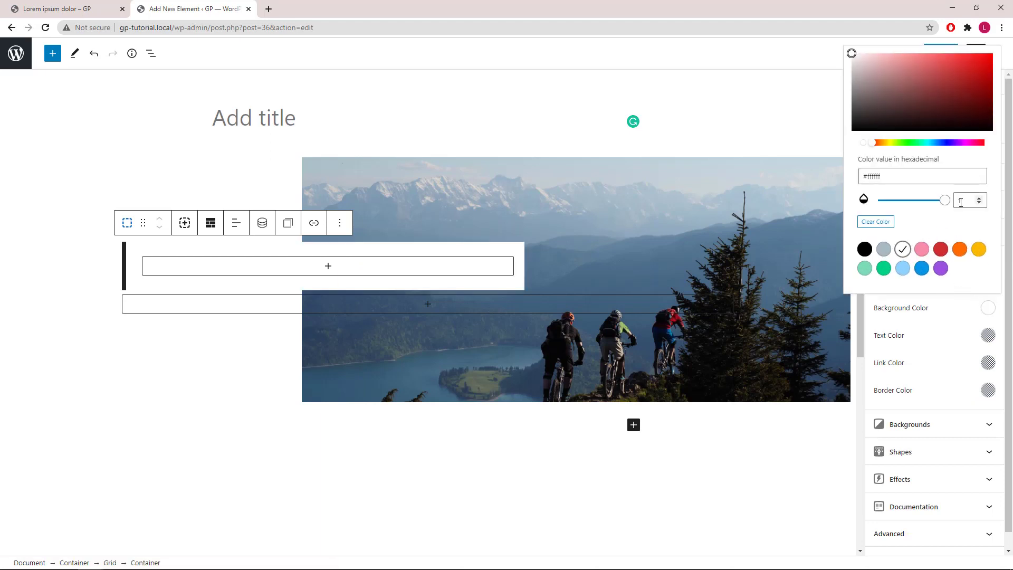
left_click(967, 199)
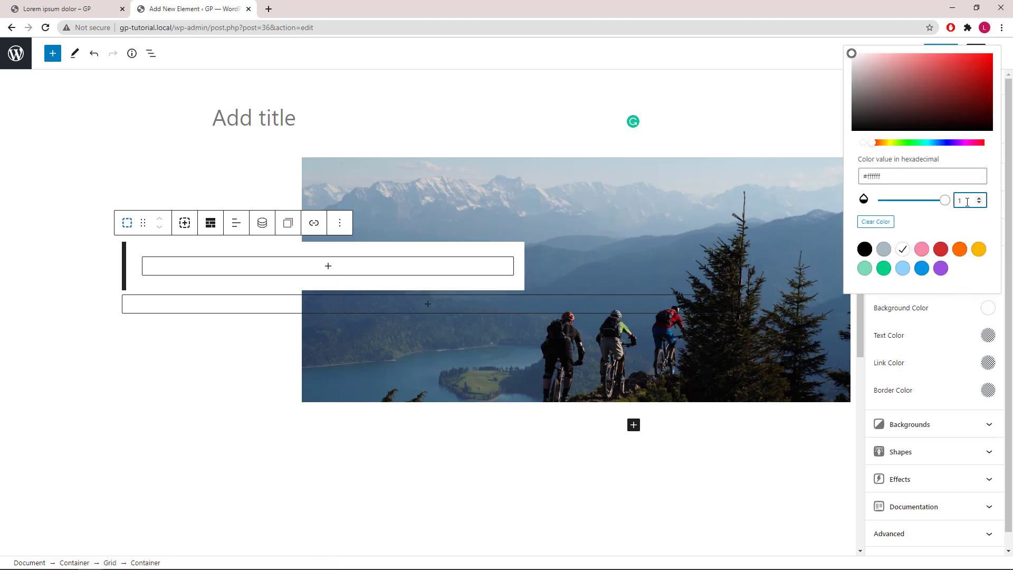
left_click_drag(945, 200, 879, 199)
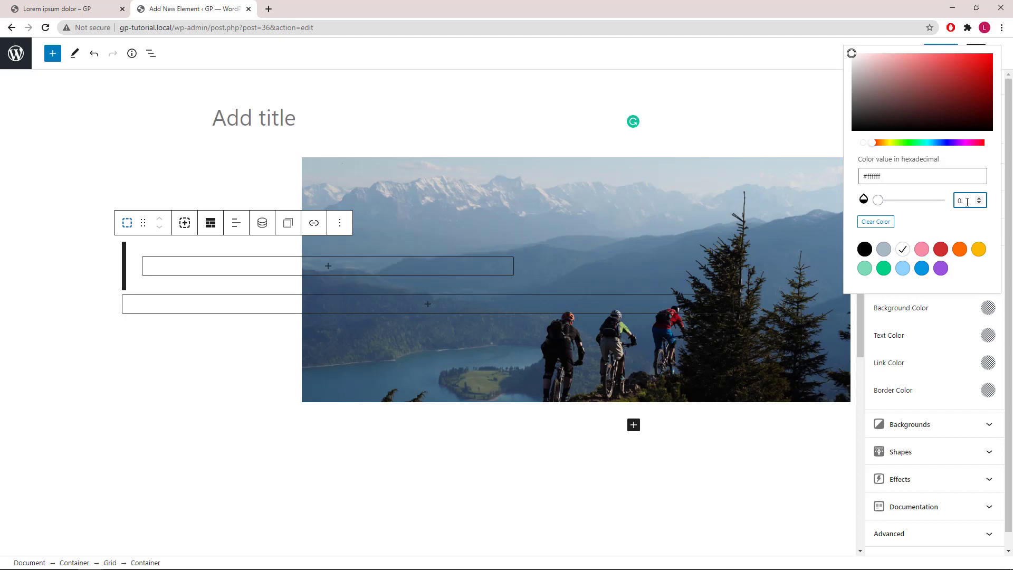
left_click_drag(880, 200, 932, 199)
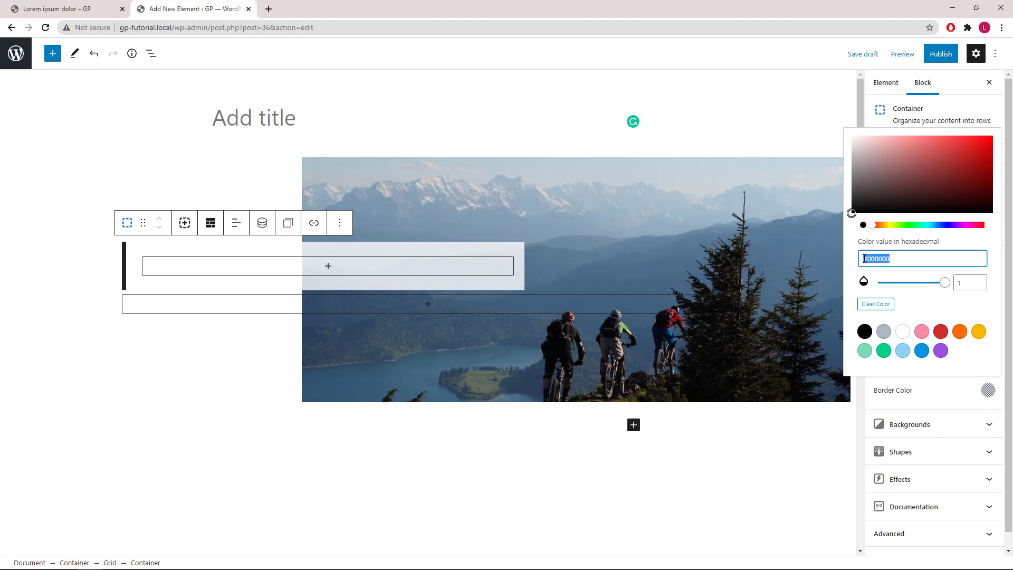
Set the border color to light blue #83b0de.
left_click(908, 145)
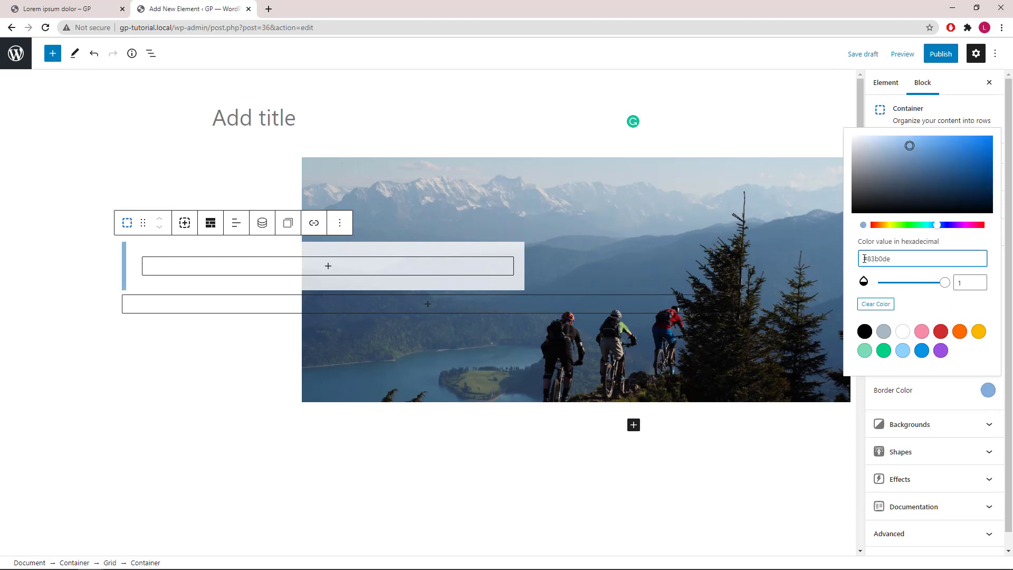
left_click(988, 389)
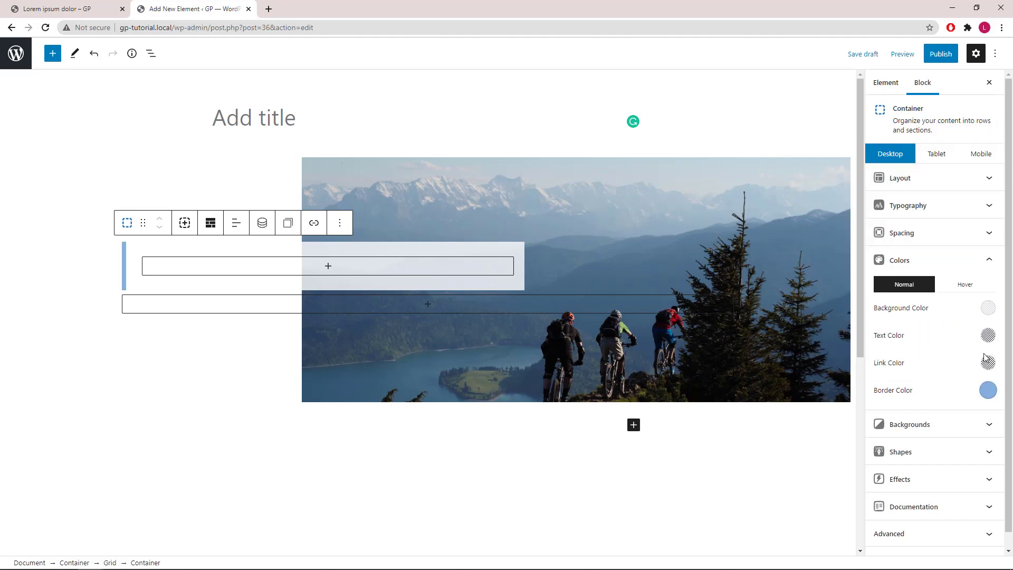
left_click(899, 260)
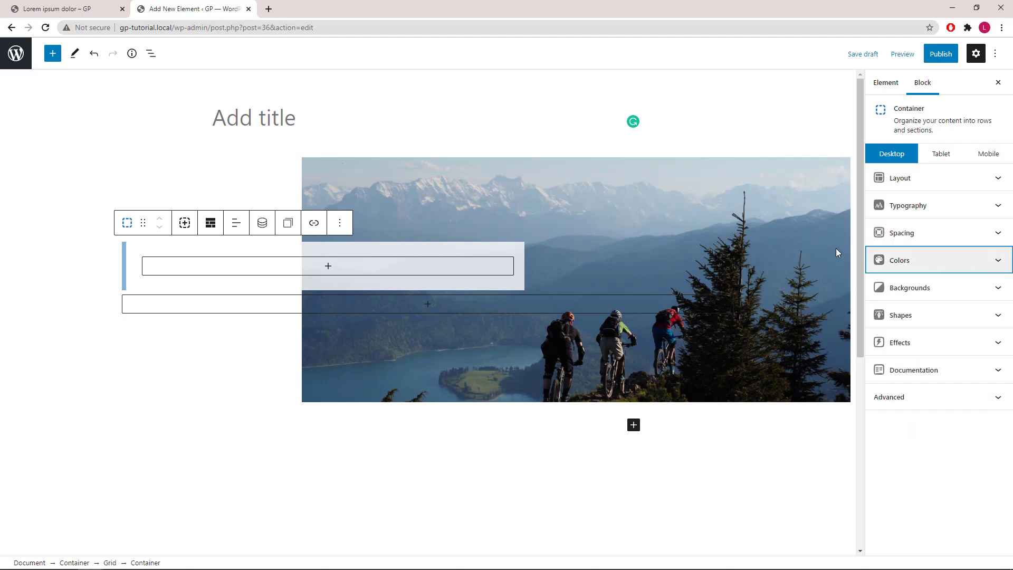
mouse_move(327, 266)
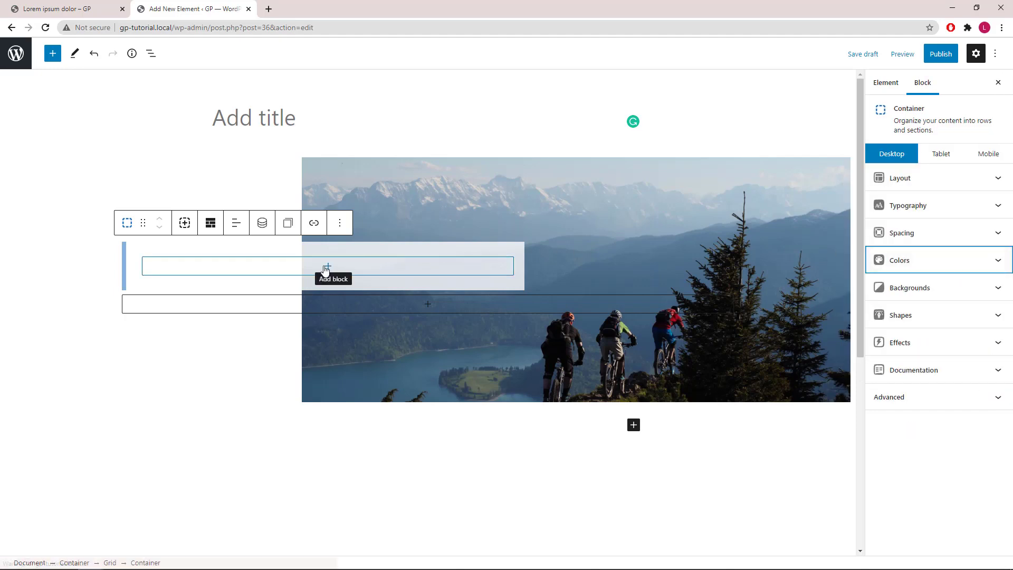
Add a Headline block inside the box and set its tag to Paragraph.
left_click(327, 266)
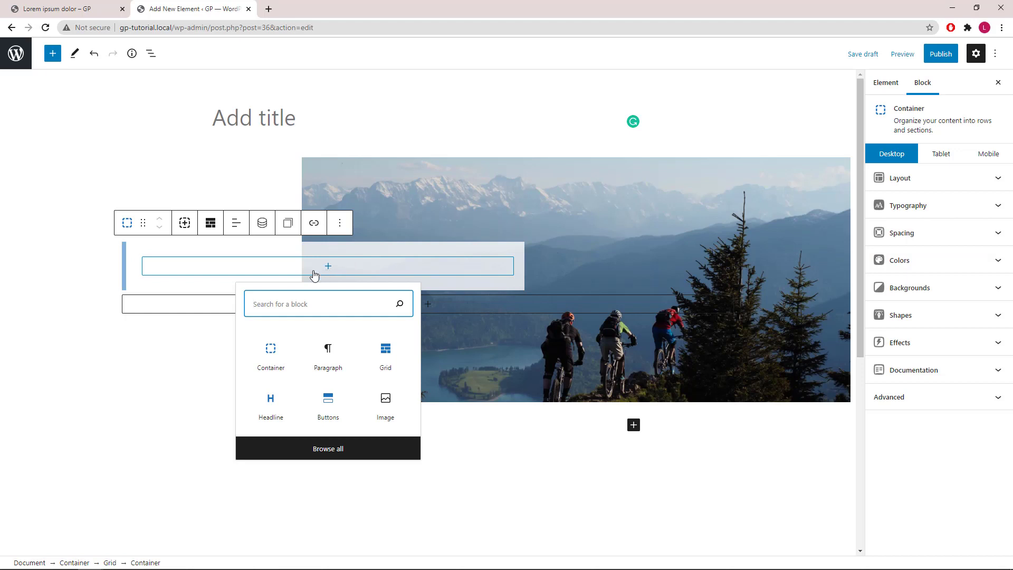
left_click(271, 402)
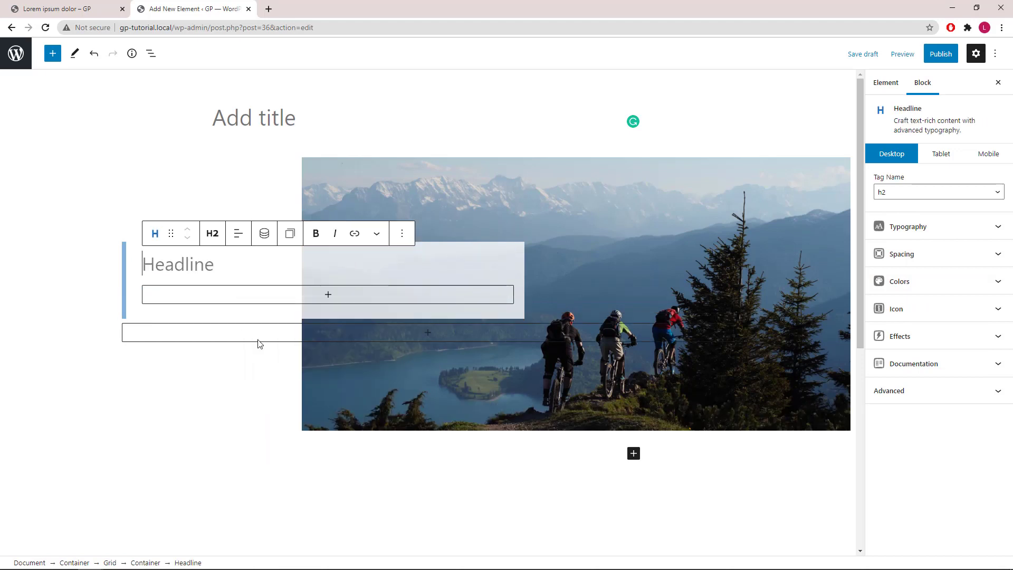
left_click(213, 233)
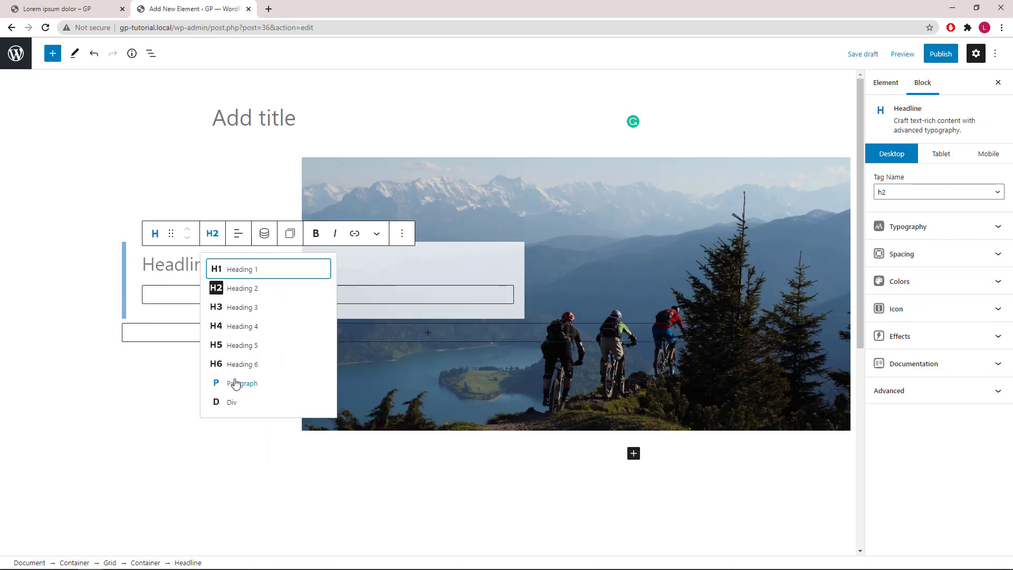
left_click(242, 382)
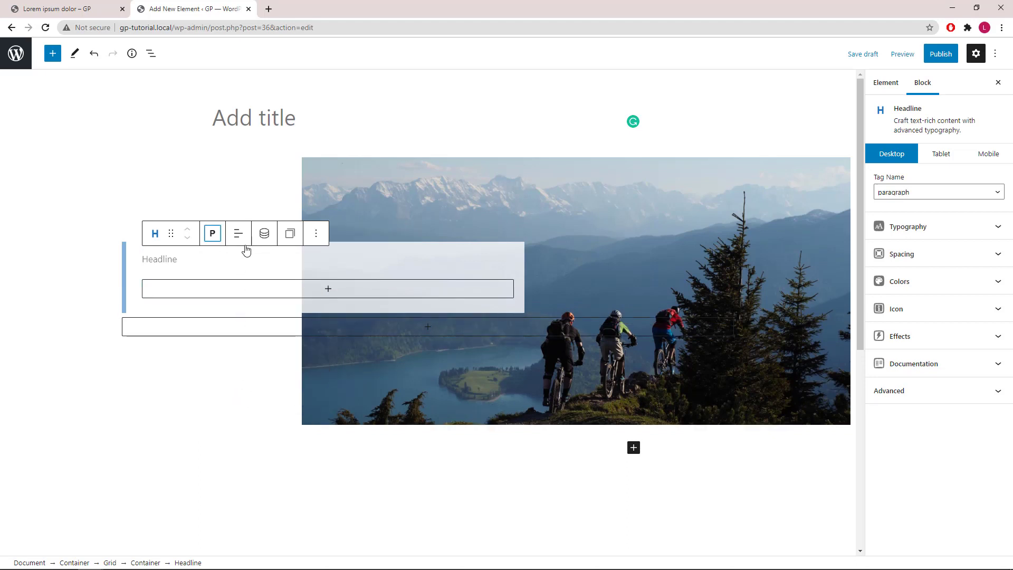
mouse_move(264, 233)
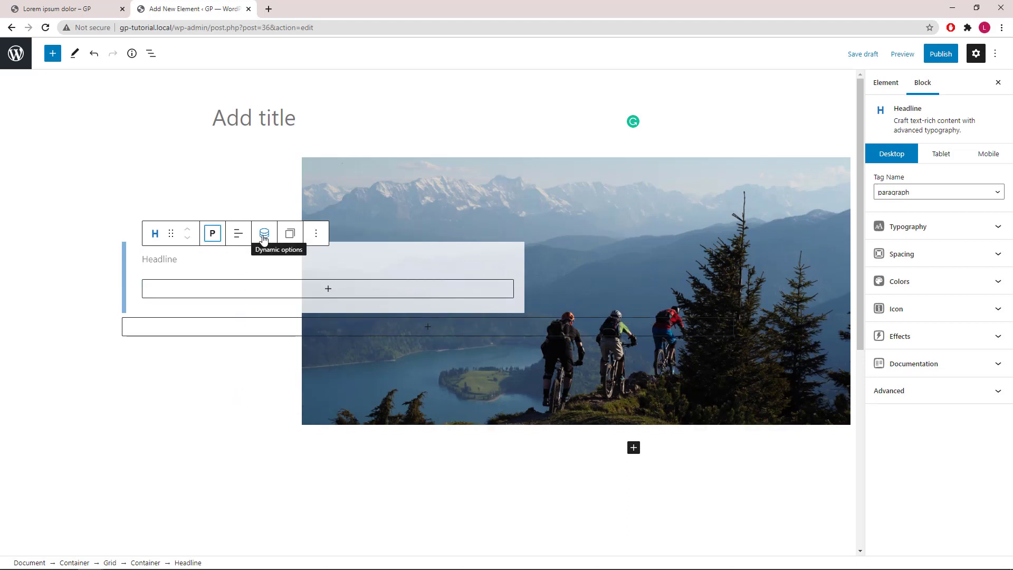
Make it show 'Written by:' plus the post author name, linked to the author archives.
left_click(264, 234)
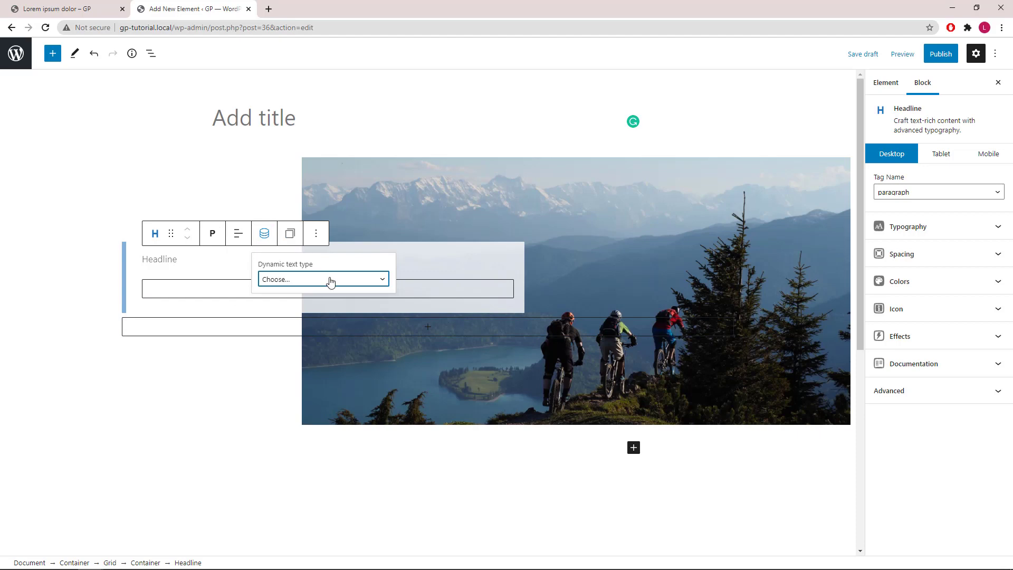
left_click(321, 279)
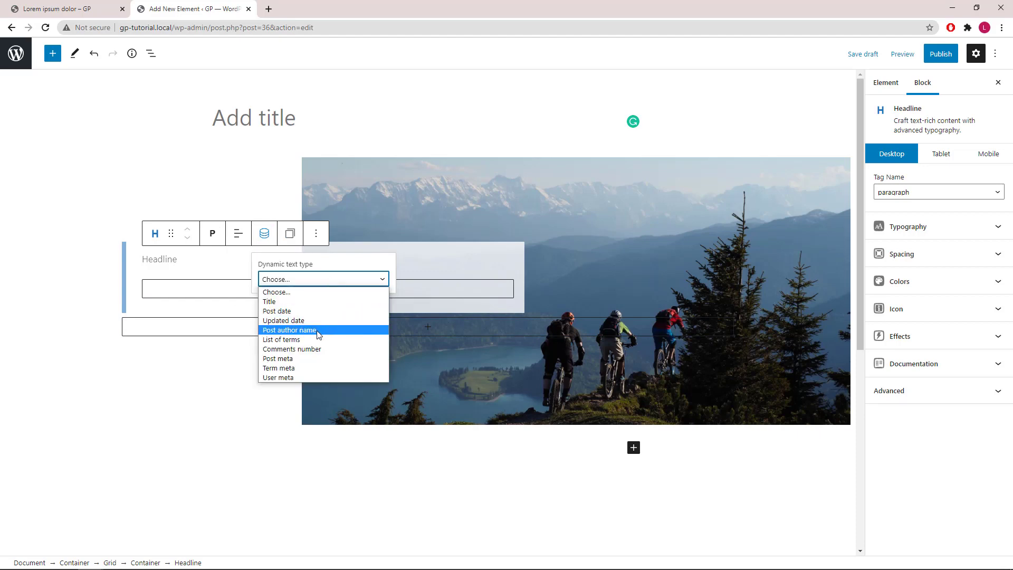
left_click(289, 331)
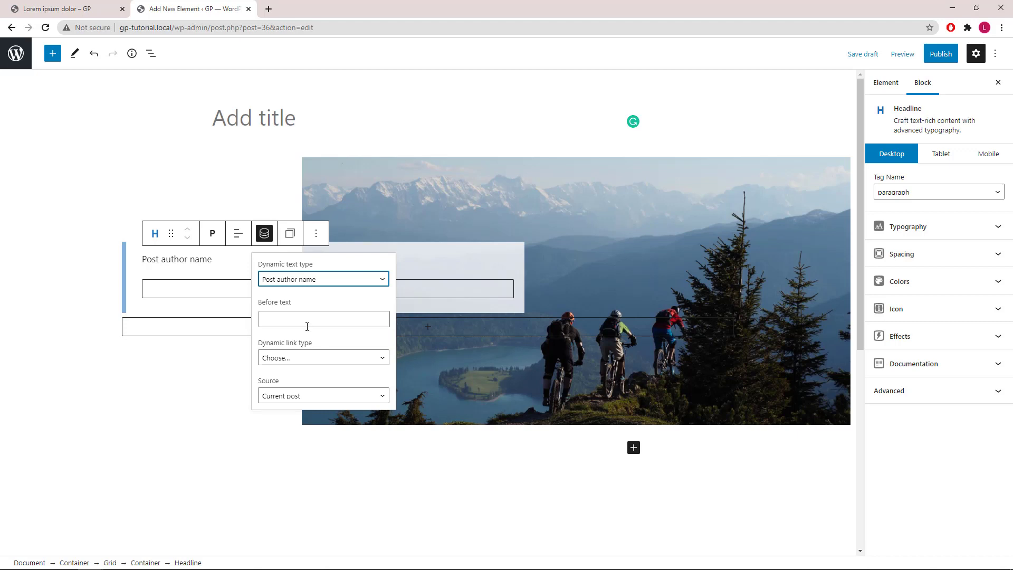
right_click(323, 319)
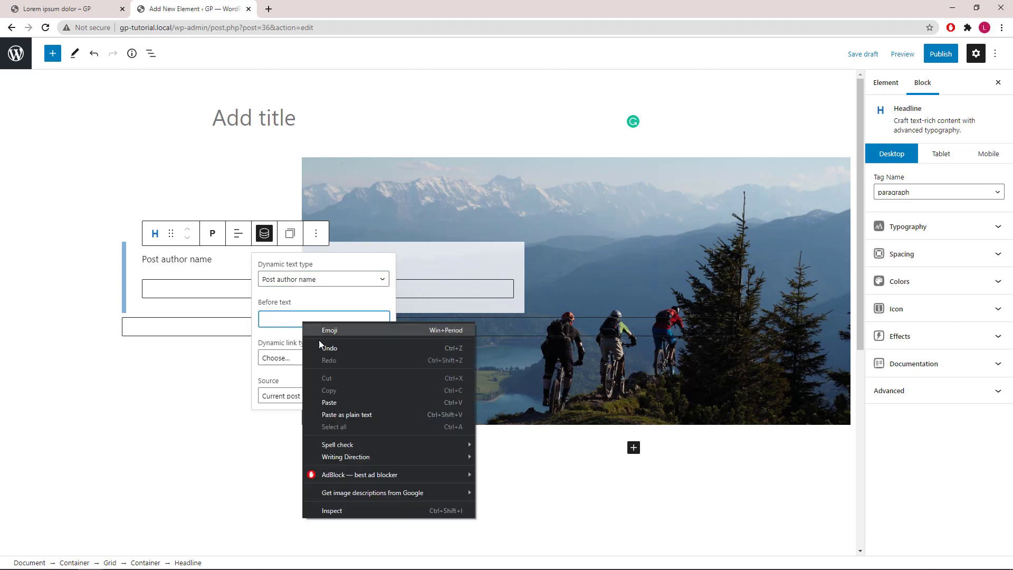
type("Written by:")
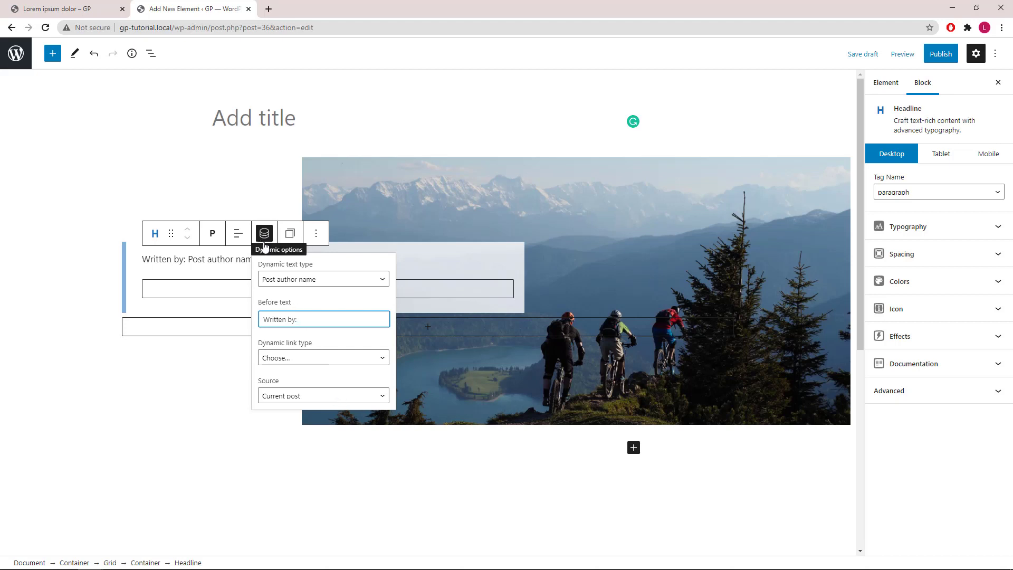
left_click(323, 358)
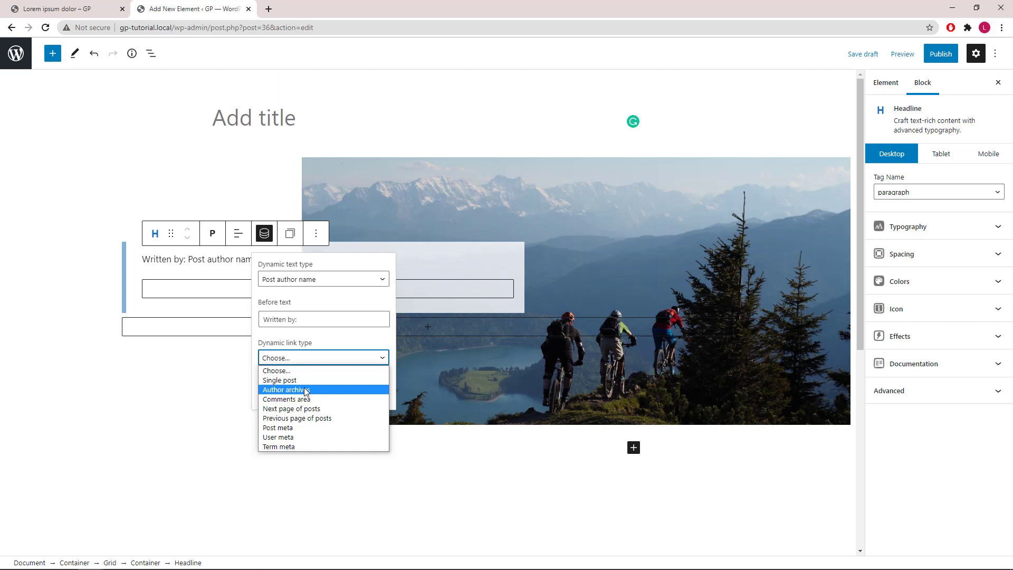
left_click(286, 390)
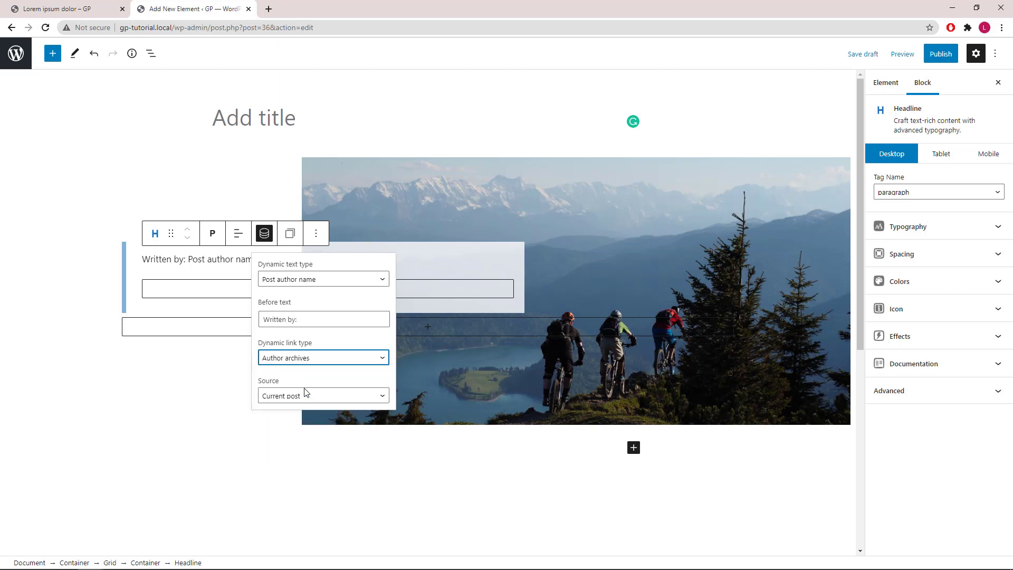
left_click(264, 232)
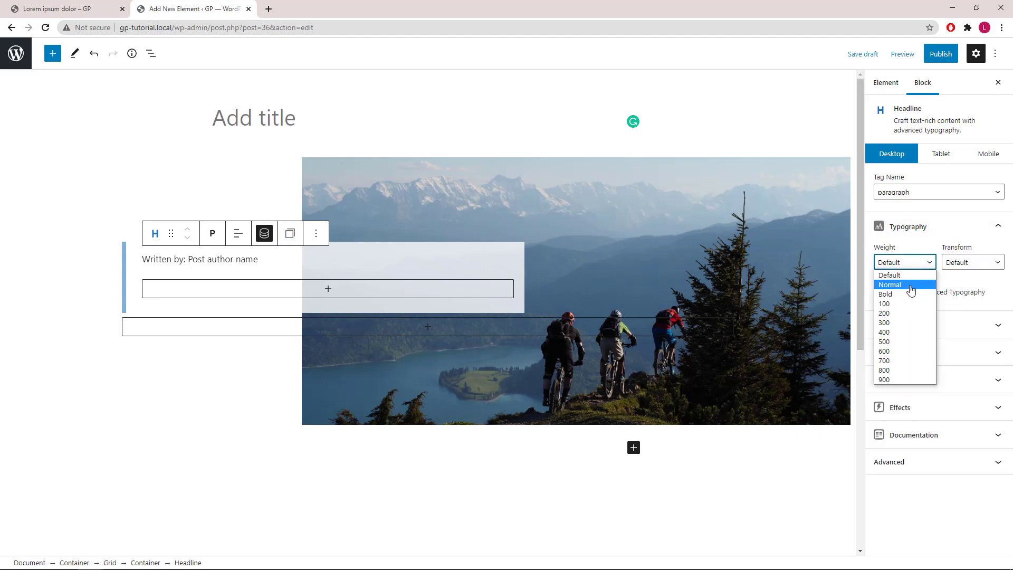
Style the author line with weight 700, 20 px size and letter spacing.
left_click(884, 361)
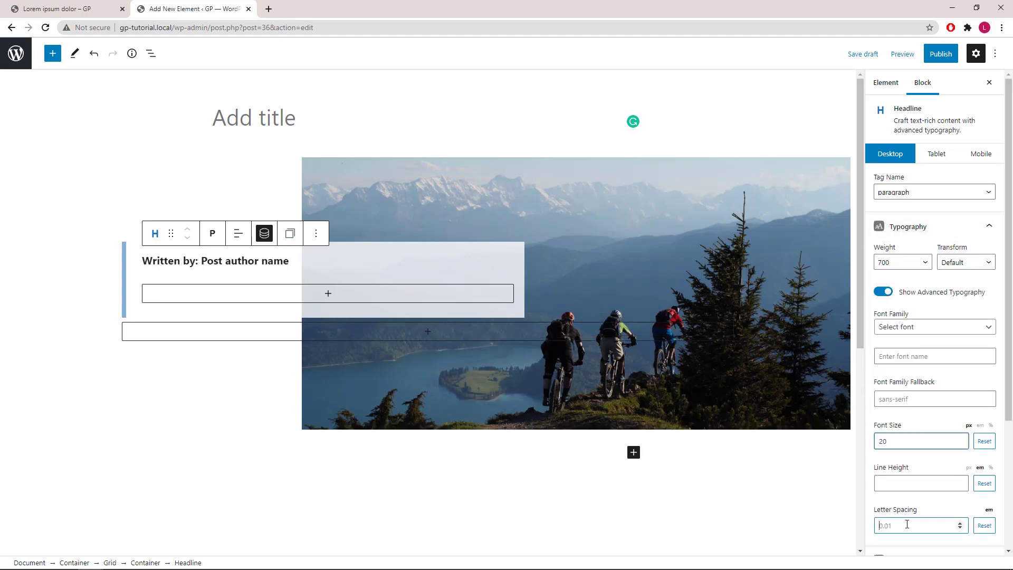
left_click(900, 254)
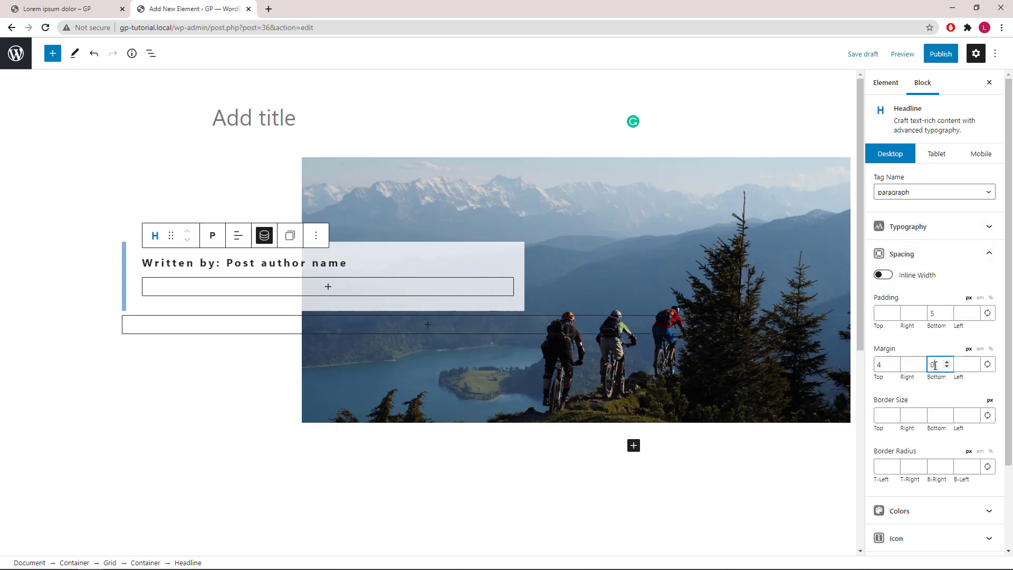
Add an H1 Headline below the author line with dynamic text type Title.
left_click(327, 288)
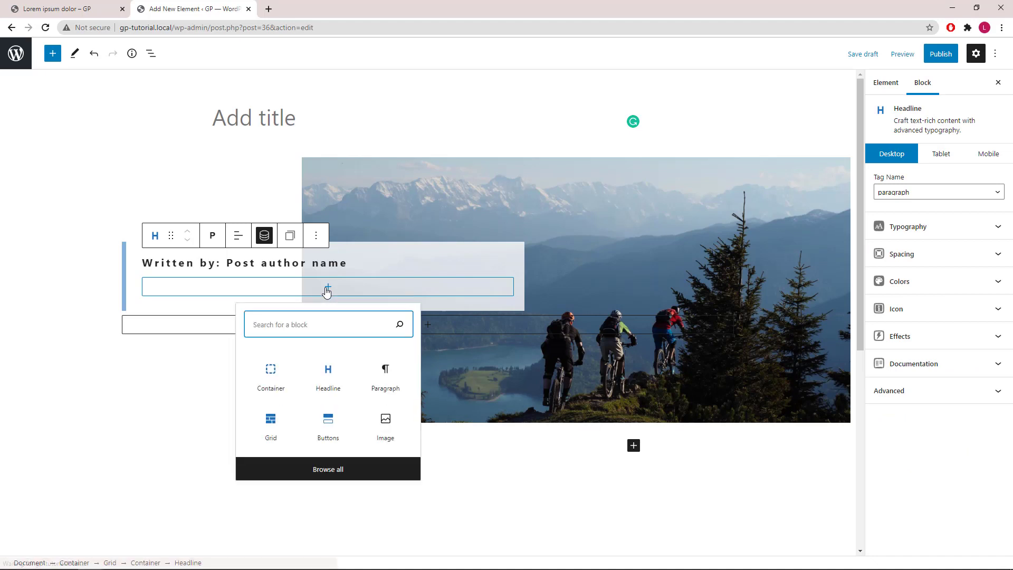
left_click(327, 378)
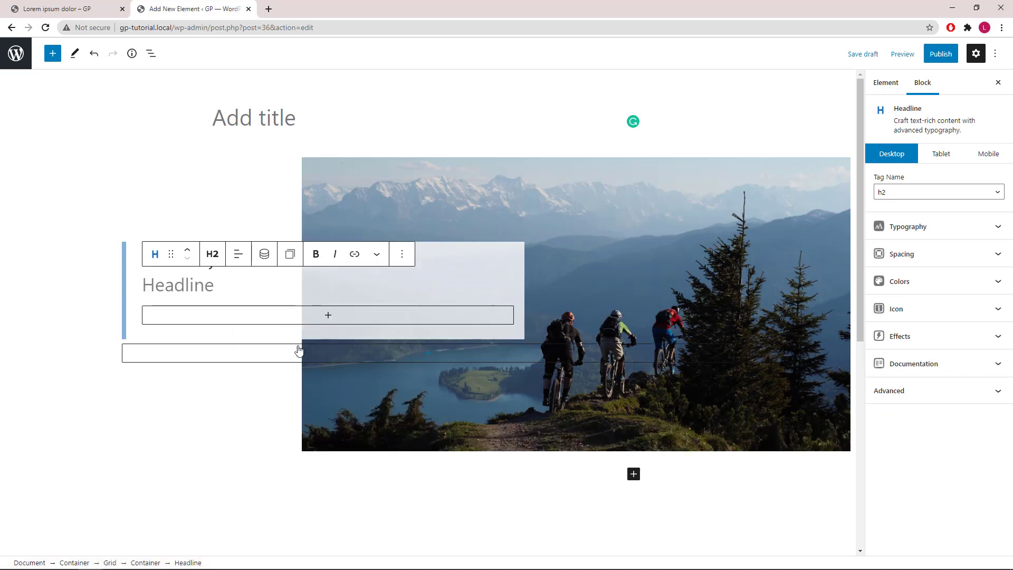
left_click(212, 254)
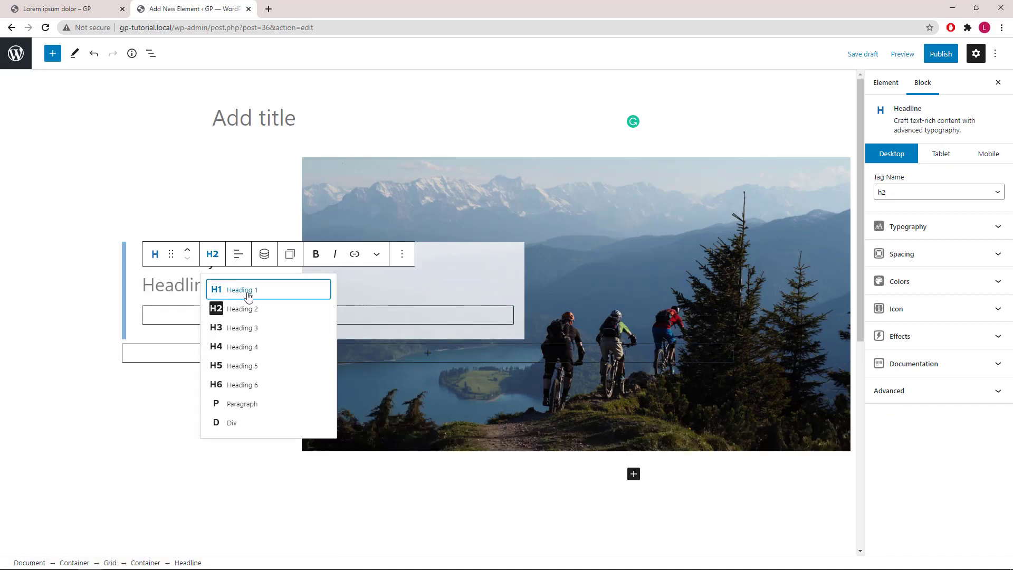
left_click(241, 289)
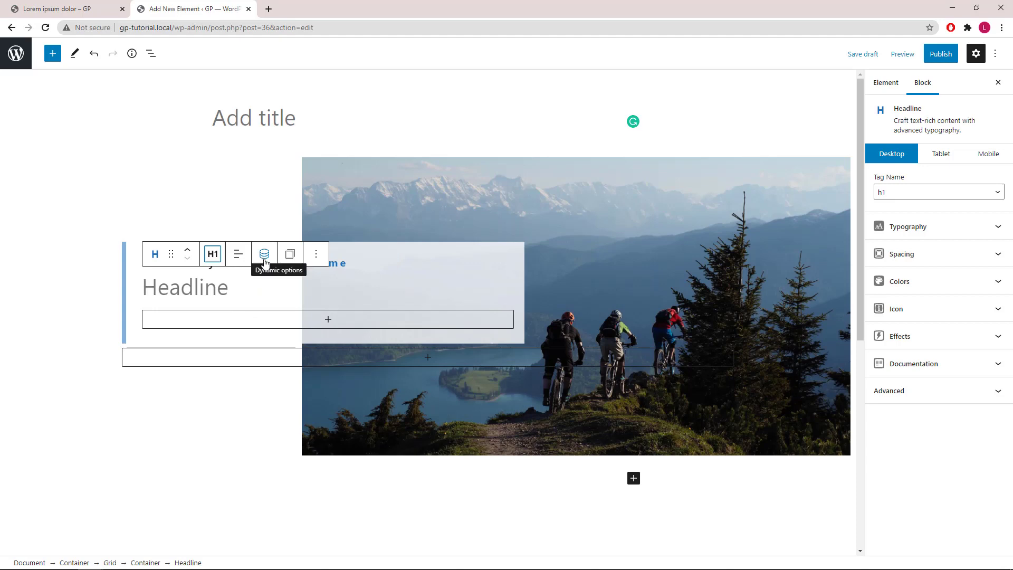
left_click(263, 254)
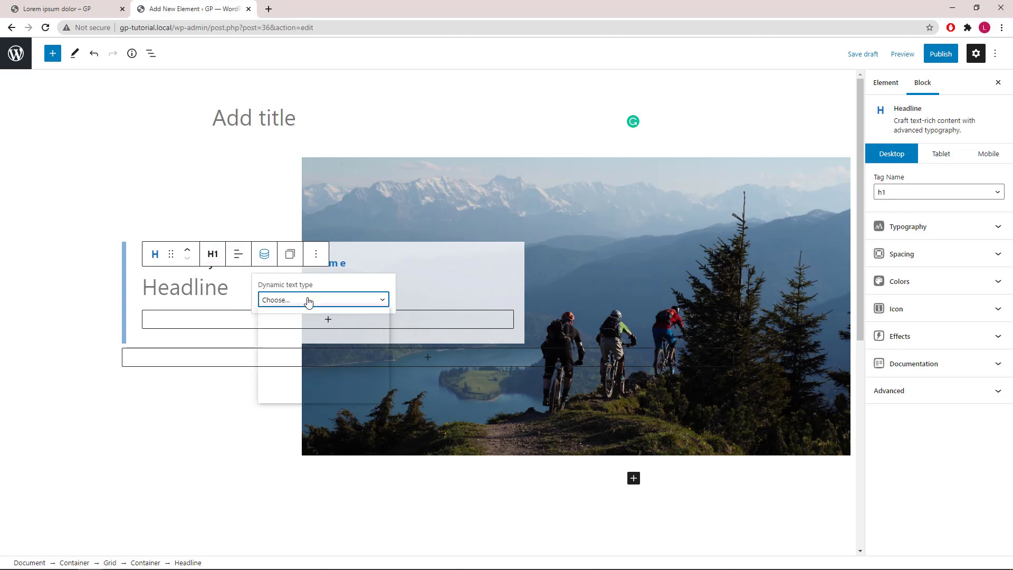
left_click(322, 299)
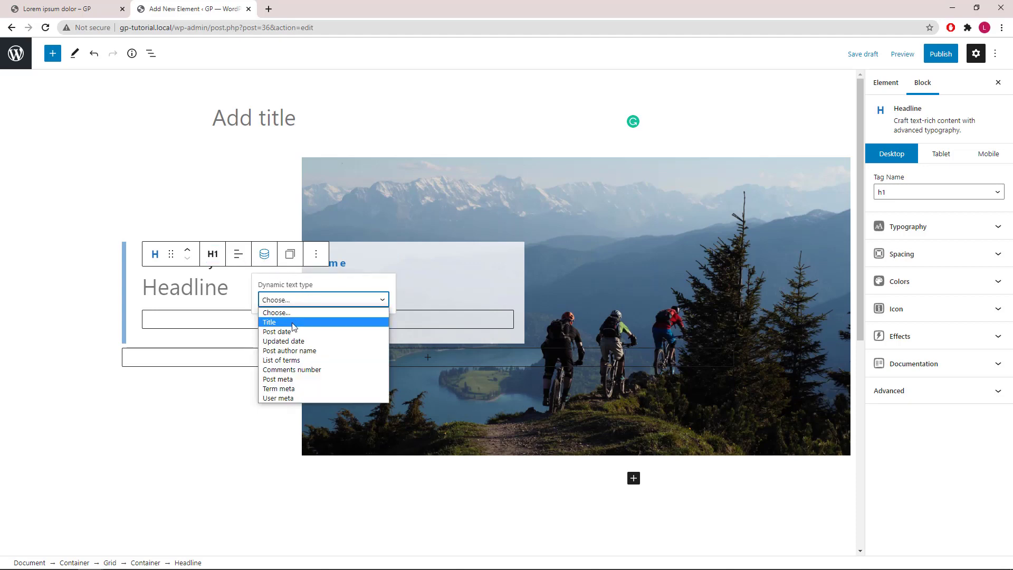
left_click(270, 322)
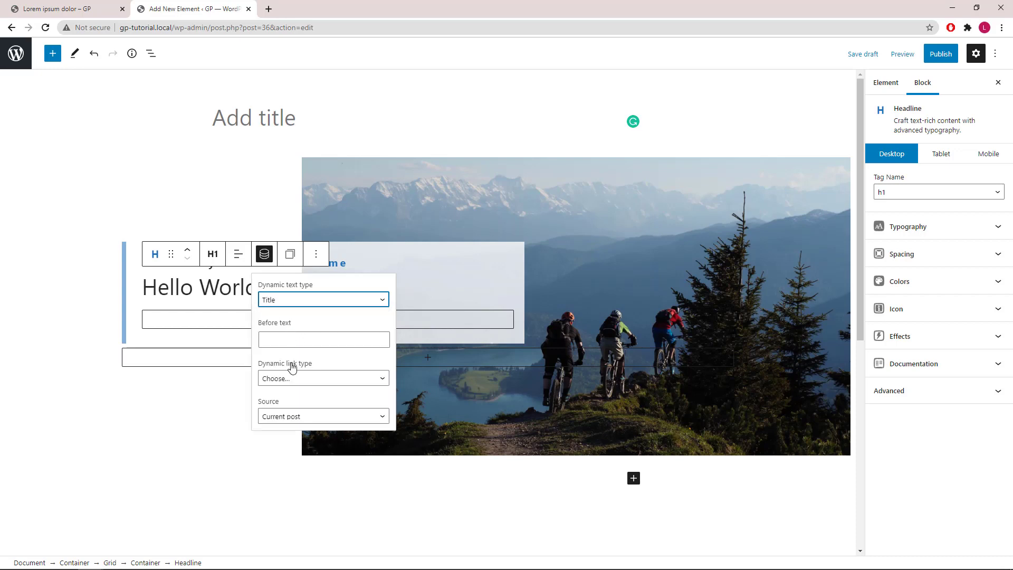
mouse_move(301, 355)
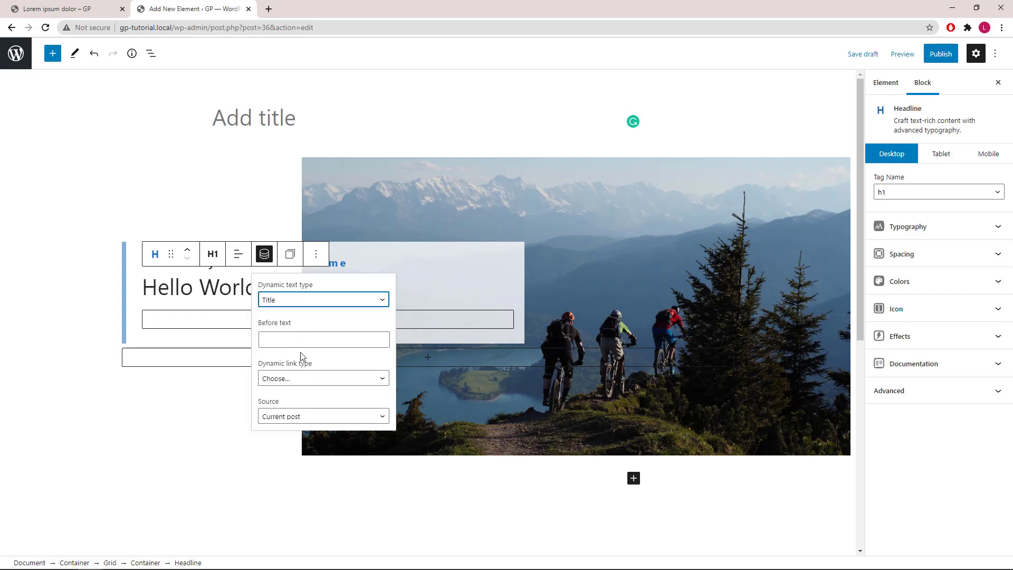
left_click(264, 252)
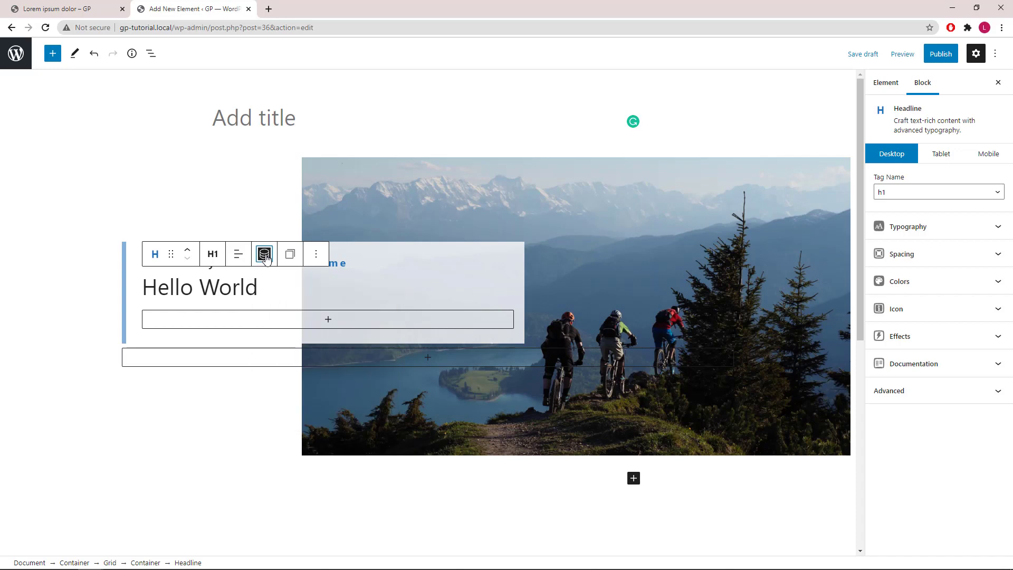
Enlarge the title's typography and give it a 20 px bottom margin.
left_click(910, 226)
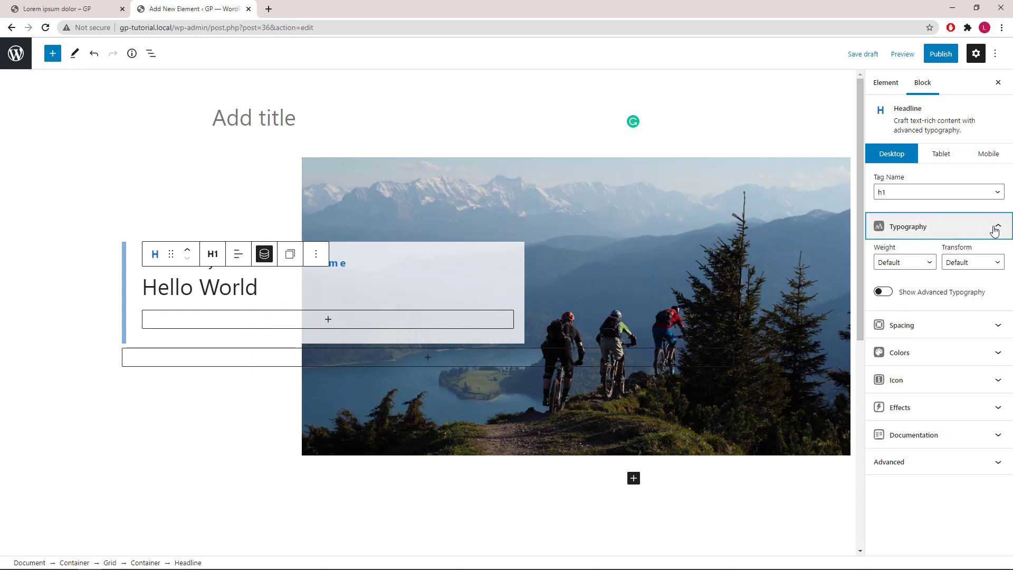
left_click(882, 292)
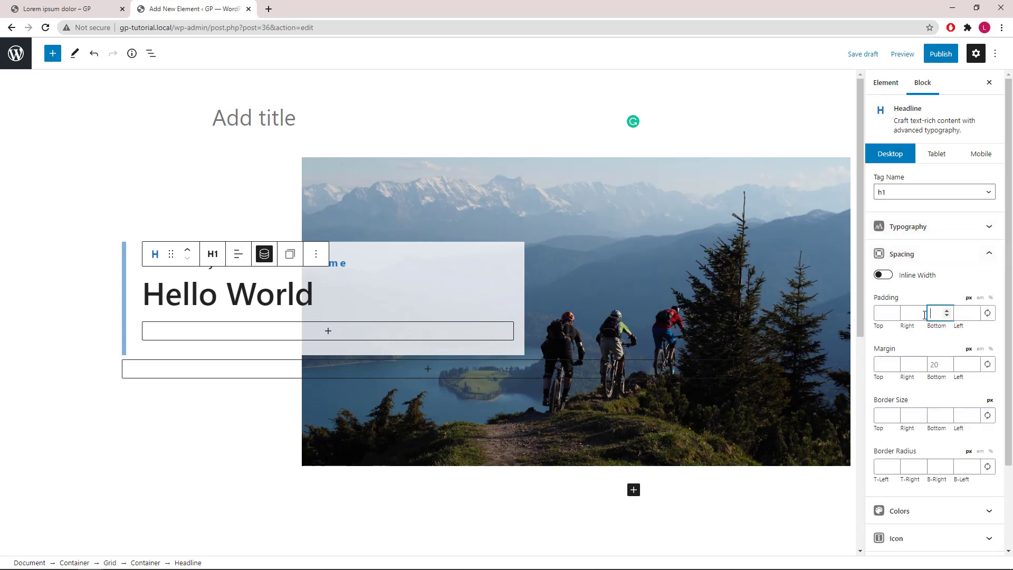
left_click(900, 253)
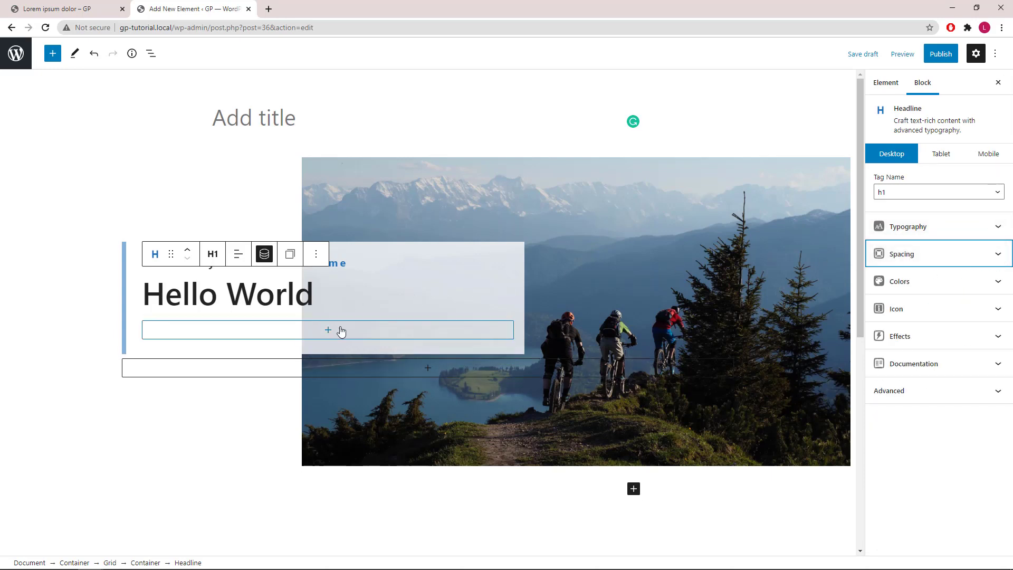
Add a Container below the title with inline post meta items and padding 0.
left_click(327, 330)
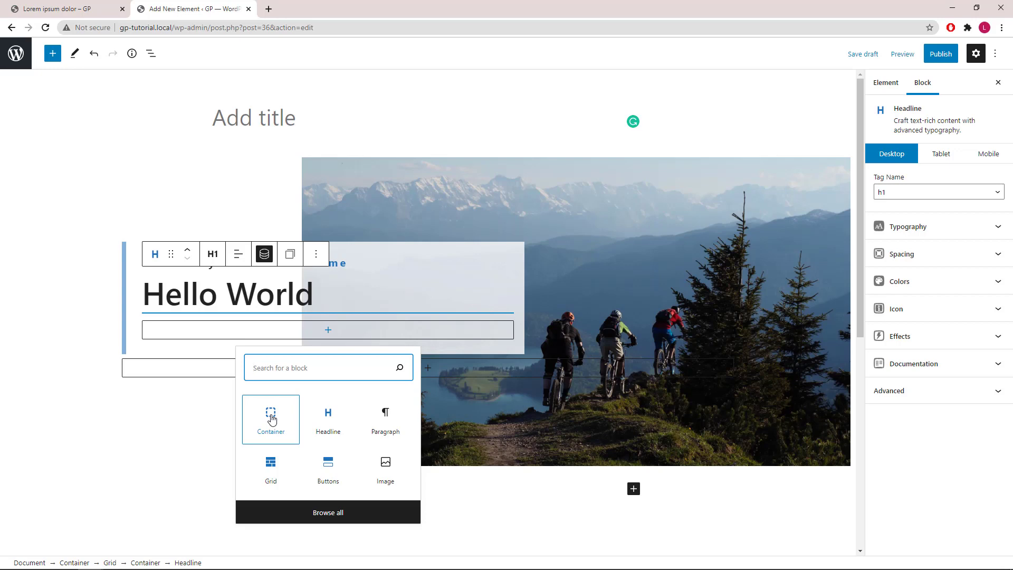
left_click(270, 419)
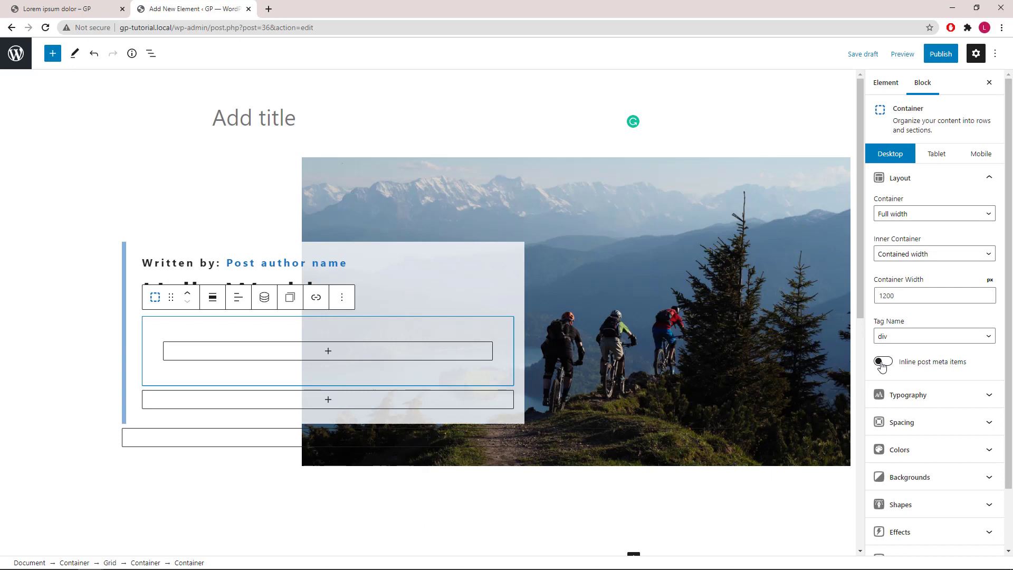
left_click(882, 362)
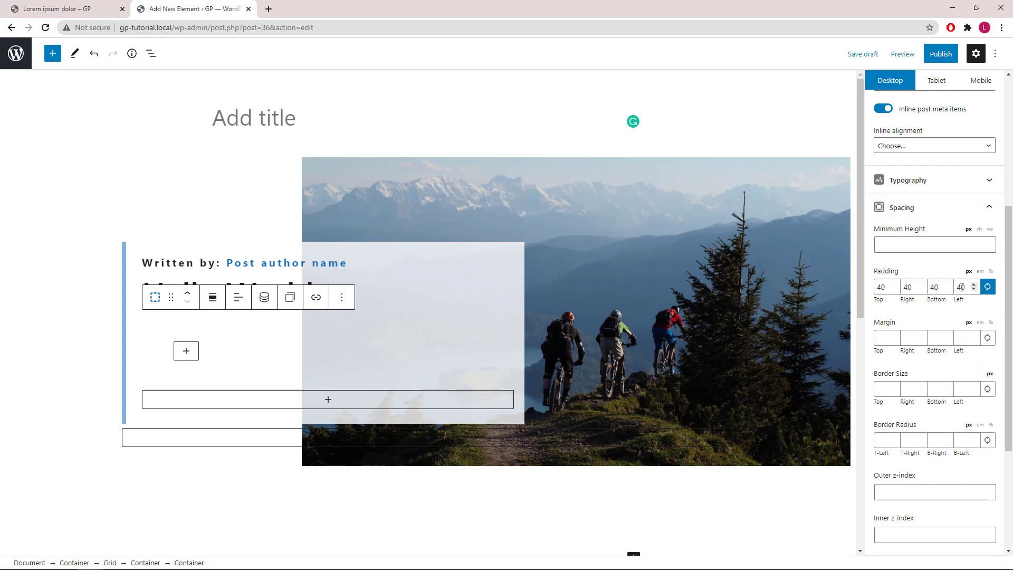
left_click(960, 286)
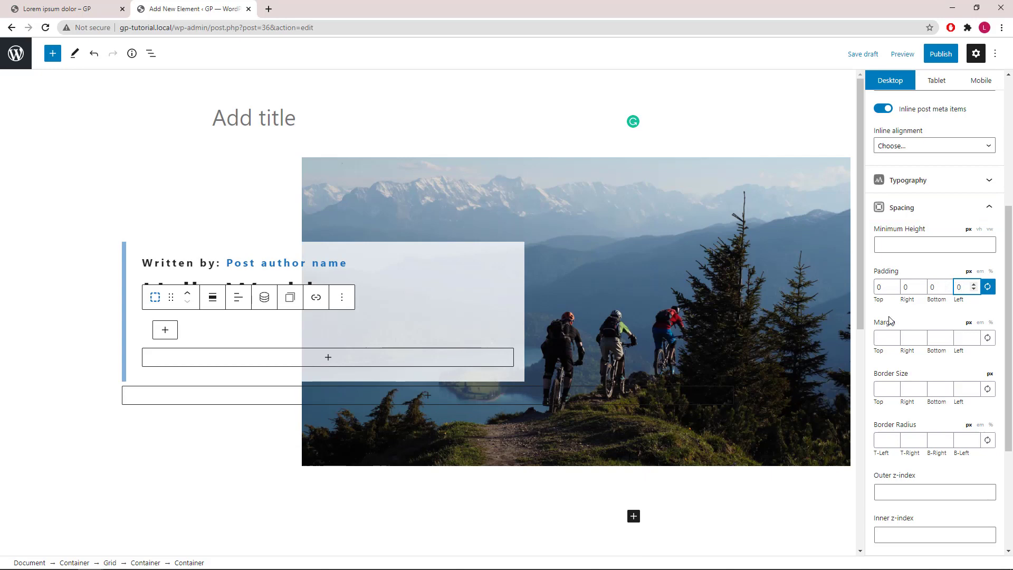
left_click(934, 286)
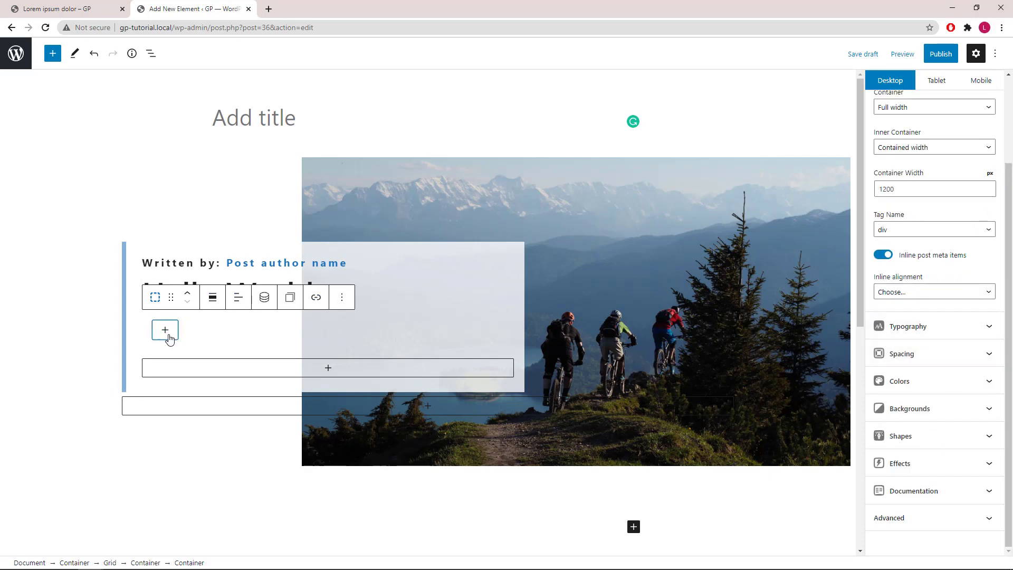
Add a Headline inside the meta container and set its tag to Paragraph.
left_click(165, 331)
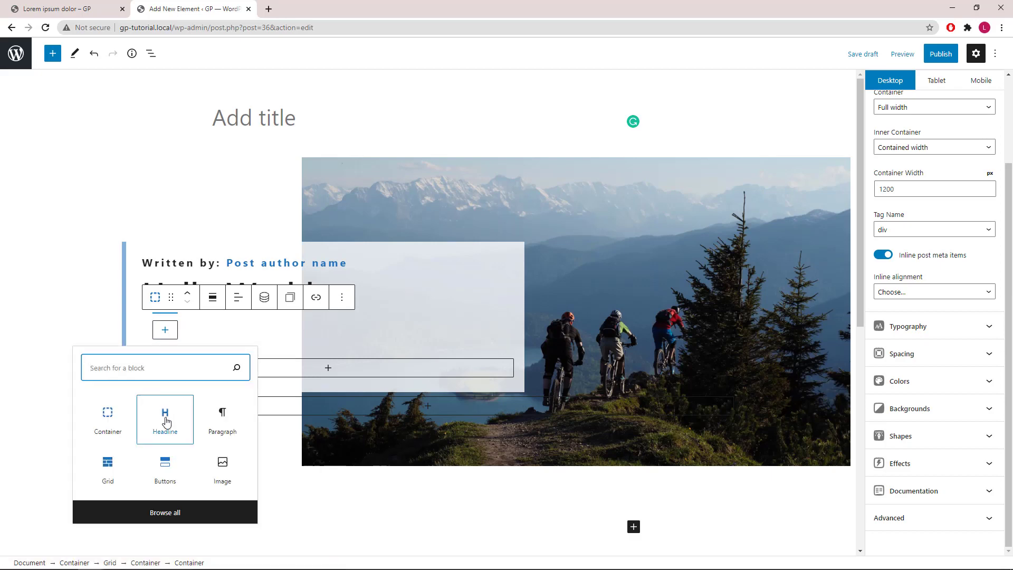
left_click(165, 419)
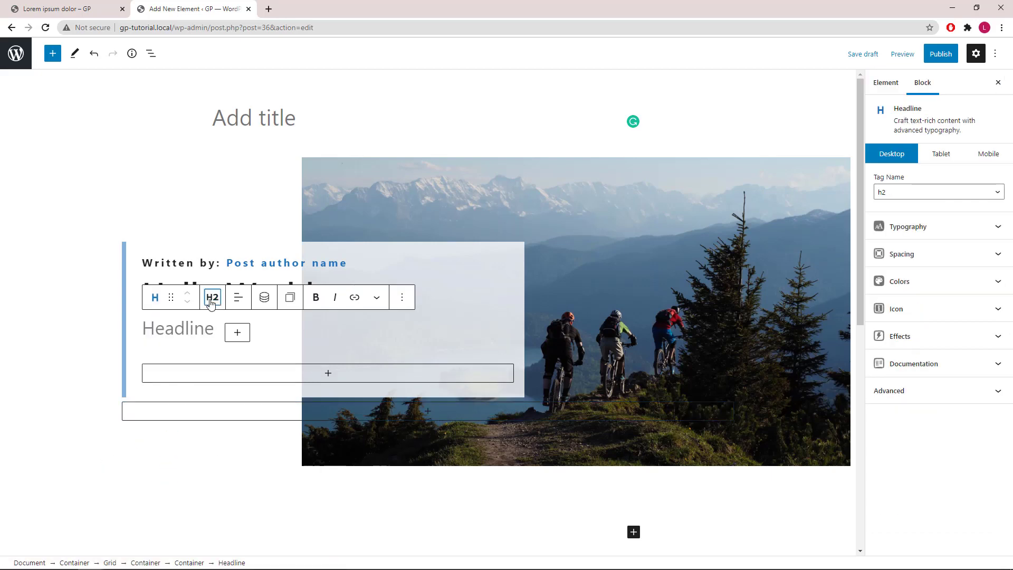
left_click(212, 298)
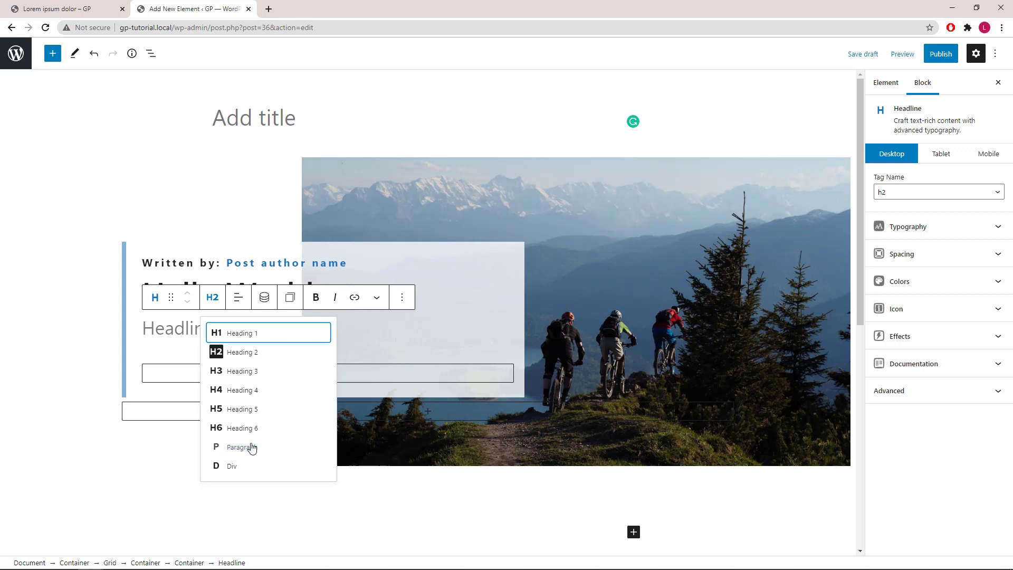
left_click(242, 448)
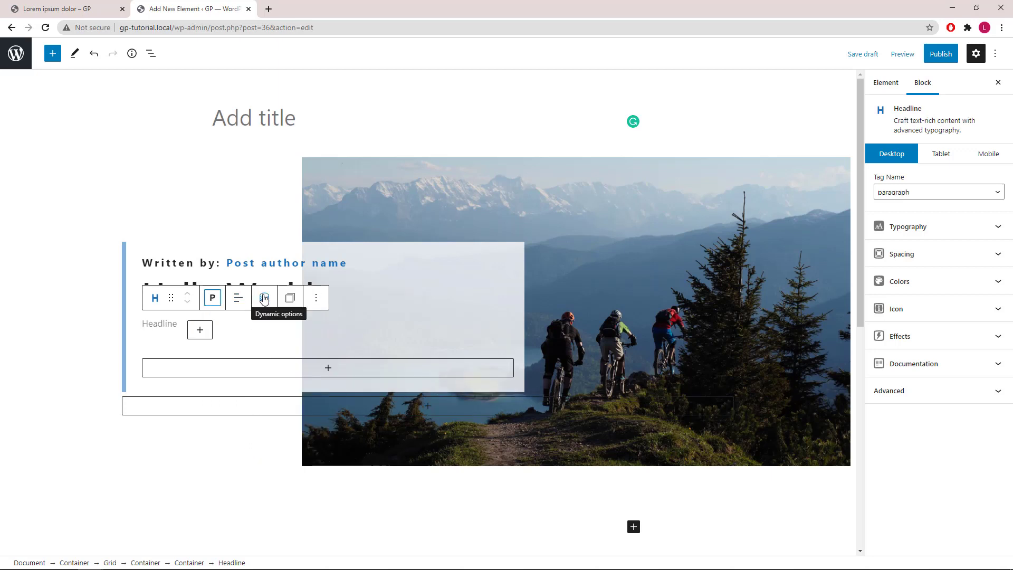
Make the paragraph a dynamic List of terms using the category taxonomy.
left_click(264, 298)
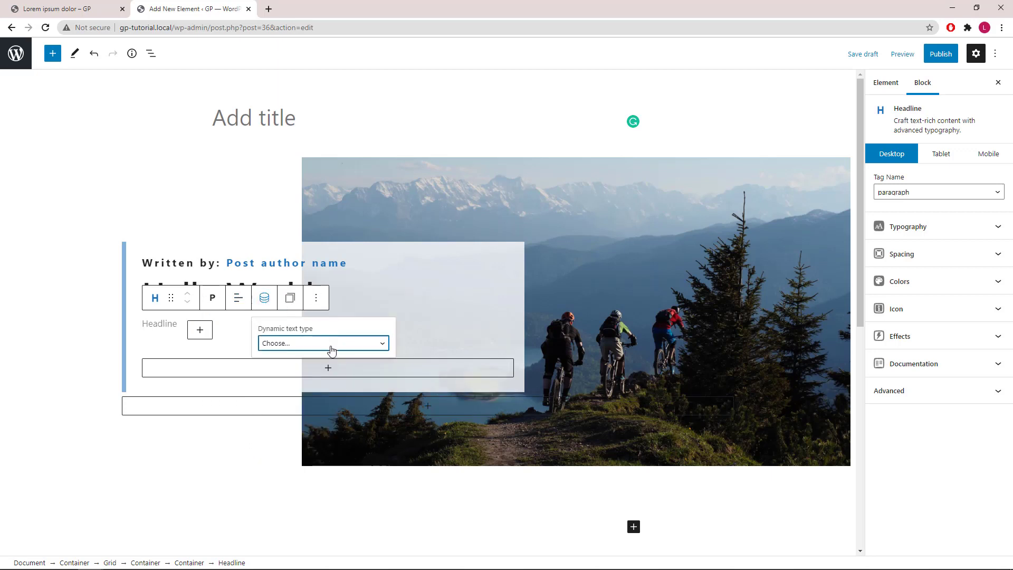
left_click(323, 343)
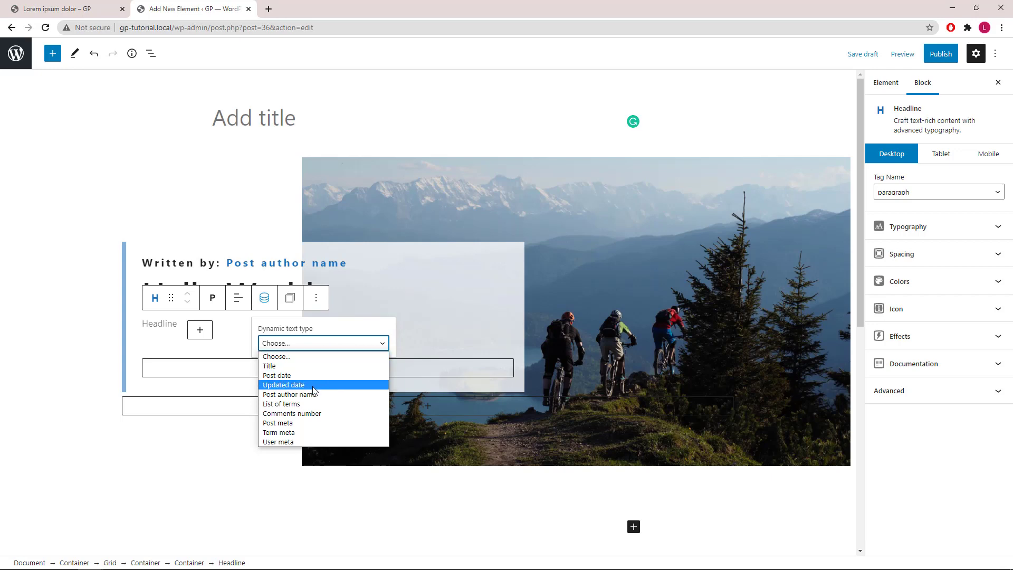
mouse_move(307, 404)
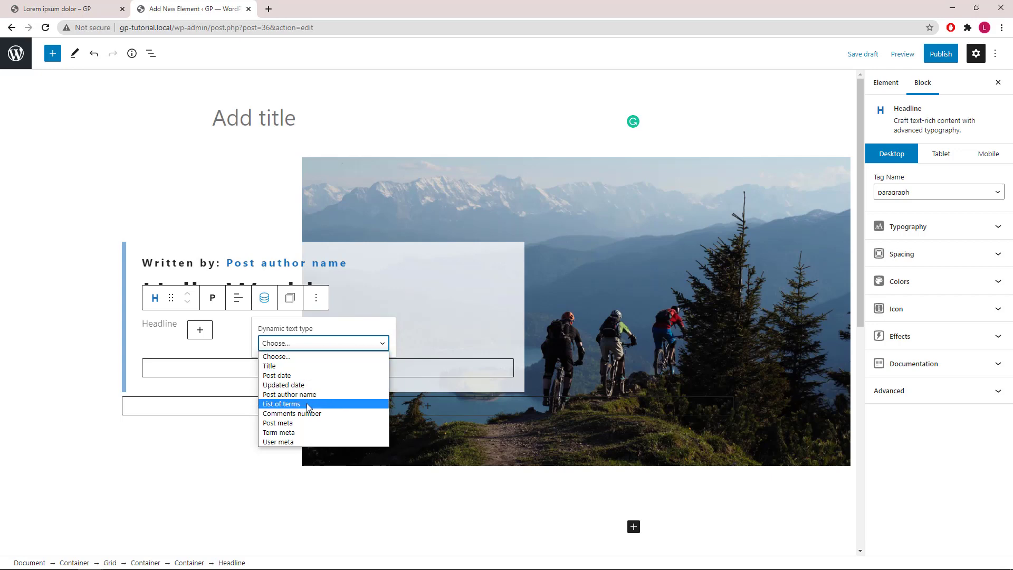
left_click(281, 404)
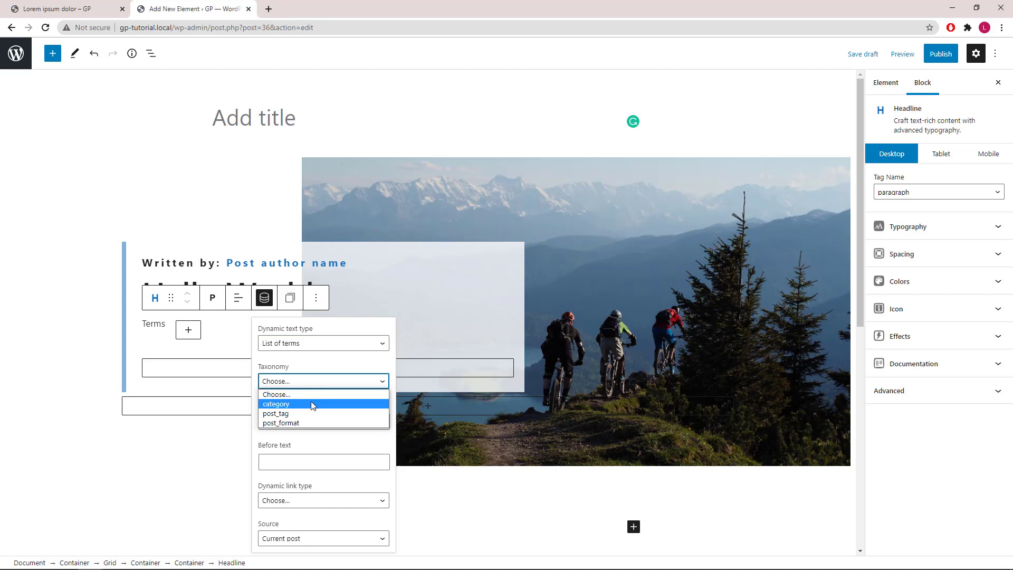
left_click(276, 404)
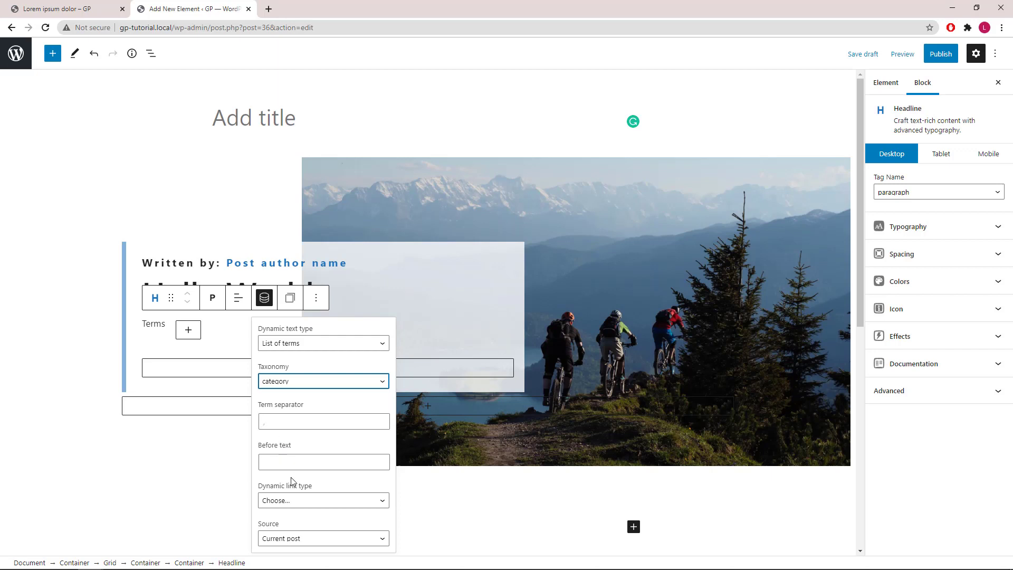
left_click(323, 500)
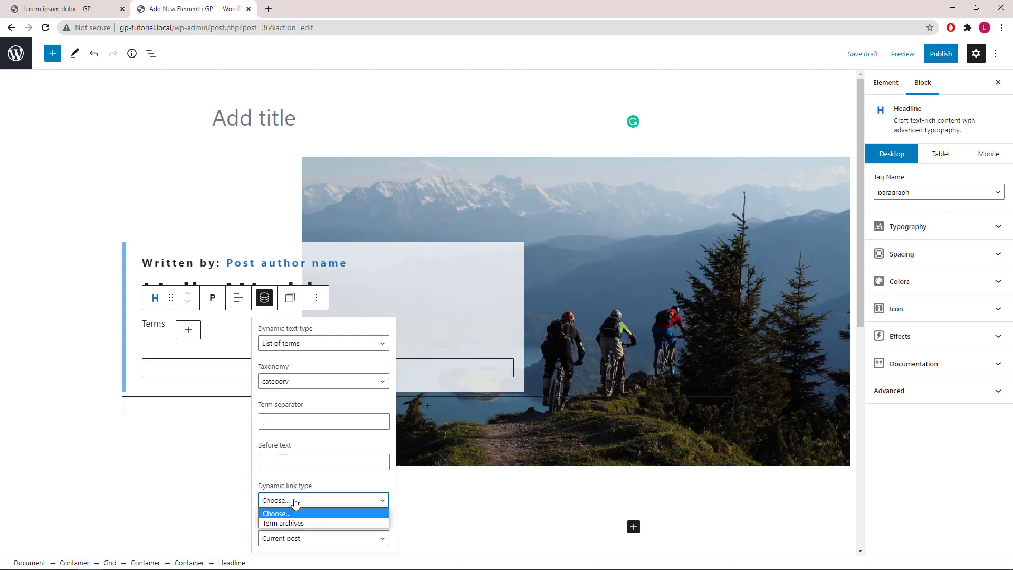
mouse_move(298, 522)
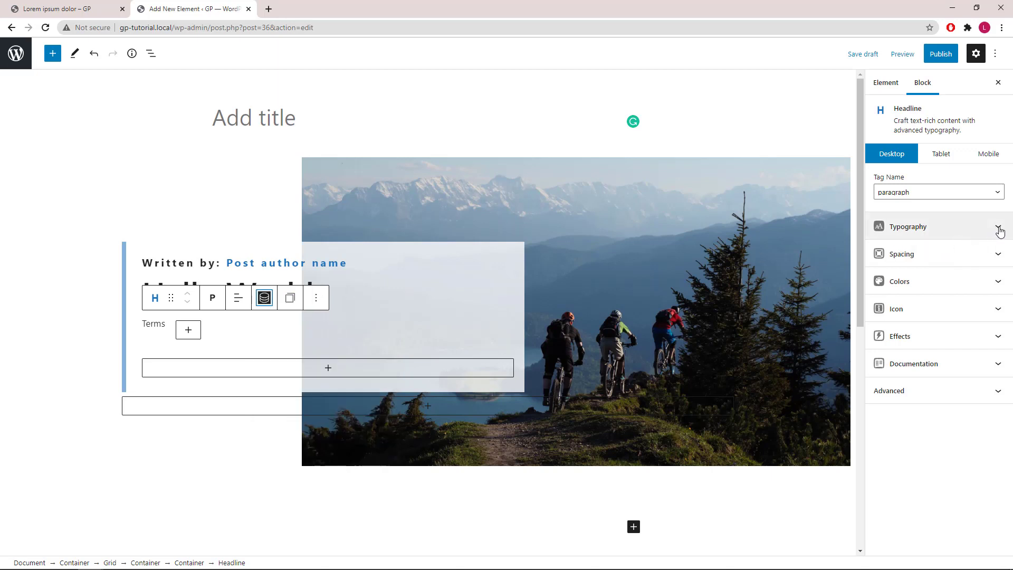
left_click(900, 253)
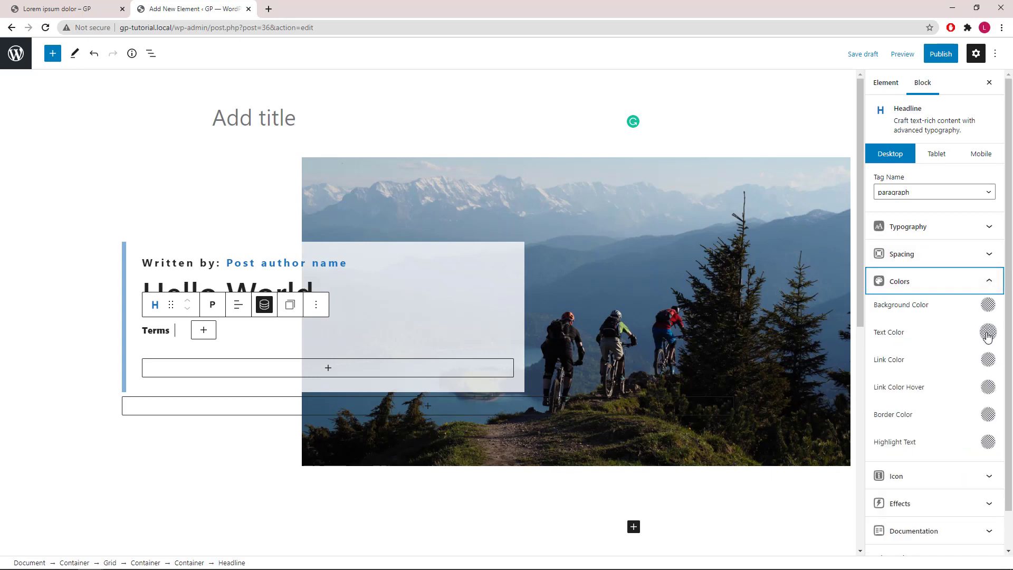
left_click(900, 281)
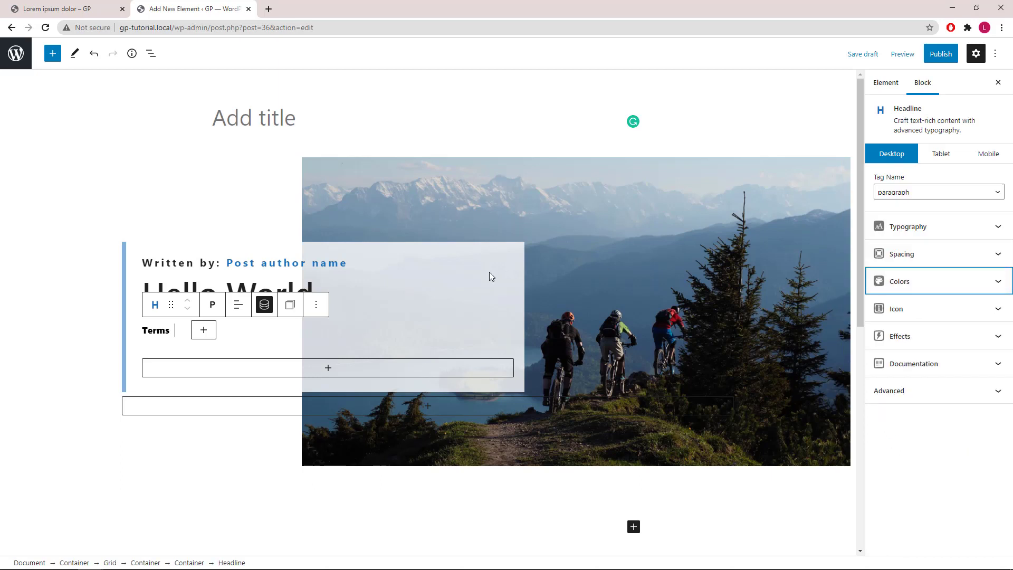
Add a paragraph Headline on the same line right after the terms.
left_click(202, 330)
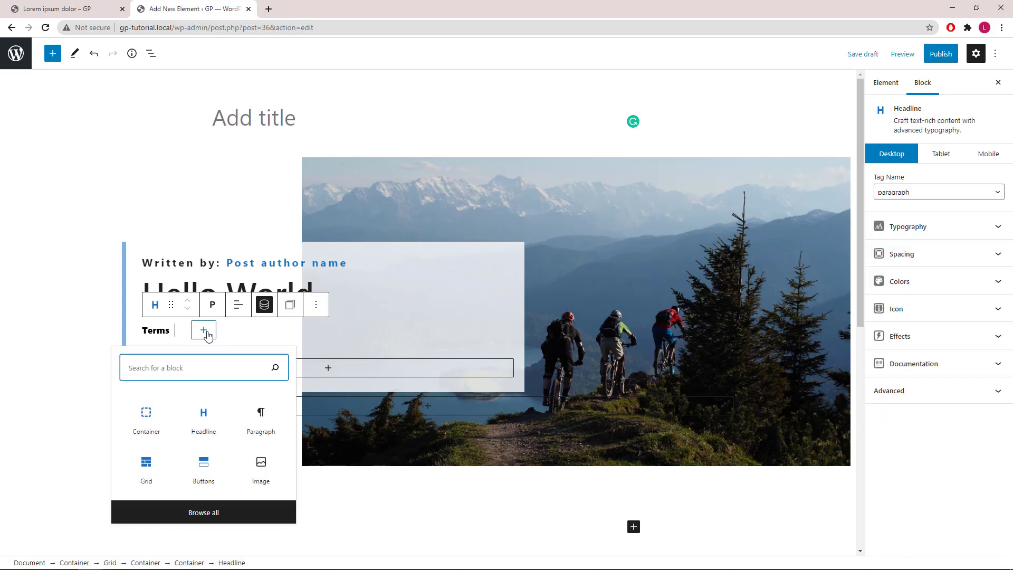
left_click(203, 417)
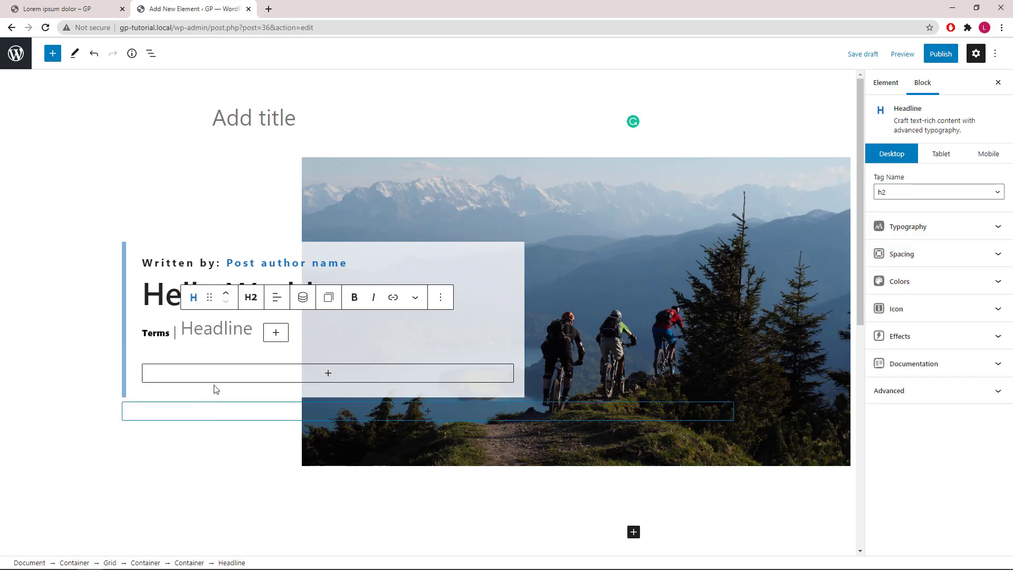
left_click(251, 297)
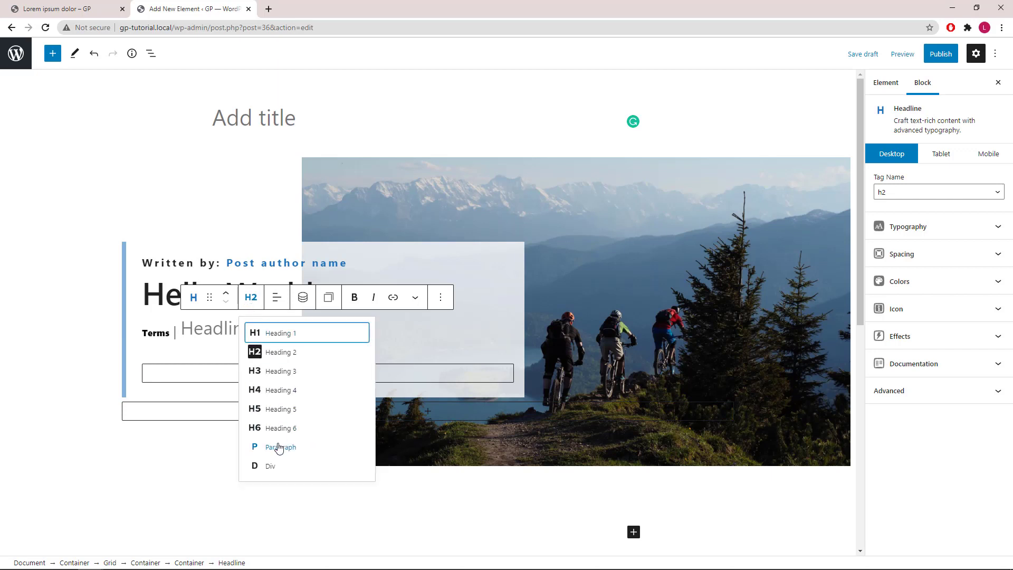
left_click(279, 447)
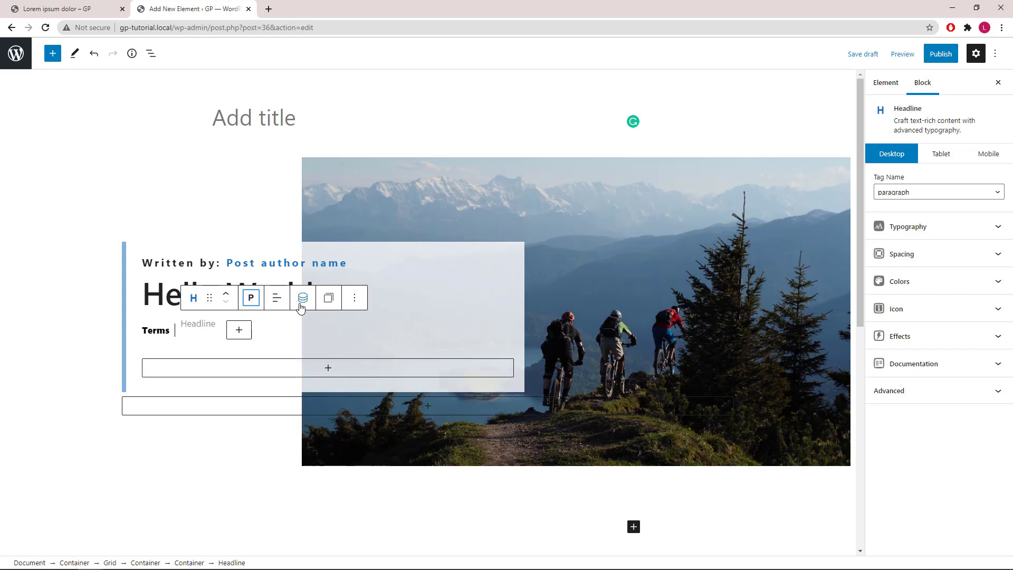
Set its dynamic text type to Post date.
left_click(303, 298)
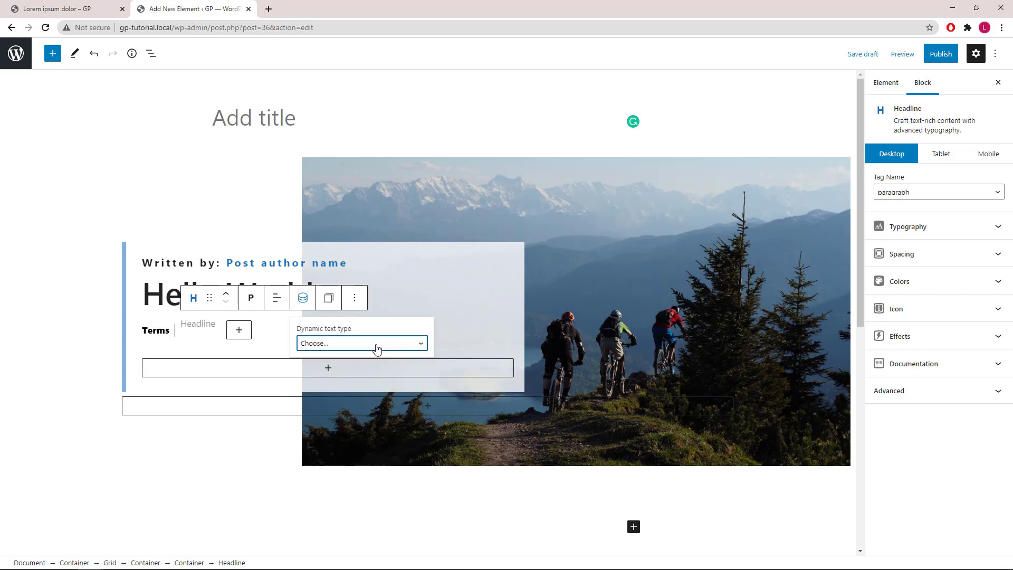
left_click(361, 343)
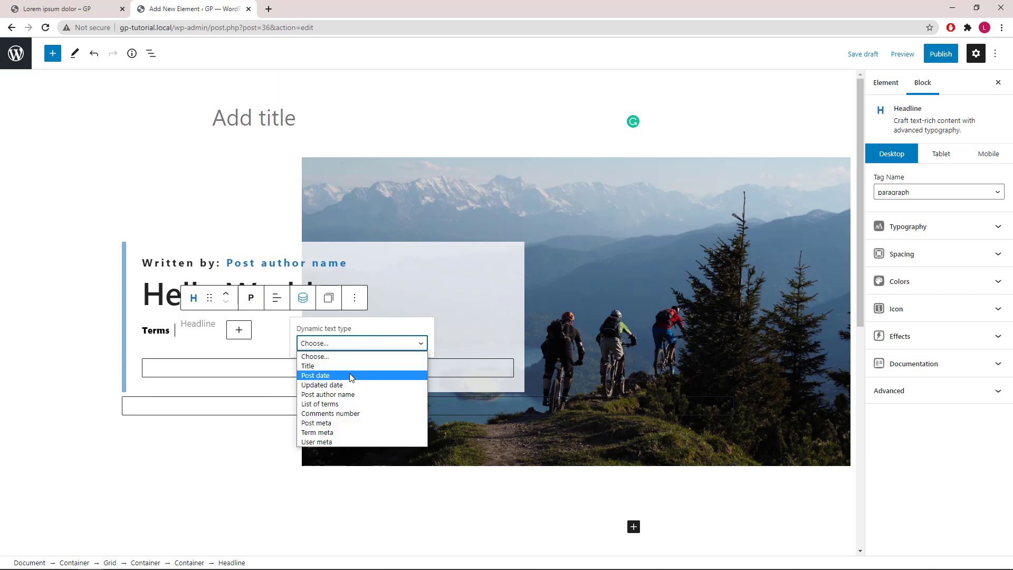
left_click(315, 375)
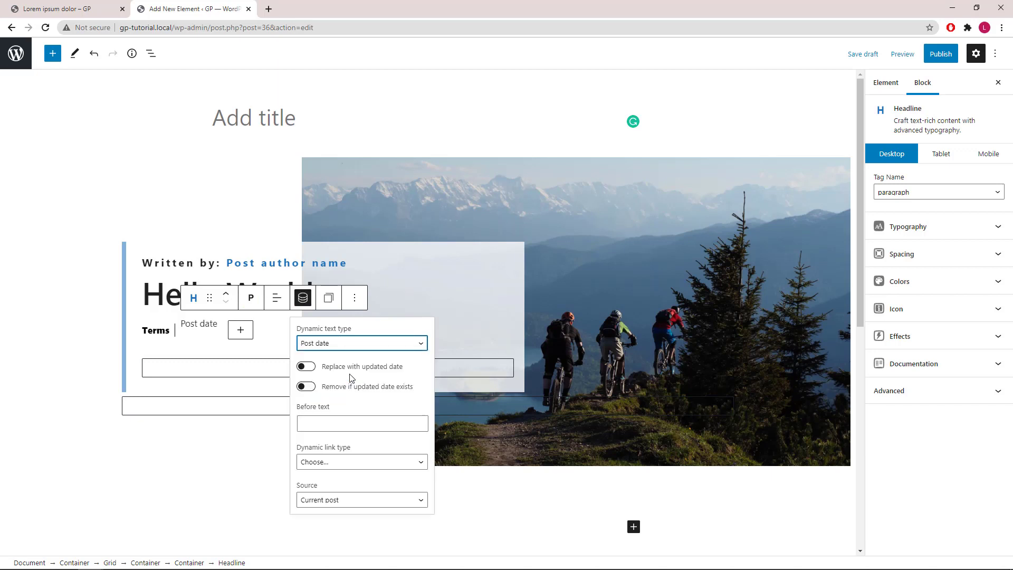
mouse_move(332, 376)
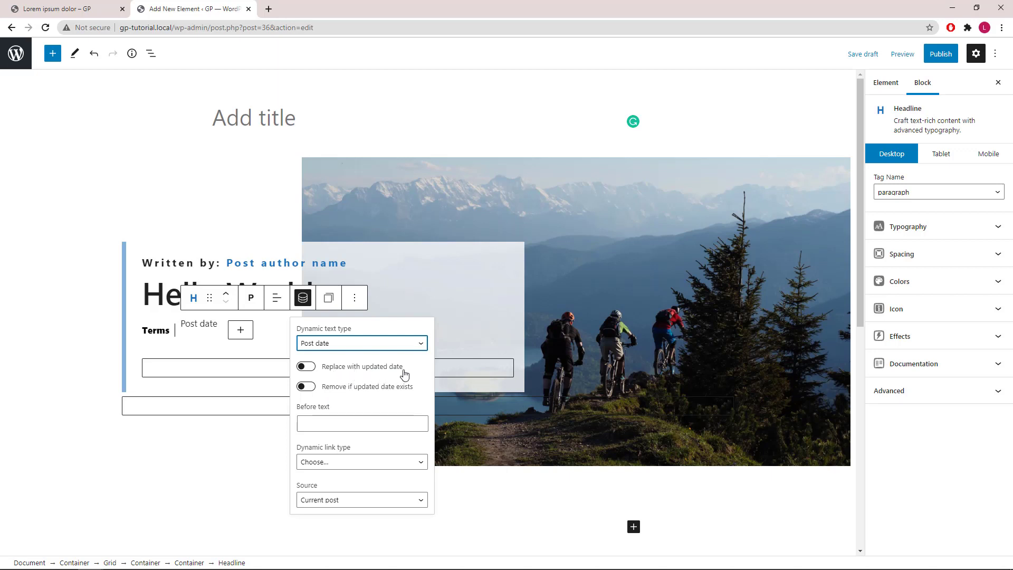
mouse_move(353, 395)
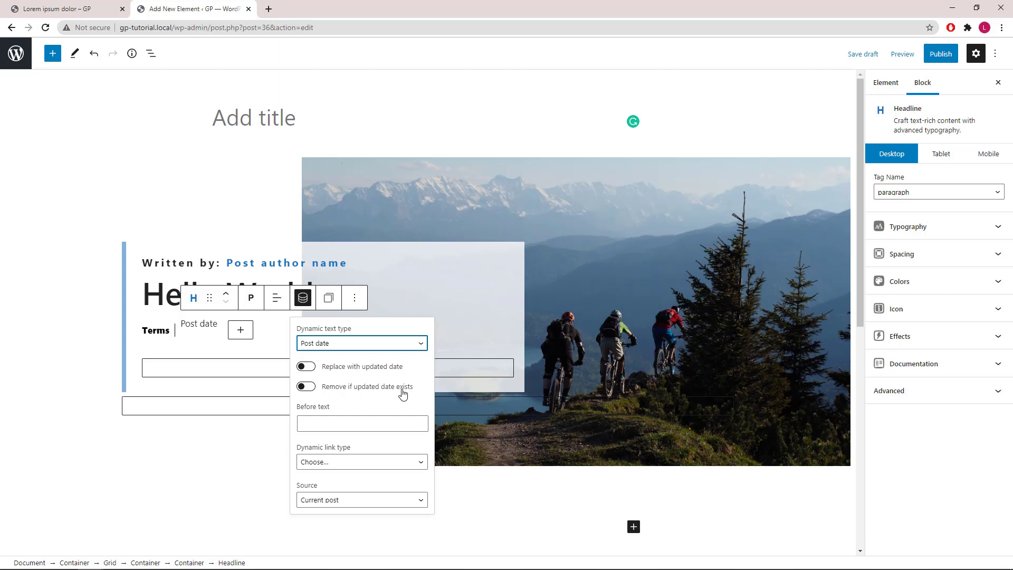
mouse_move(306, 306)
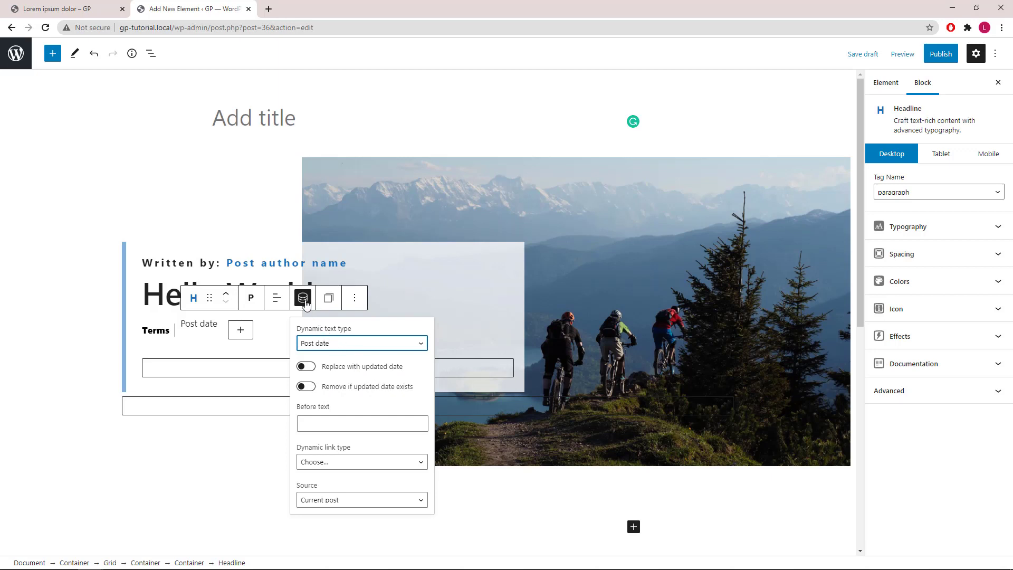
left_click(303, 298)
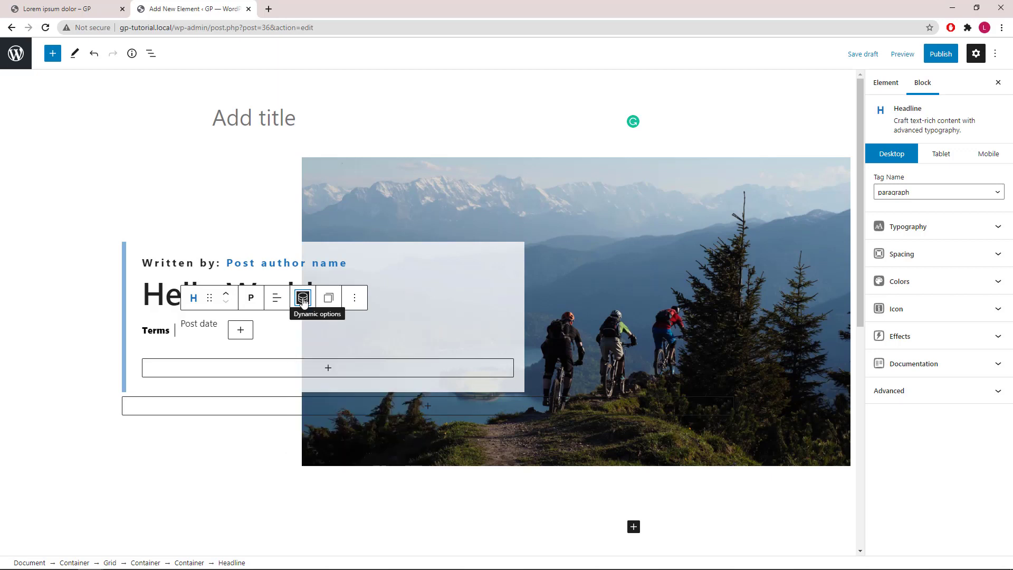
left_click(900, 254)
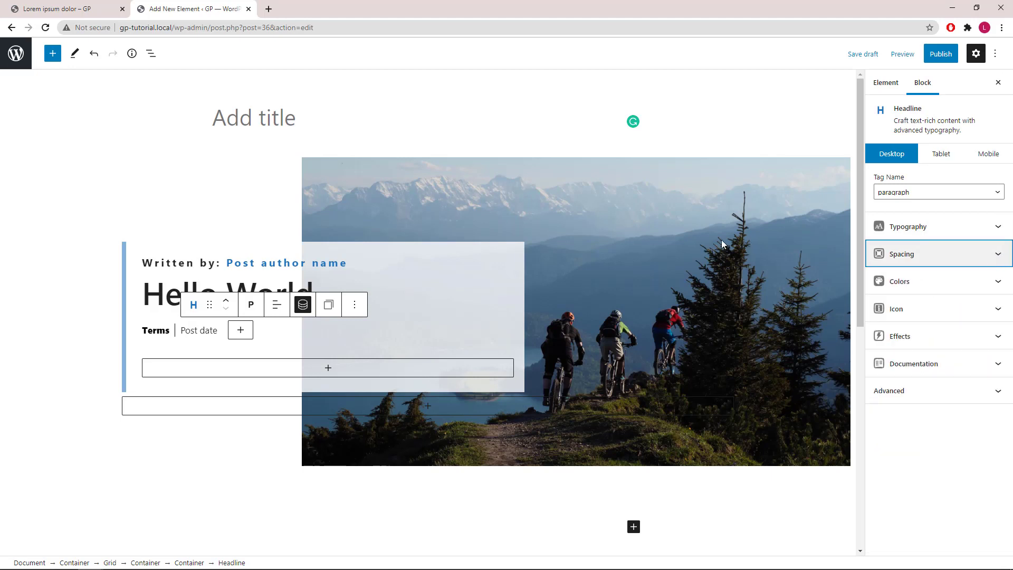
Add a Dynamic Content block below the meta line showing the post excerpt.
left_click(327, 368)
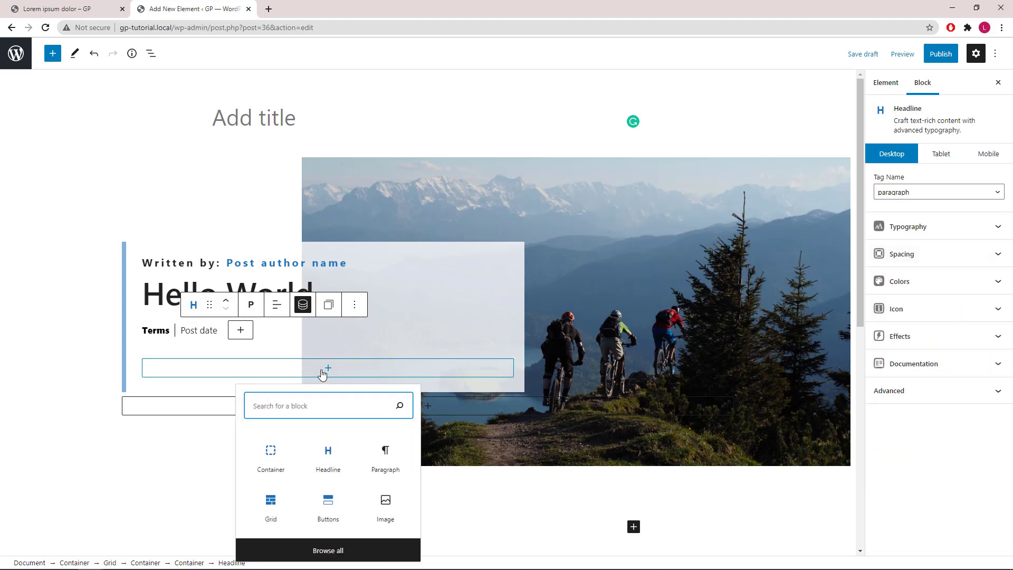
type("d")
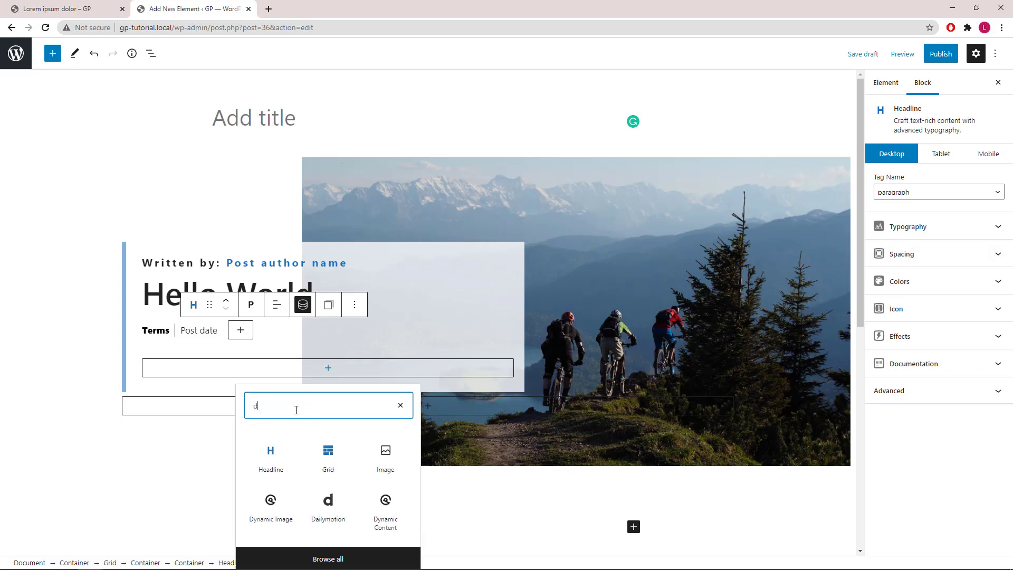
type("y")
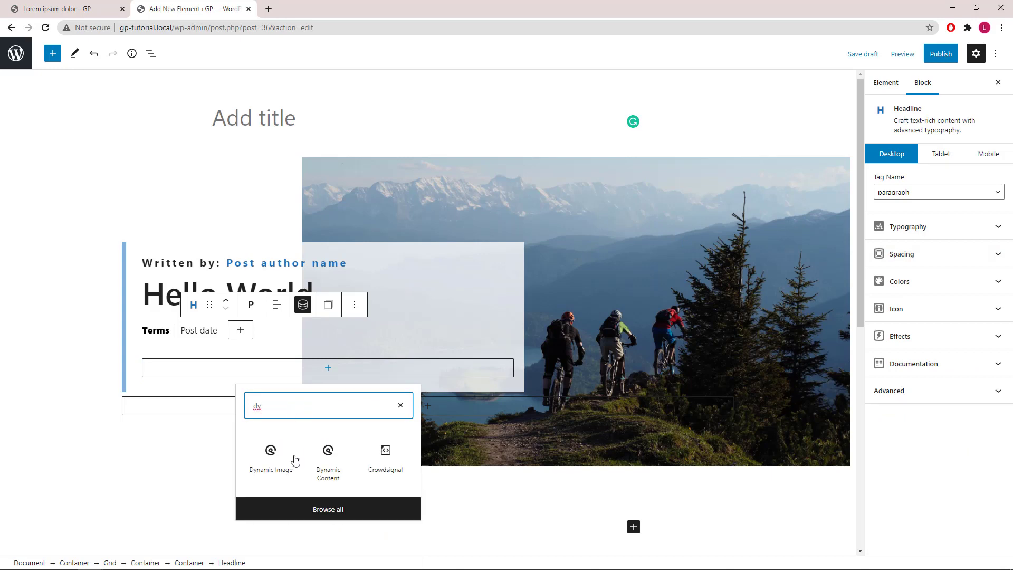
left_click(327, 459)
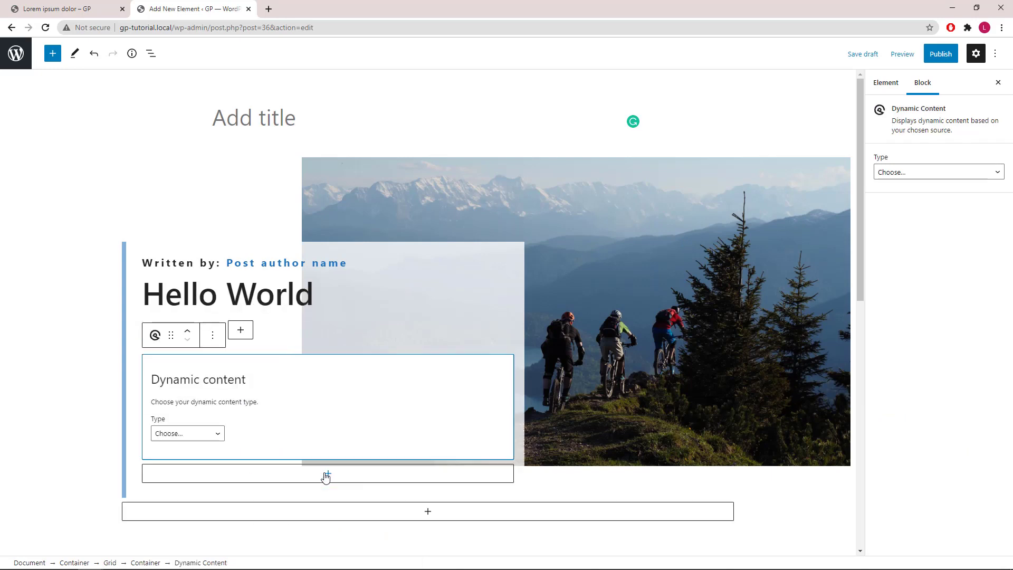
left_click(186, 433)
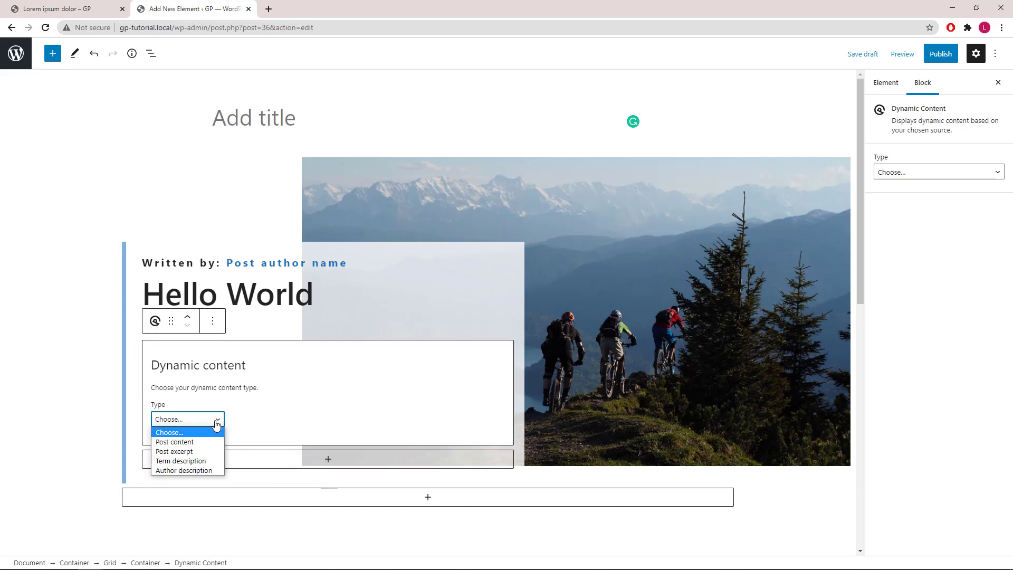
mouse_move(213, 434)
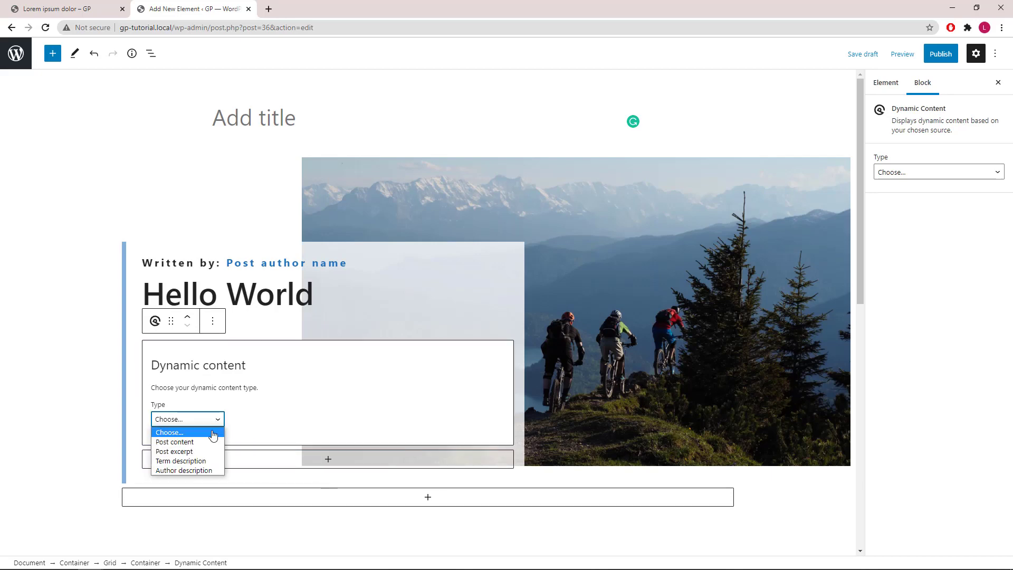
mouse_move(188, 450)
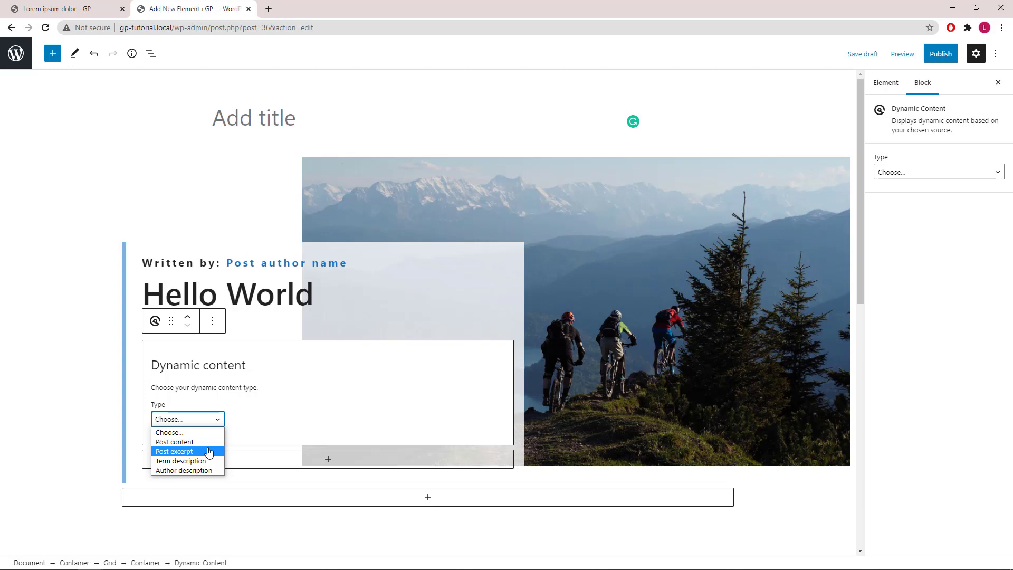
left_click(175, 451)
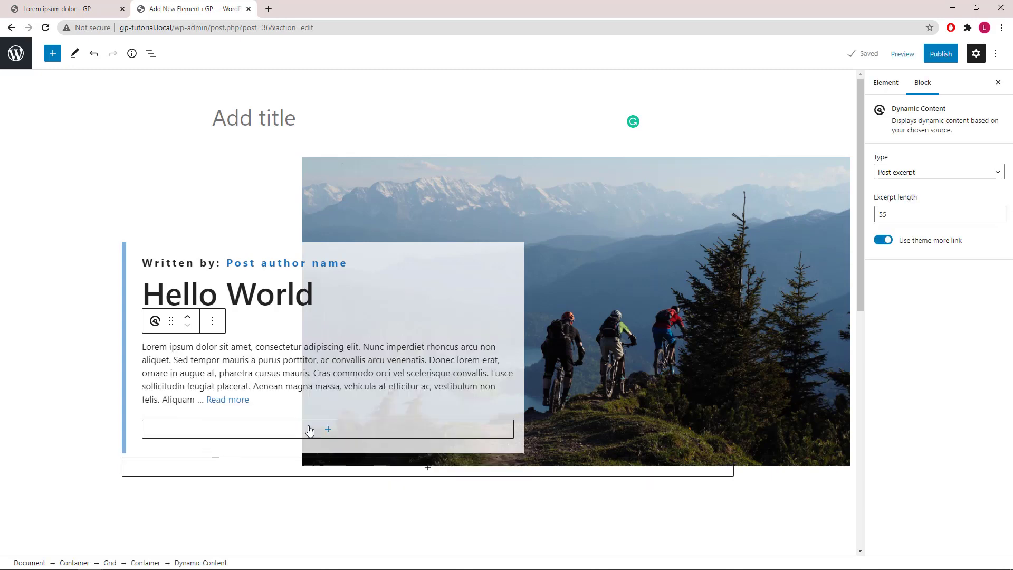
Set the excerpt length to 20 words and switch off the theme more link.
left_click(938, 214)
type("20")
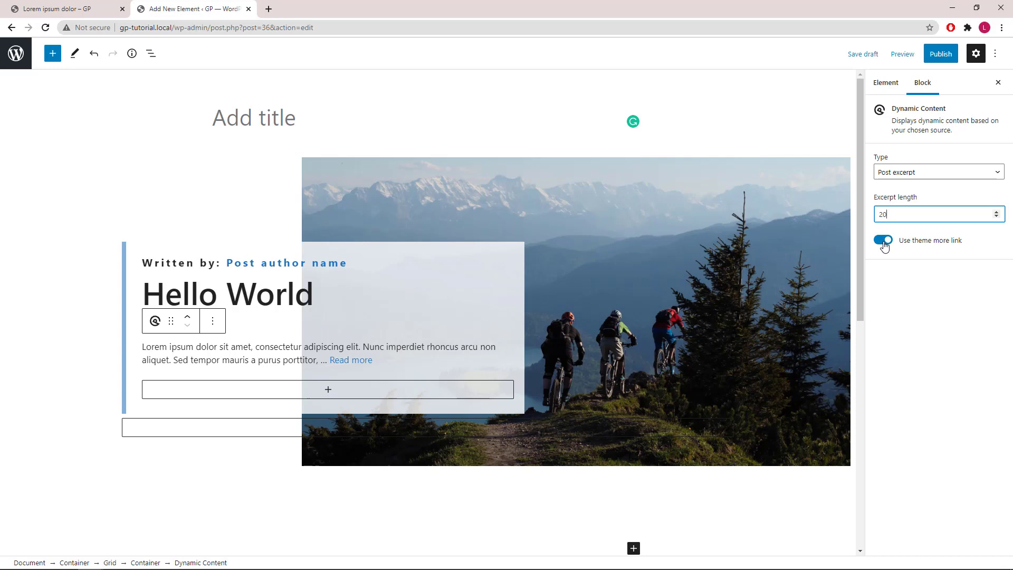
left_click(882, 240)
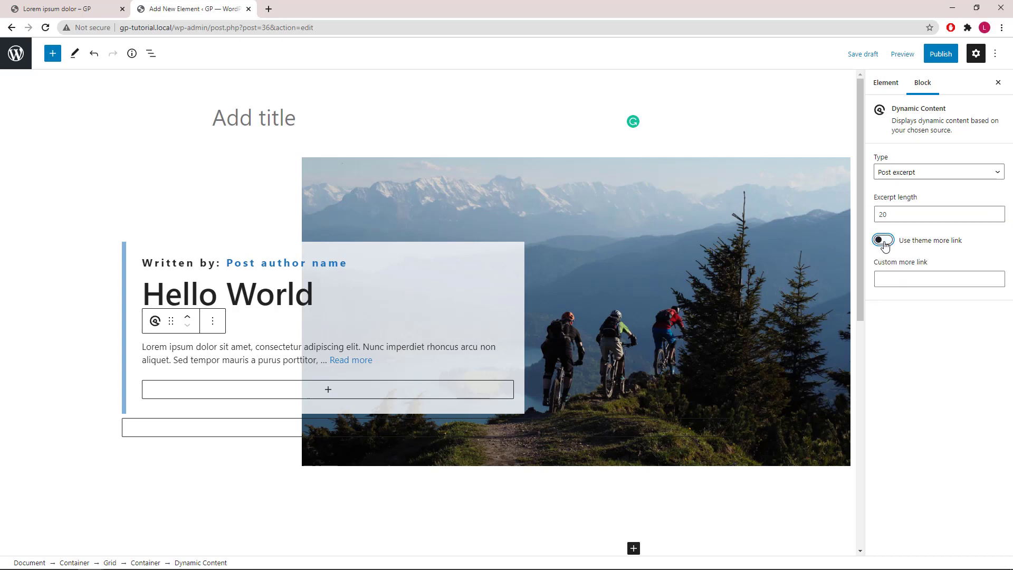
left_click(883, 241)
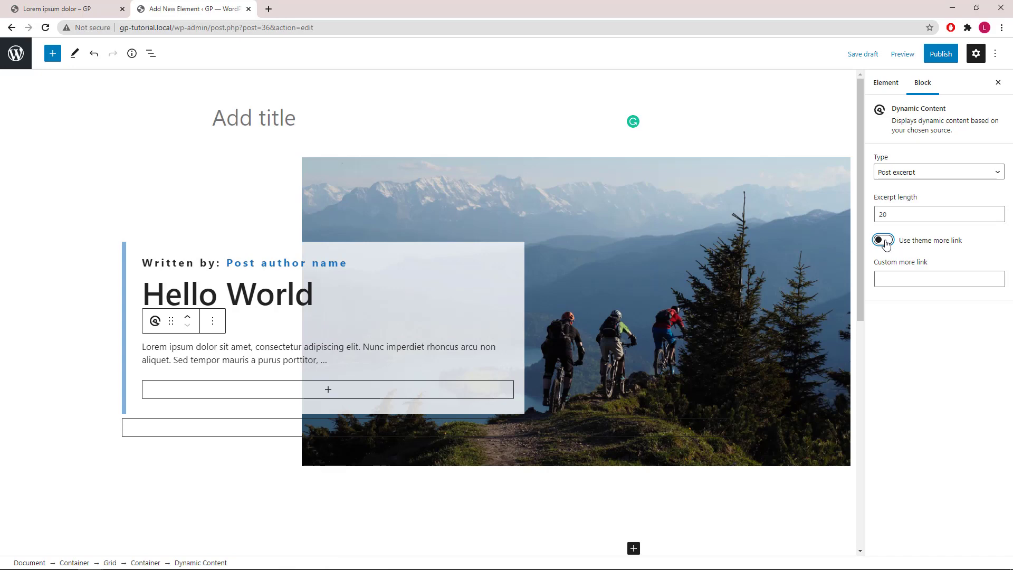
left_click(882, 240)
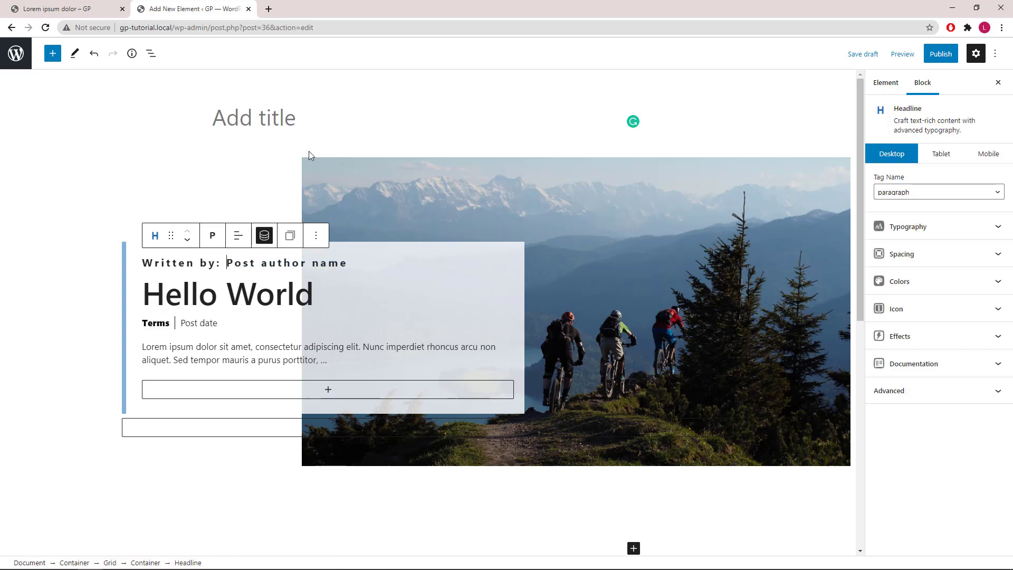
Enable a Box Shadow effect on the inner translucent container.
left_click(151, 52)
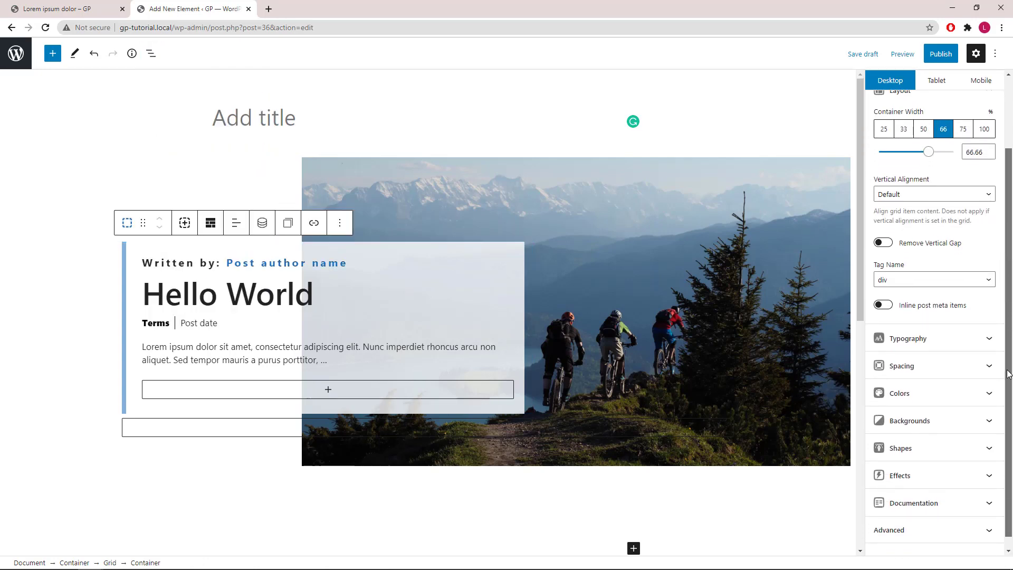
scroll("down", 3)
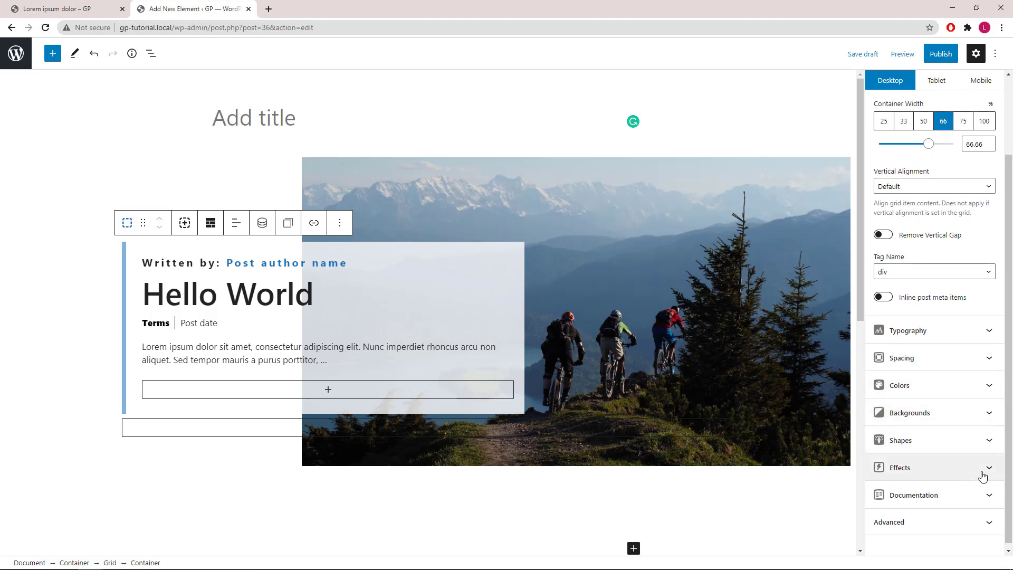
left_click(900, 468)
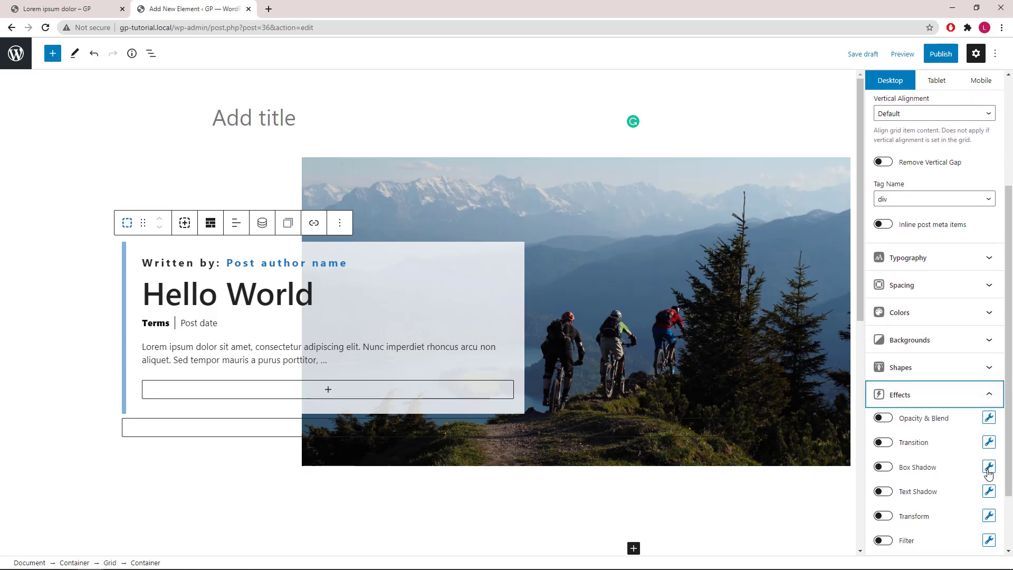
left_click(882, 467)
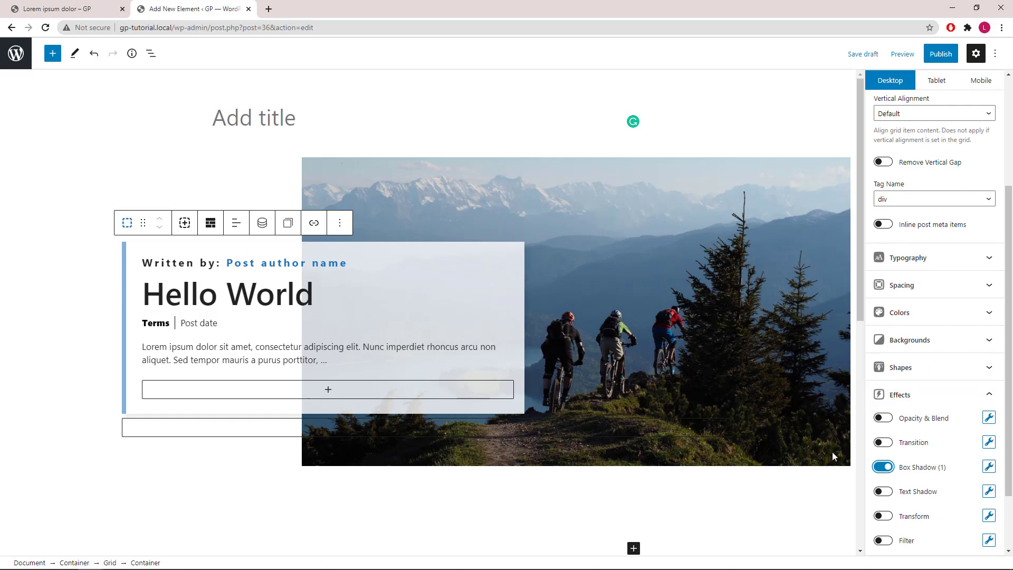
mouse_move(847, 218)
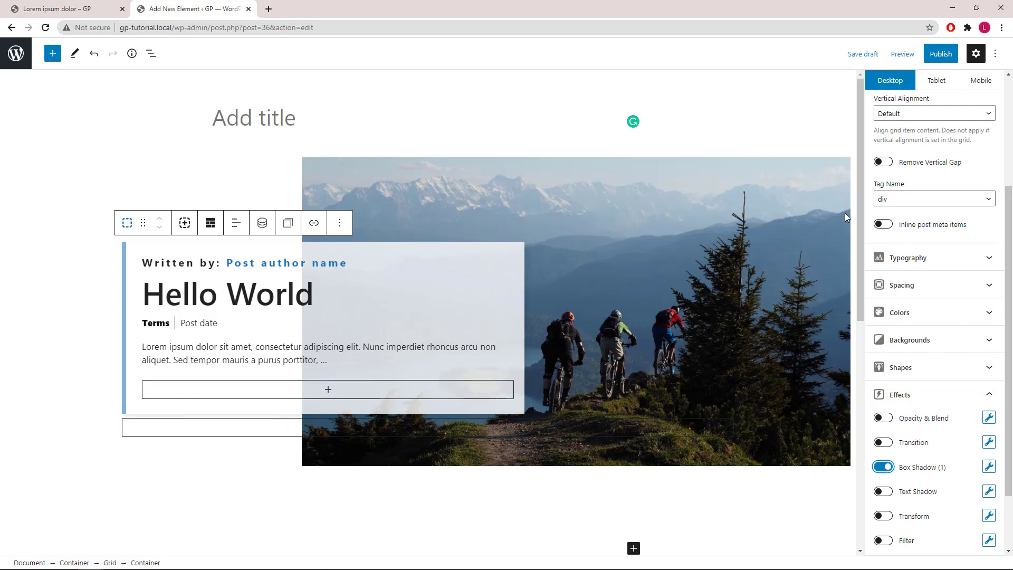
scroll("down", 3)
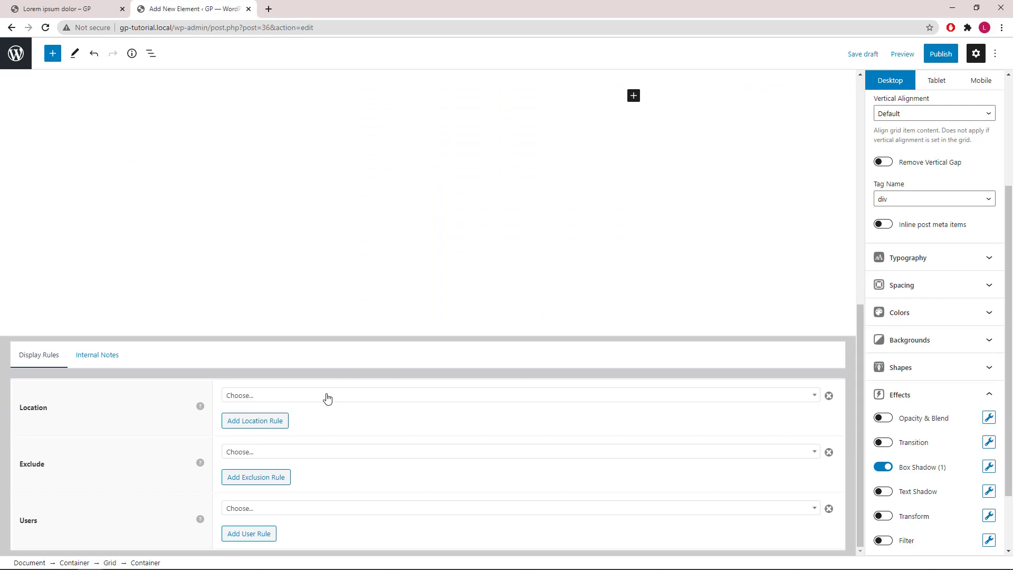
Set the display location to Post > All Posts and publish the hero element.
left_click(518, 395)
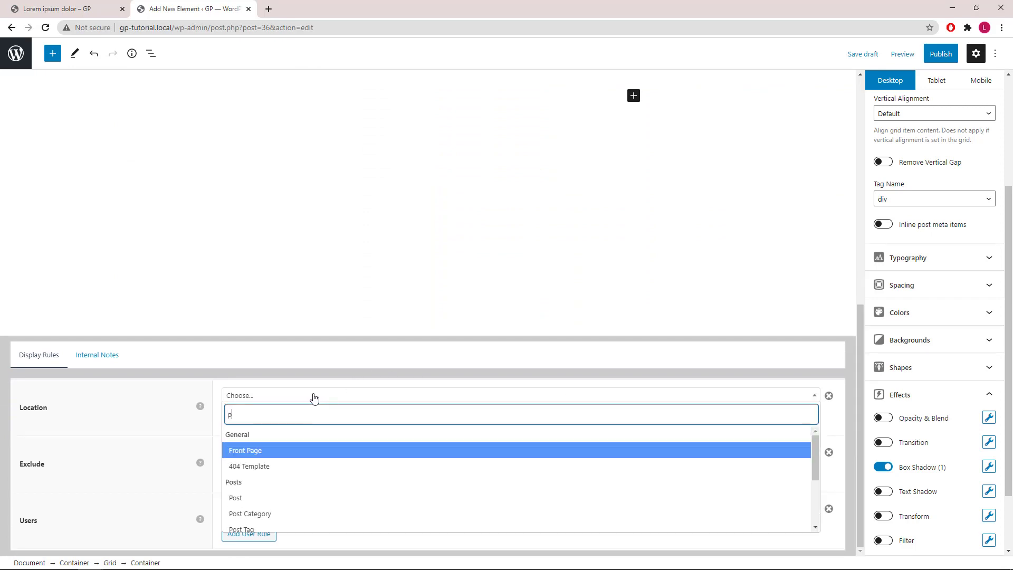
type("ost")
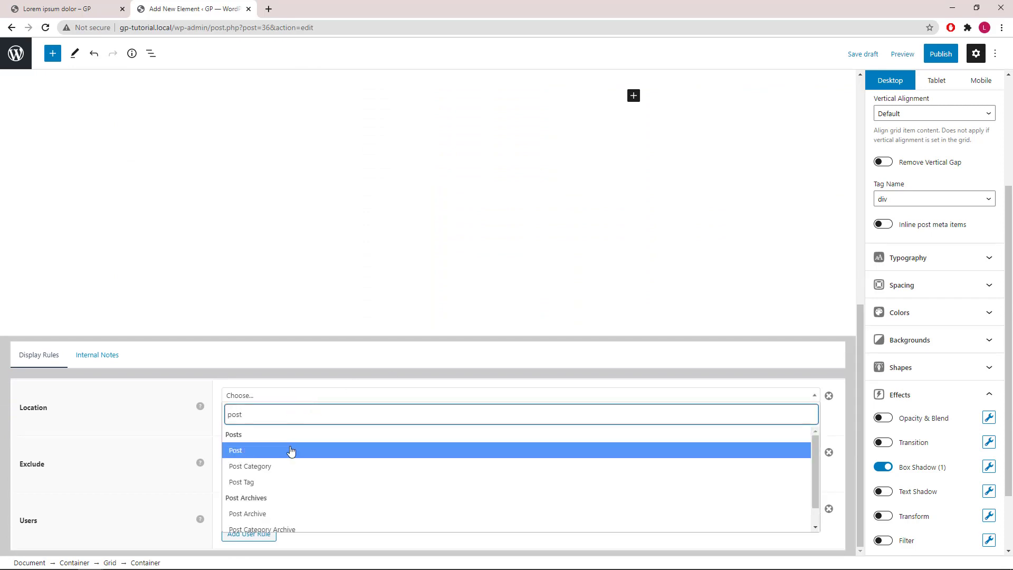
left_click(236, 451)
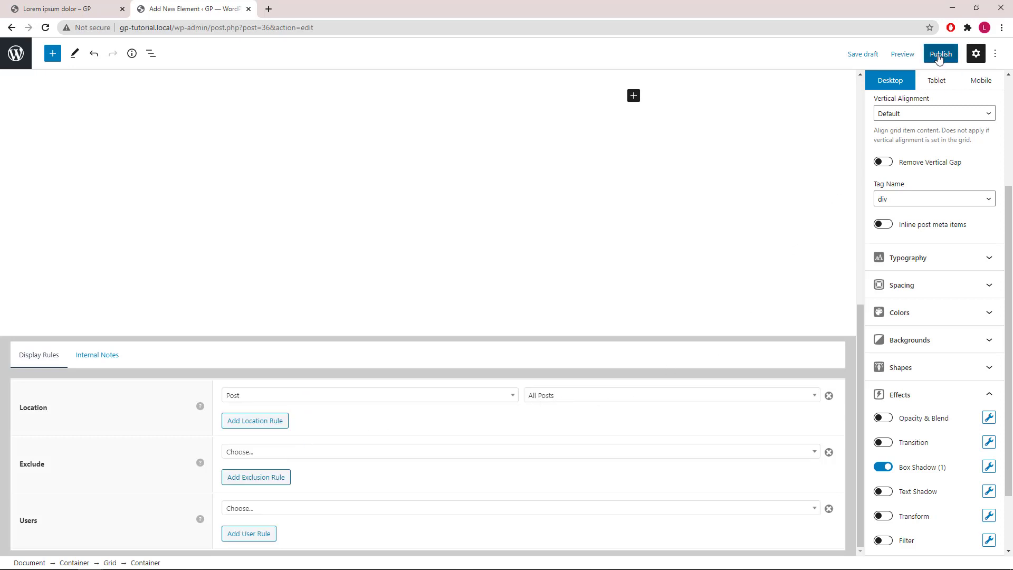
left_click(940, 54)
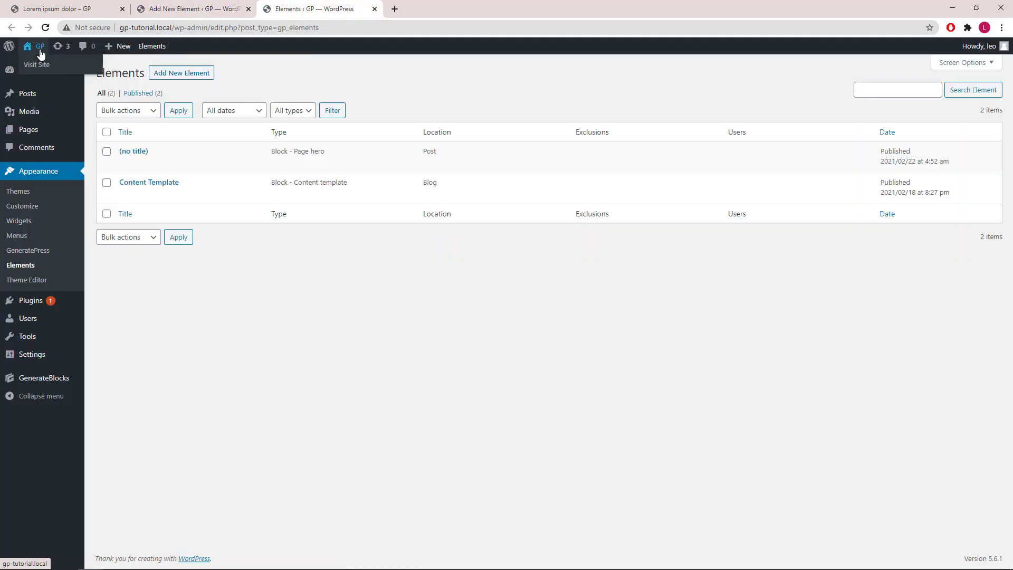
Visit the live site and view the Lorem ipsum dolor post with its new hero.
left_click(40, 45)
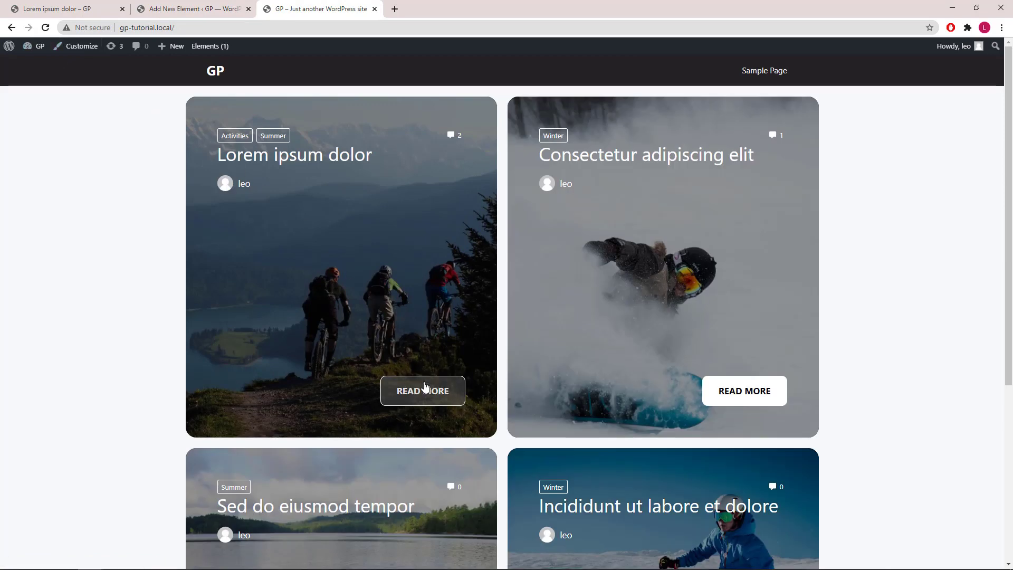
left_click(423, 391)
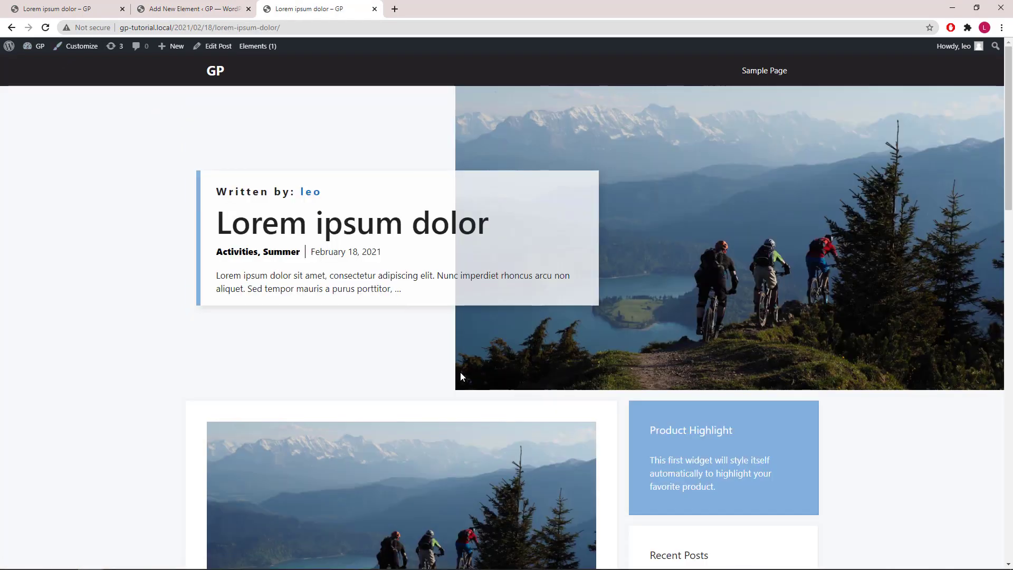
mouse_move(550, 359)
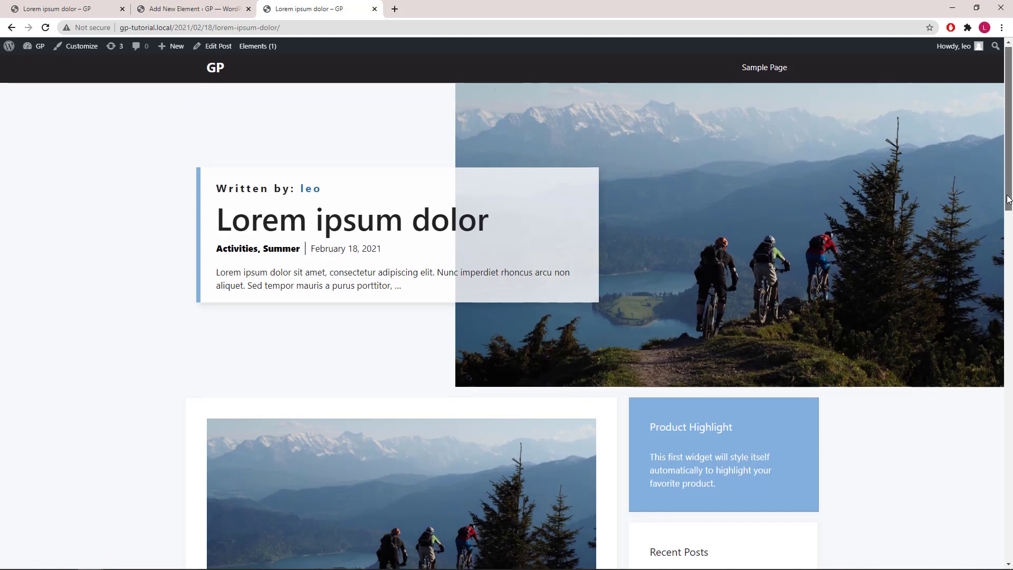
scroll("down", 3)
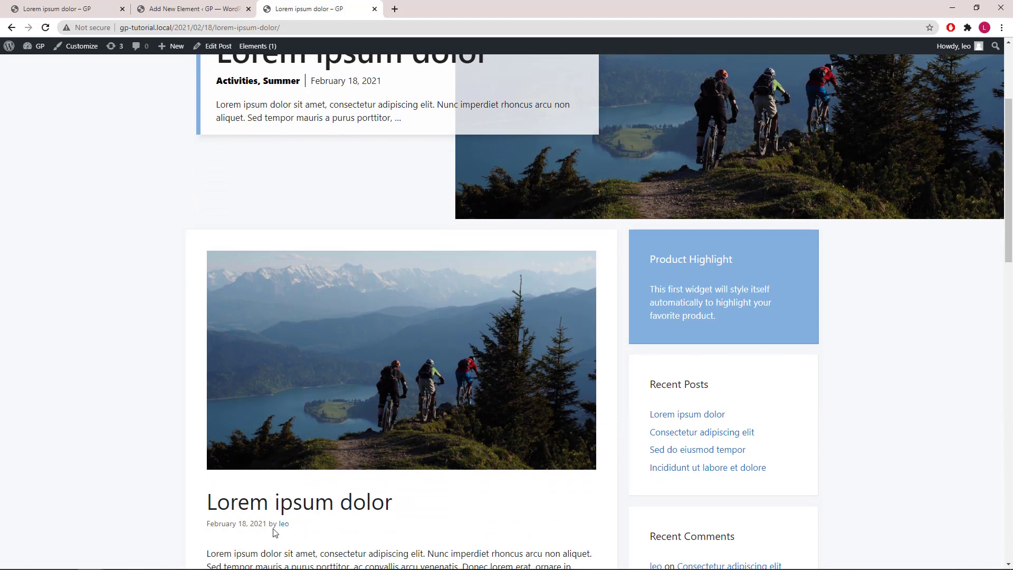
mouse_move(1005, 231)
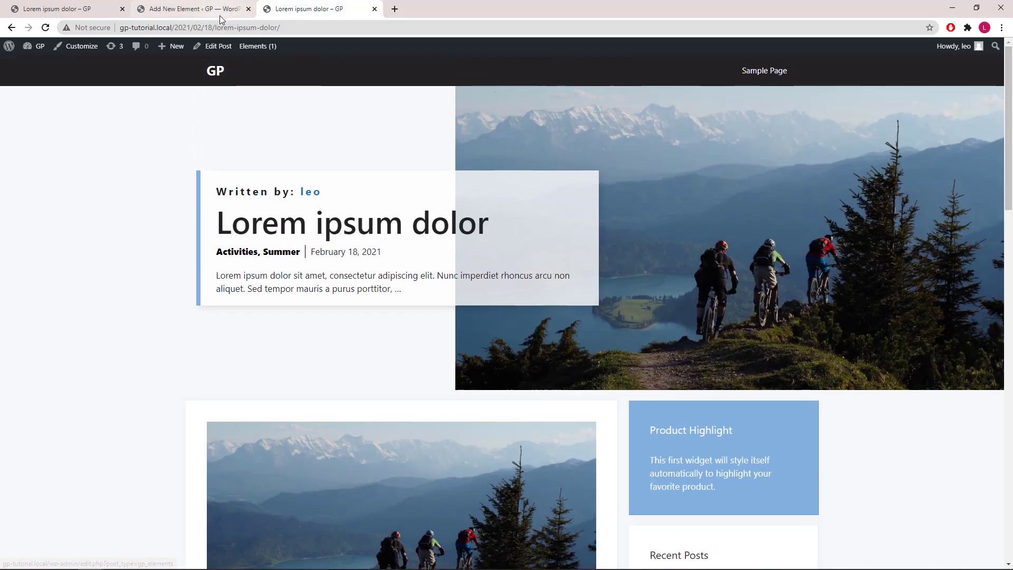
Disable title, featured image and primary post meta in the Element settings, then update.
left_click(189, 9)
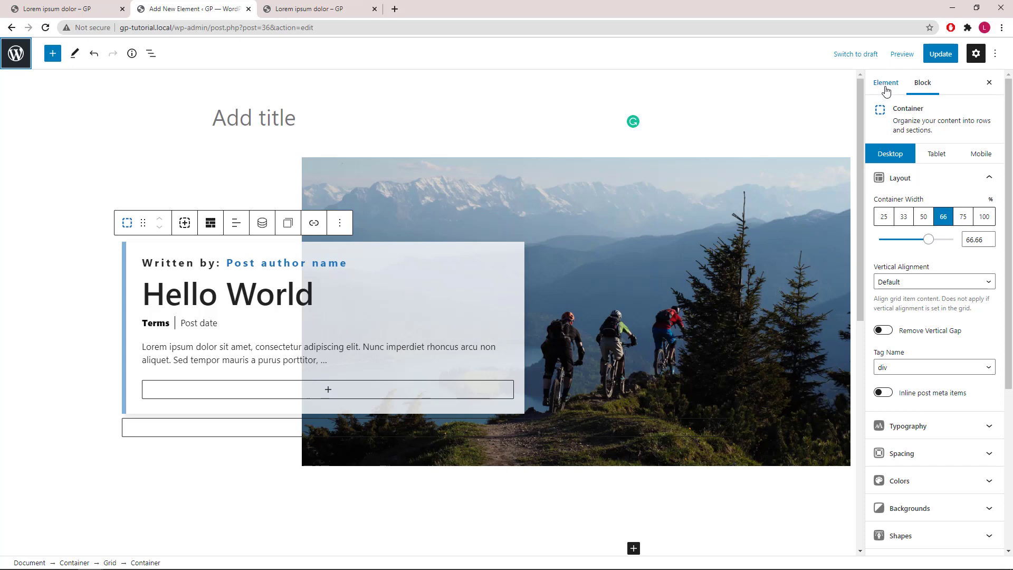
left_click(884, 82)
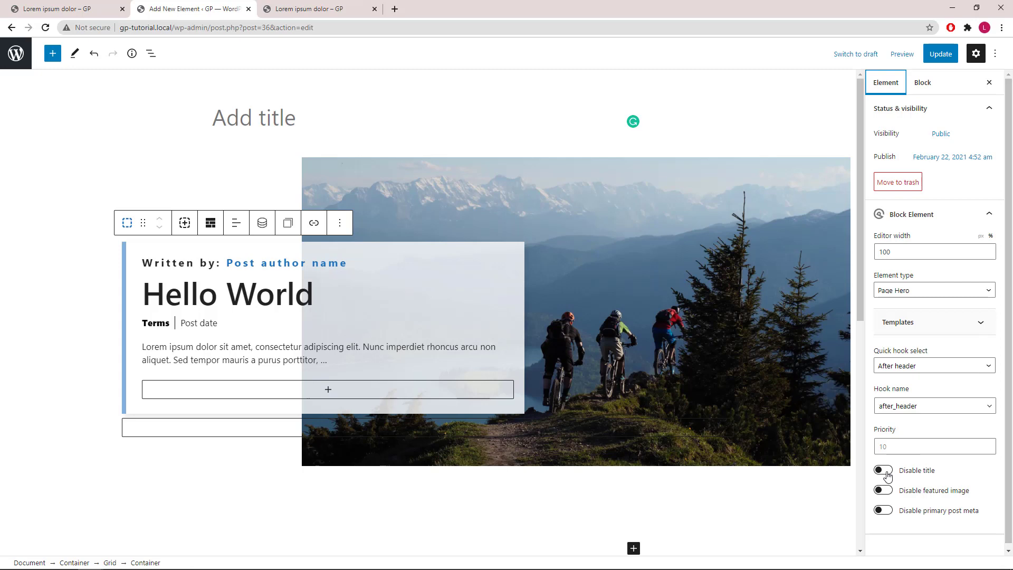
left_click(883, 470)
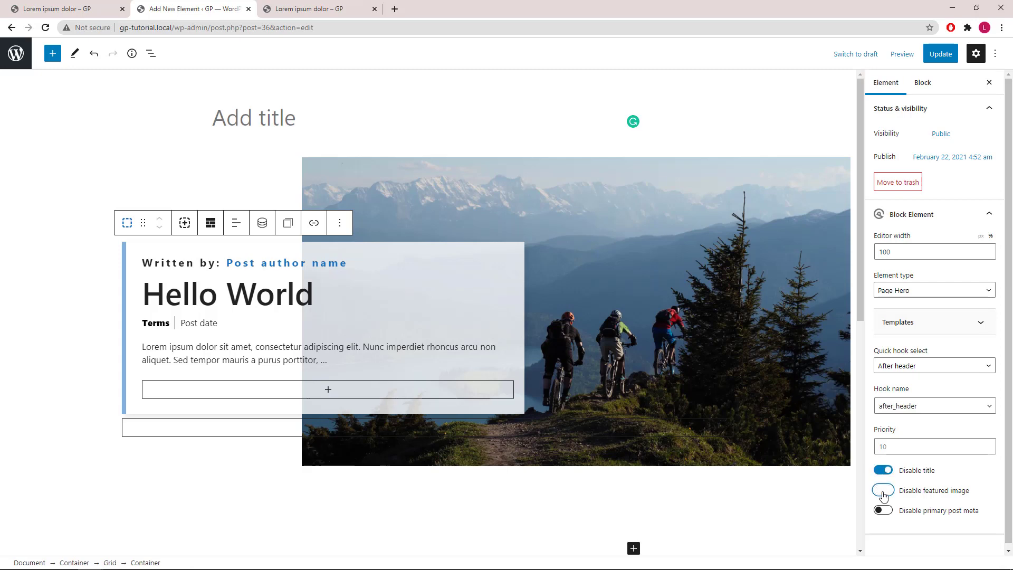
left_click(883, 490)
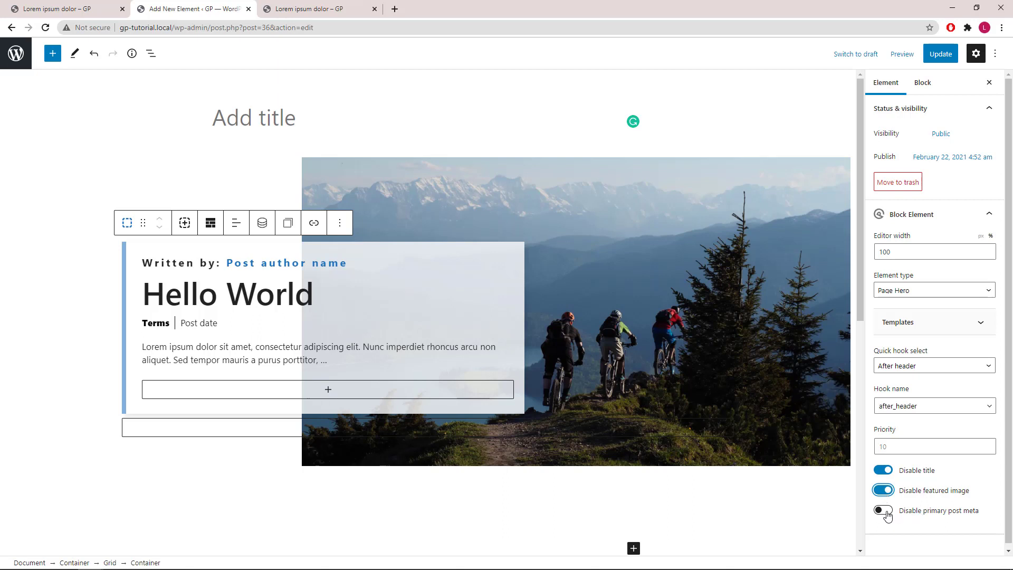
left_click(882, 510)
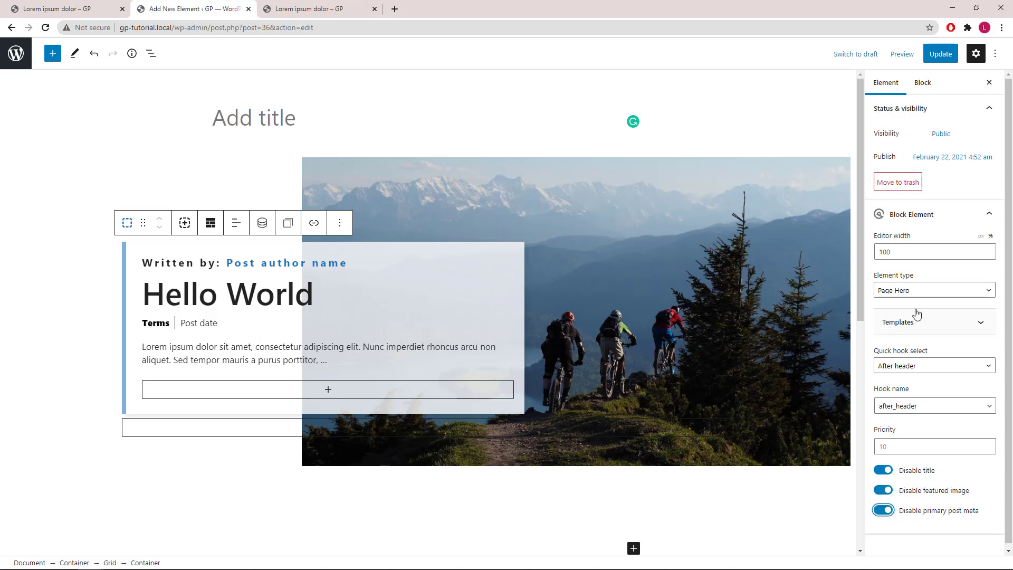
left_click(941, 54)
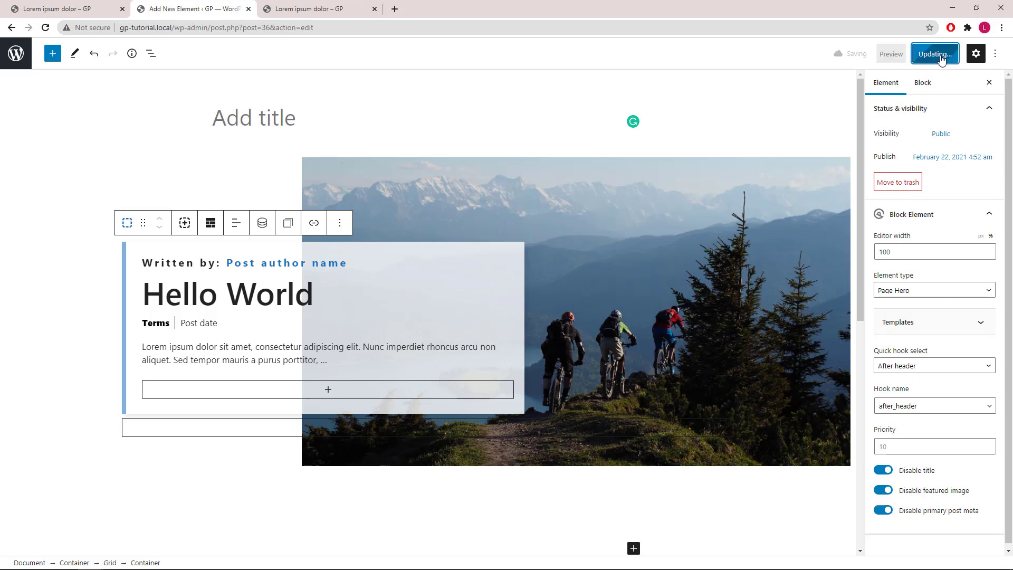
left_click(317, 10)
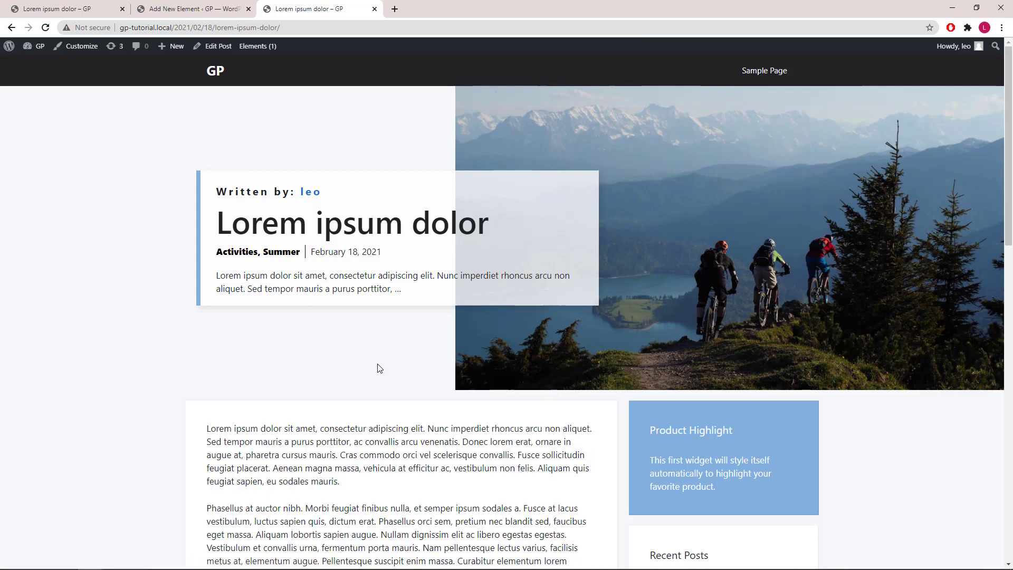
mouse_move(339, 402)
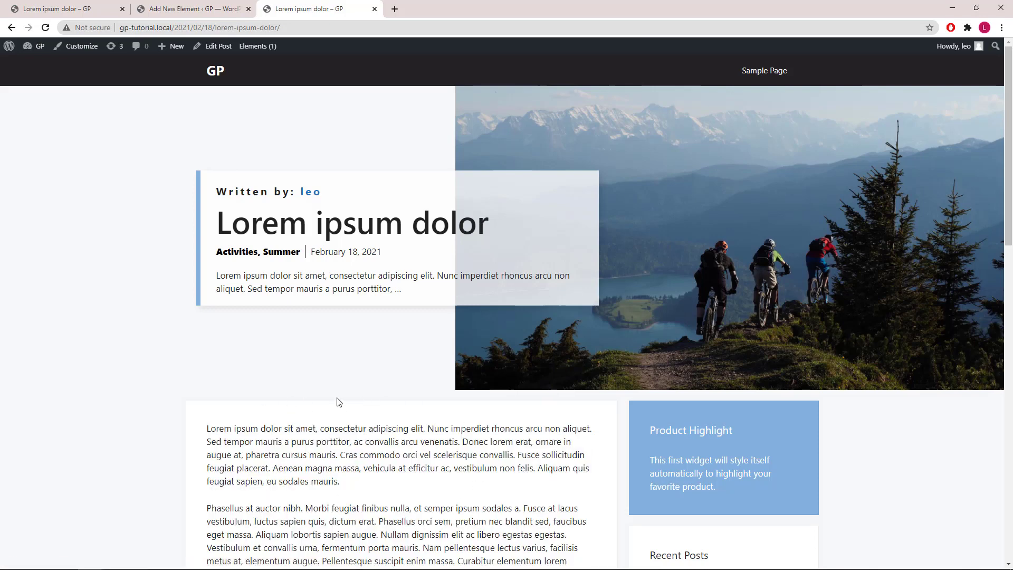
mouse_move(397, 357)
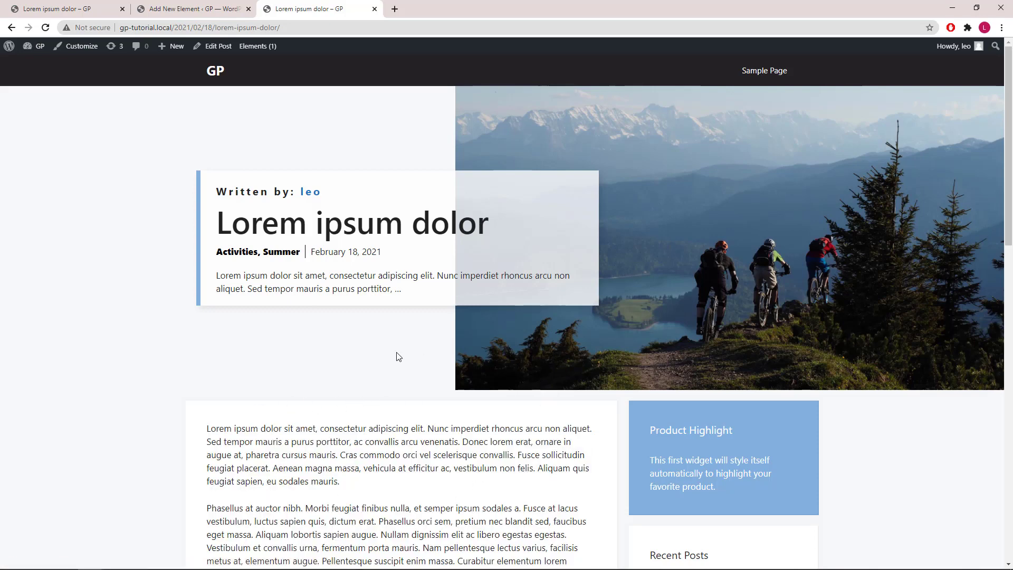